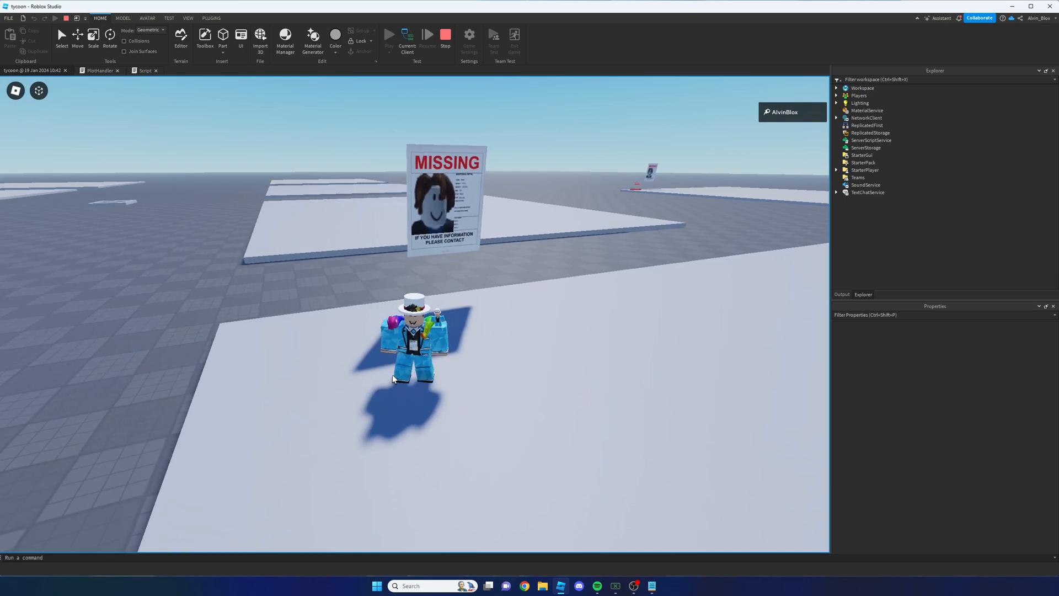
mouse_move(613, 247)
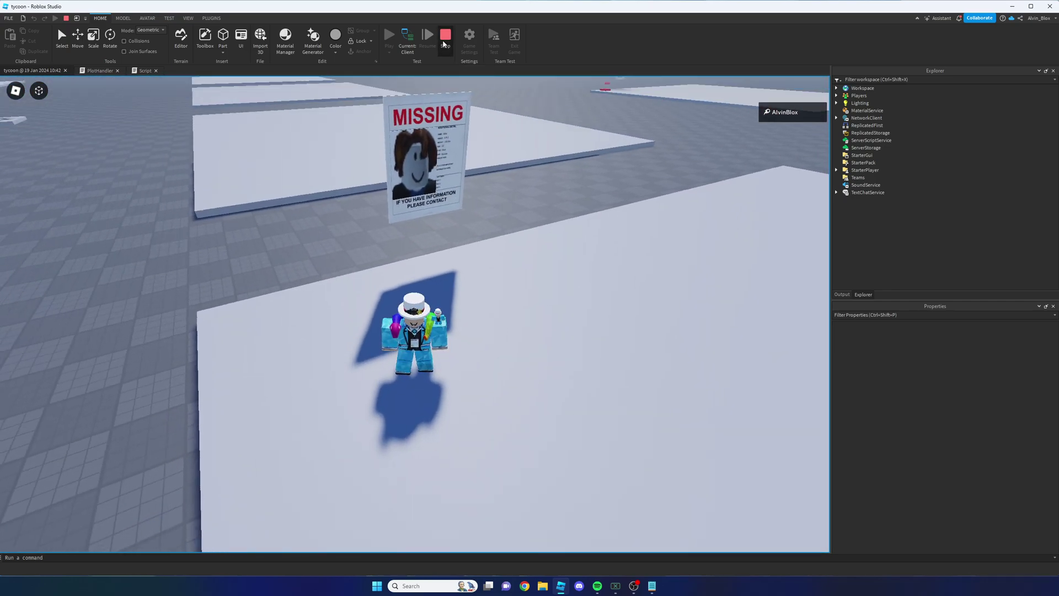
Stop the running playtest to return to the editor
left_click(389, 36)
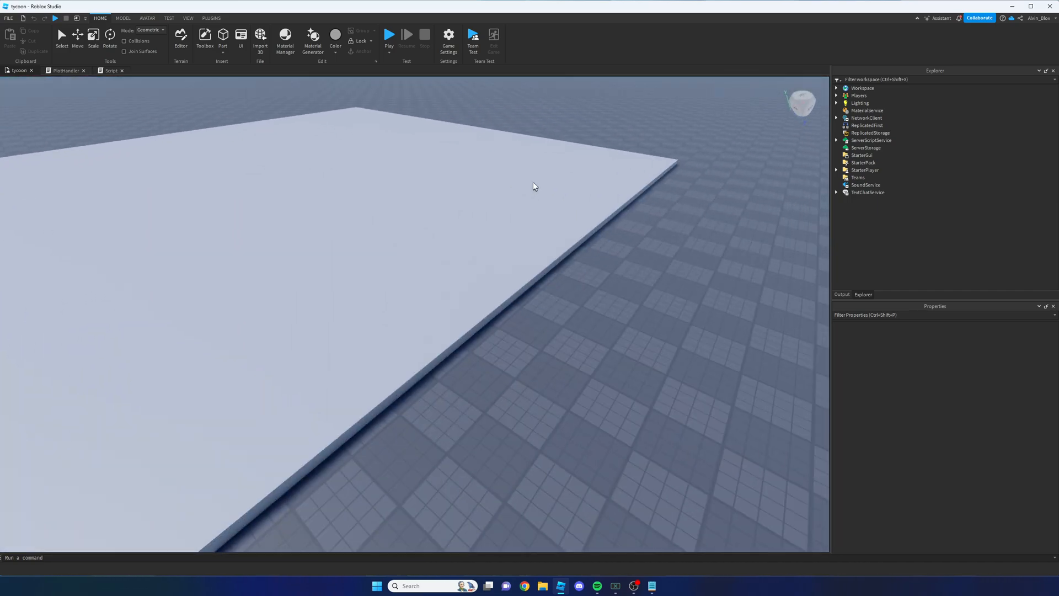
Open the Script under ServerScriptService, then bring up the PlotHandler code
left_click(836, 140)
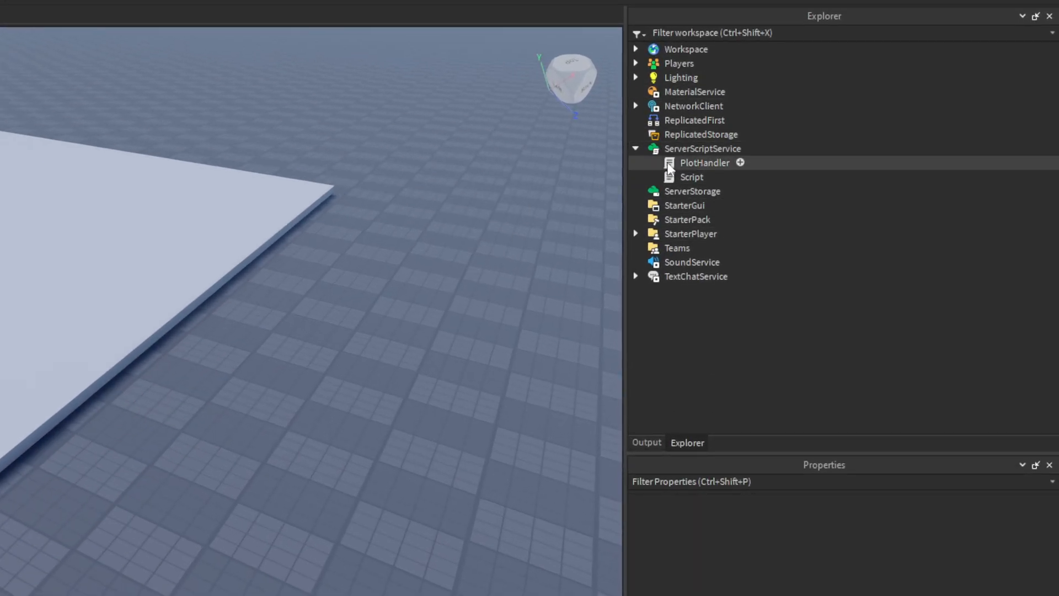
mouse_move(678, 191)
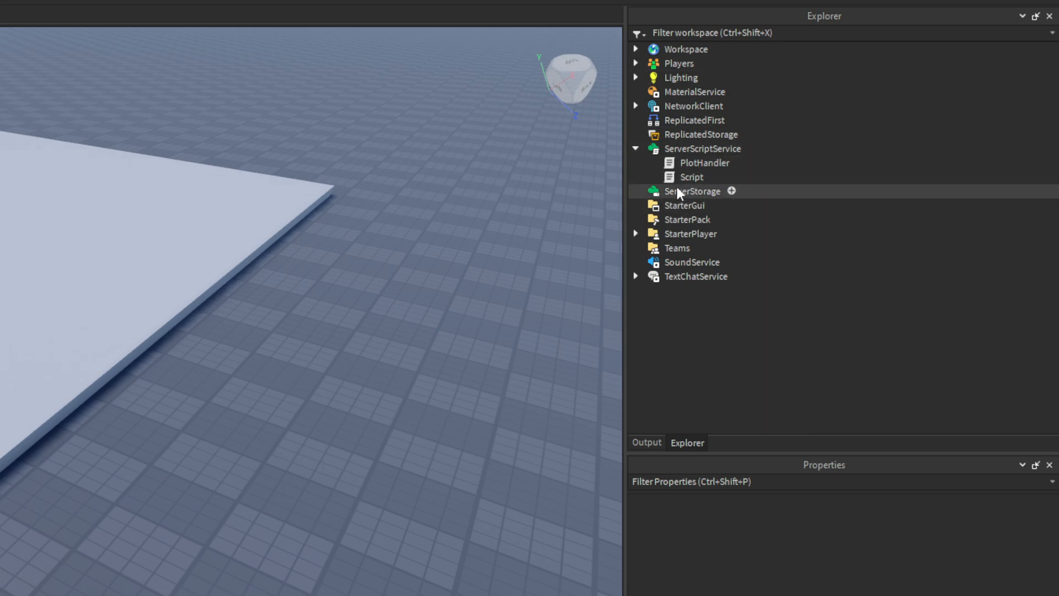
left_click(691, 177)
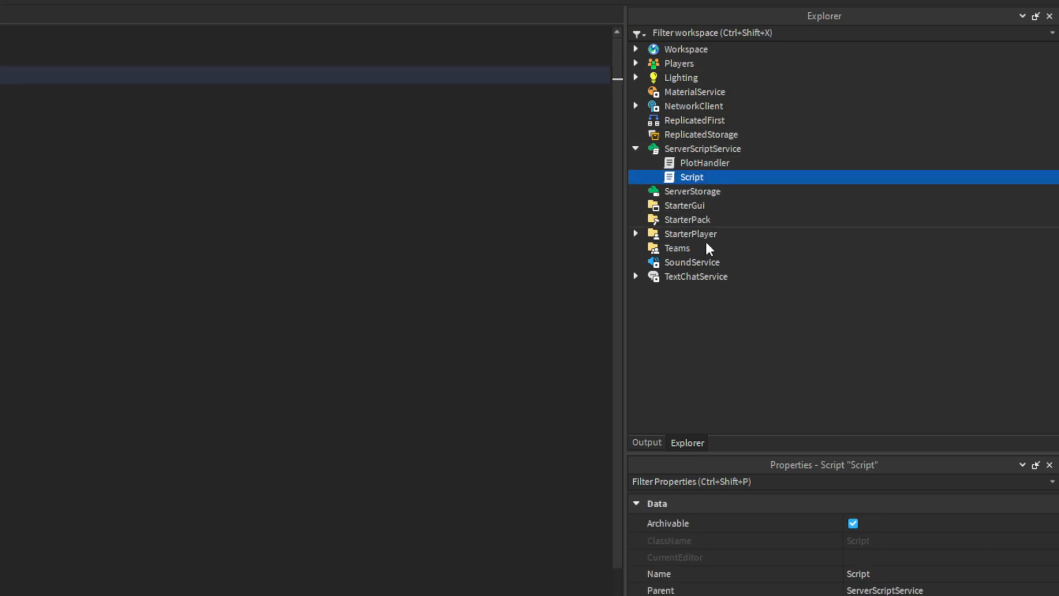
double_click(691, 176)
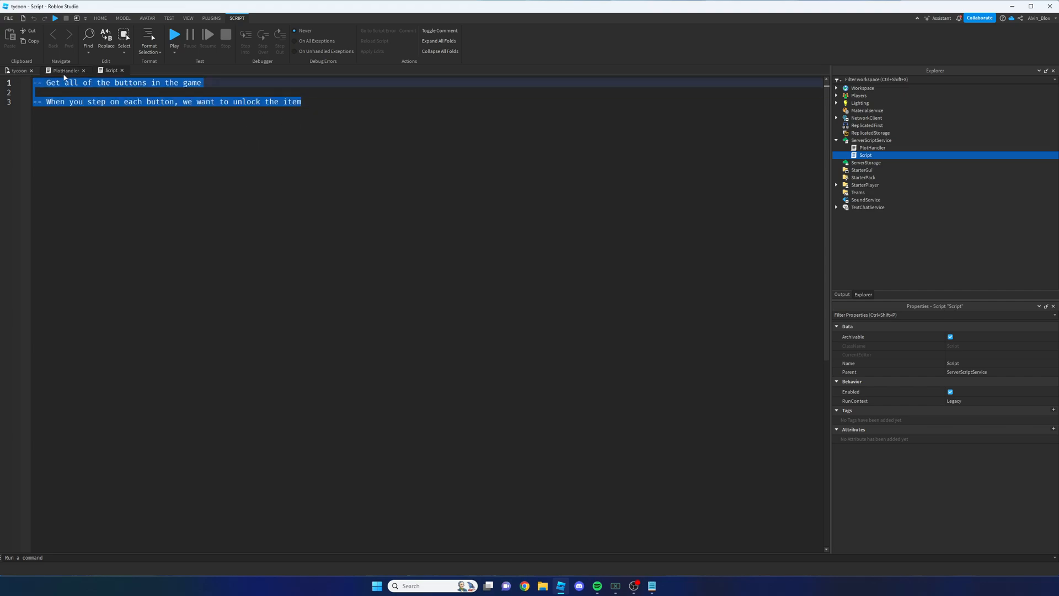
left_click(65, 71)
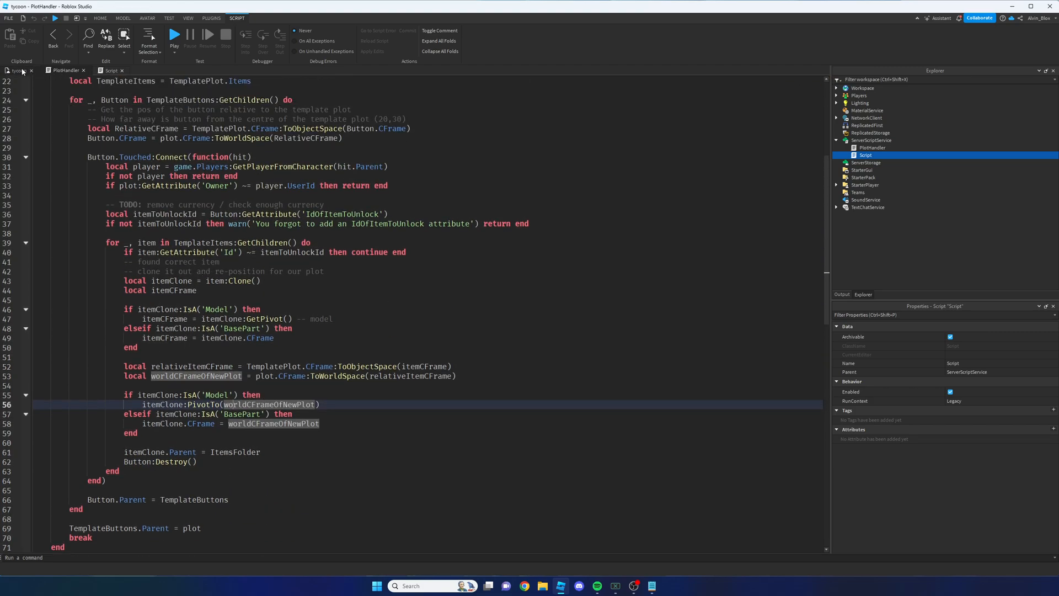
Delete the old Script, insert a new server script named Data and open it
right_click(864, 155)
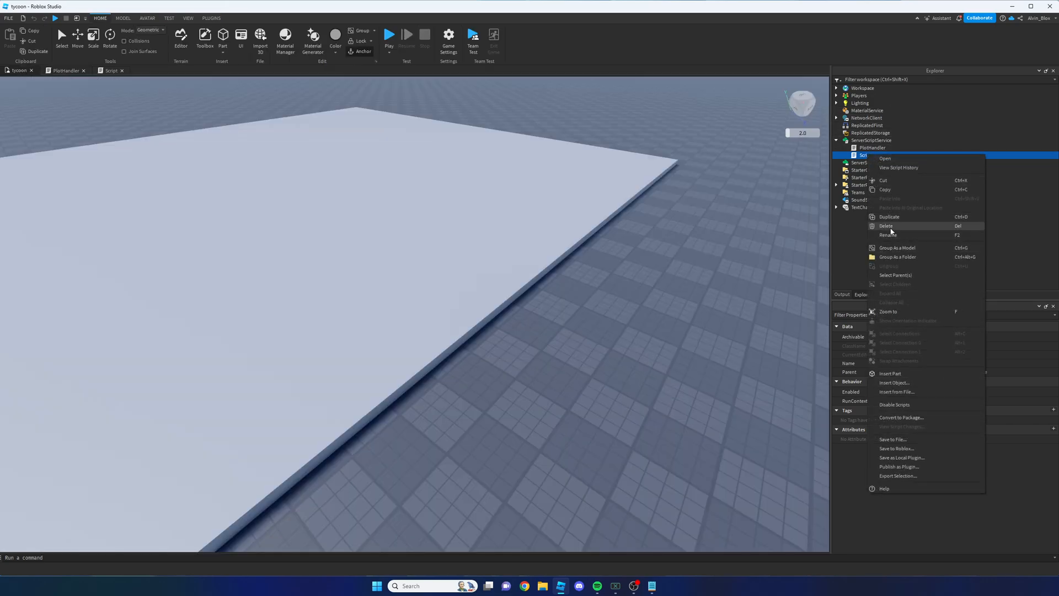
left_click(887, 225)
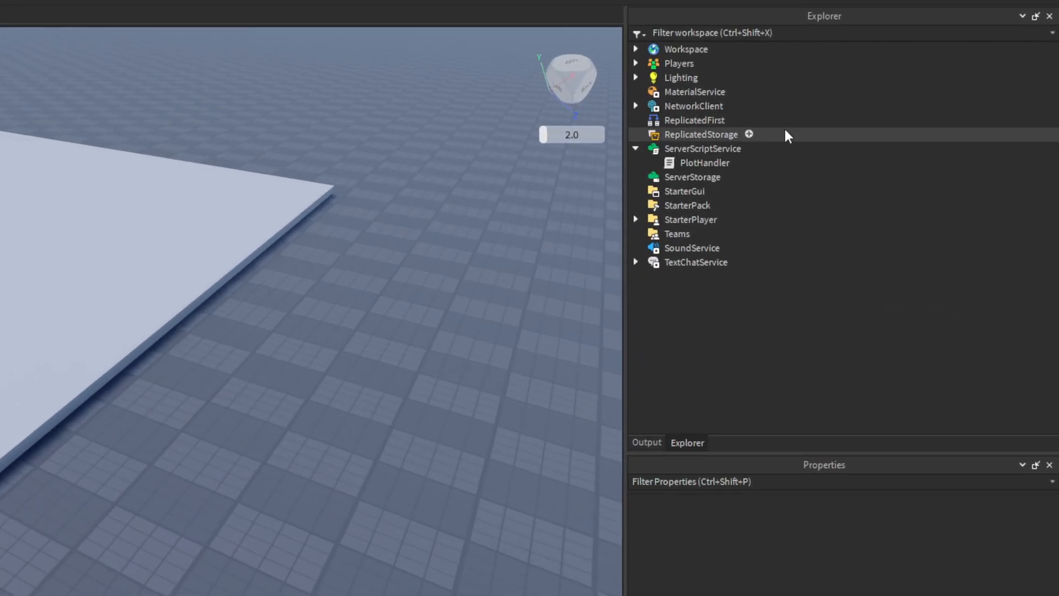
left_click(703, 149)
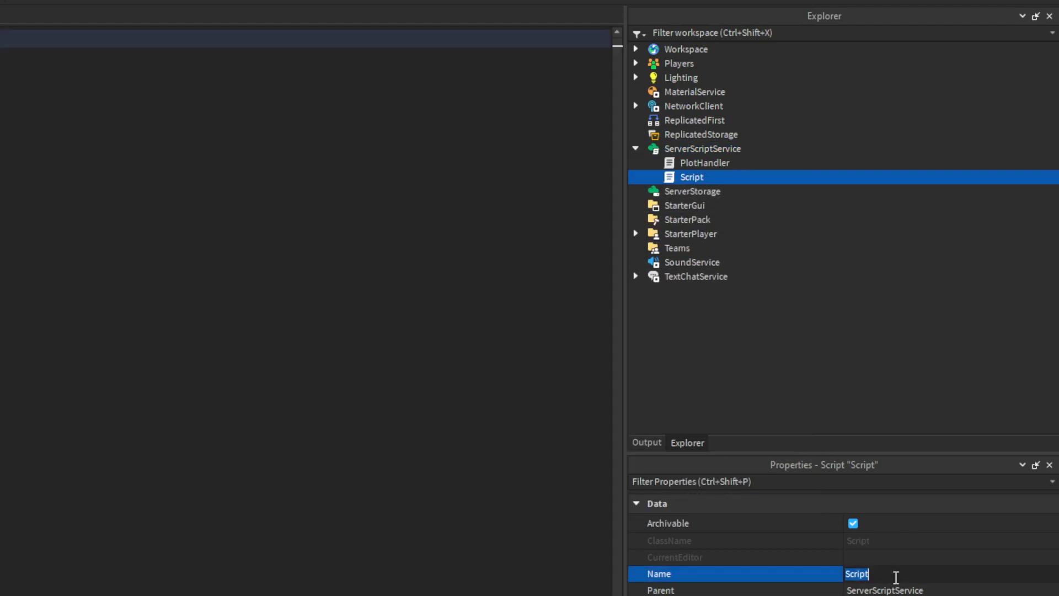
type("Data")
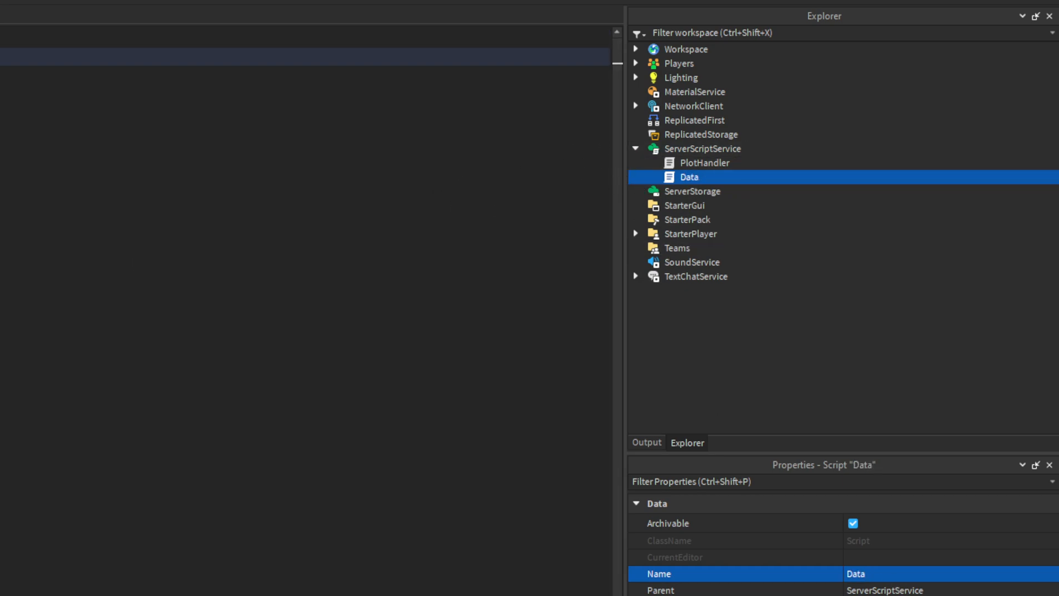
double_click(688, 177)
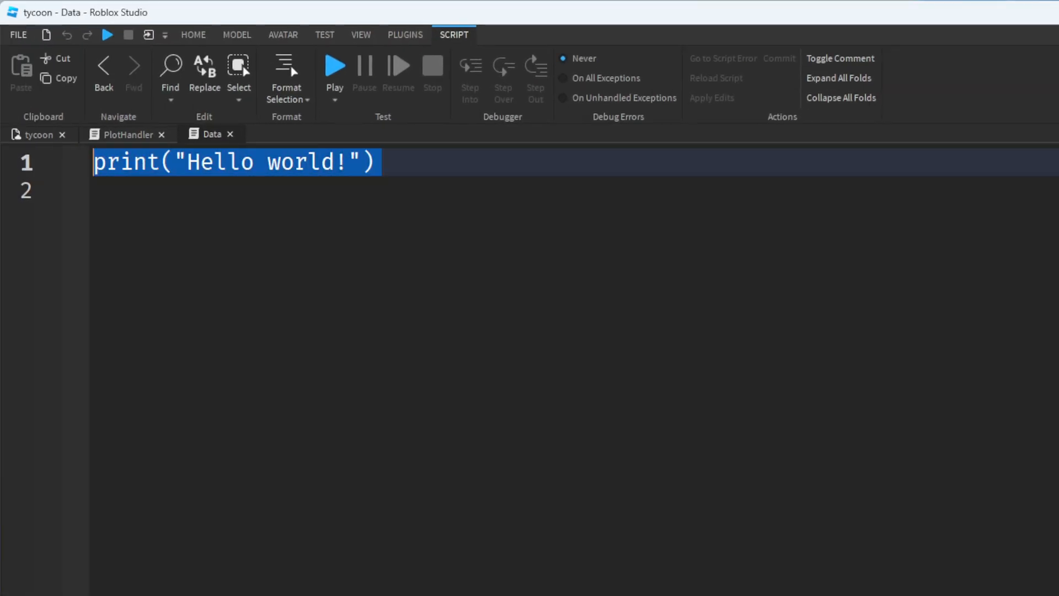
Write a player-joins comment and game.Players.PlayerAdded:Connect(function ...)
type("game.")
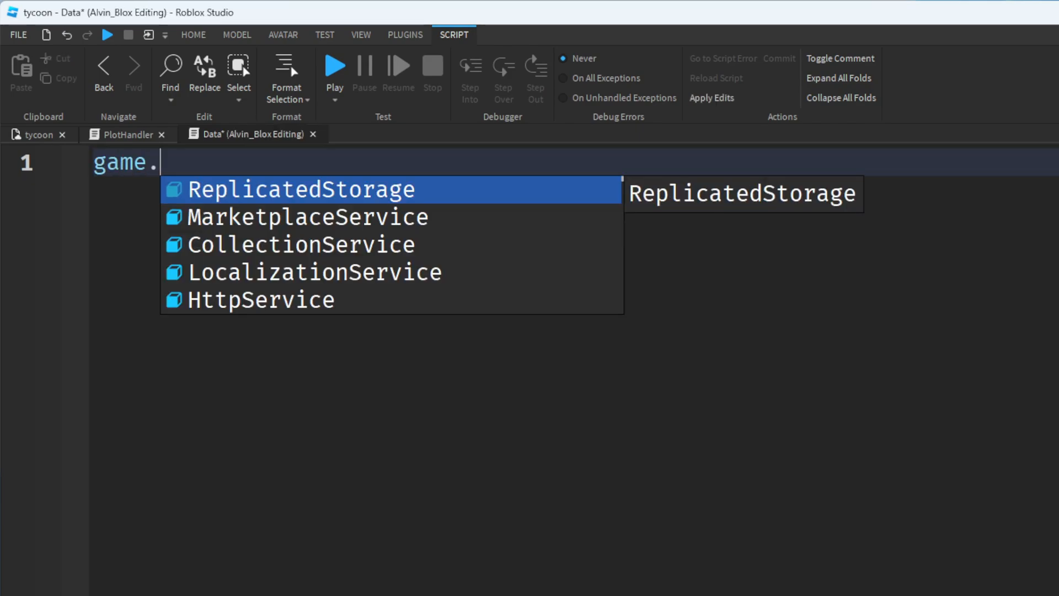
type("-- When a pla")
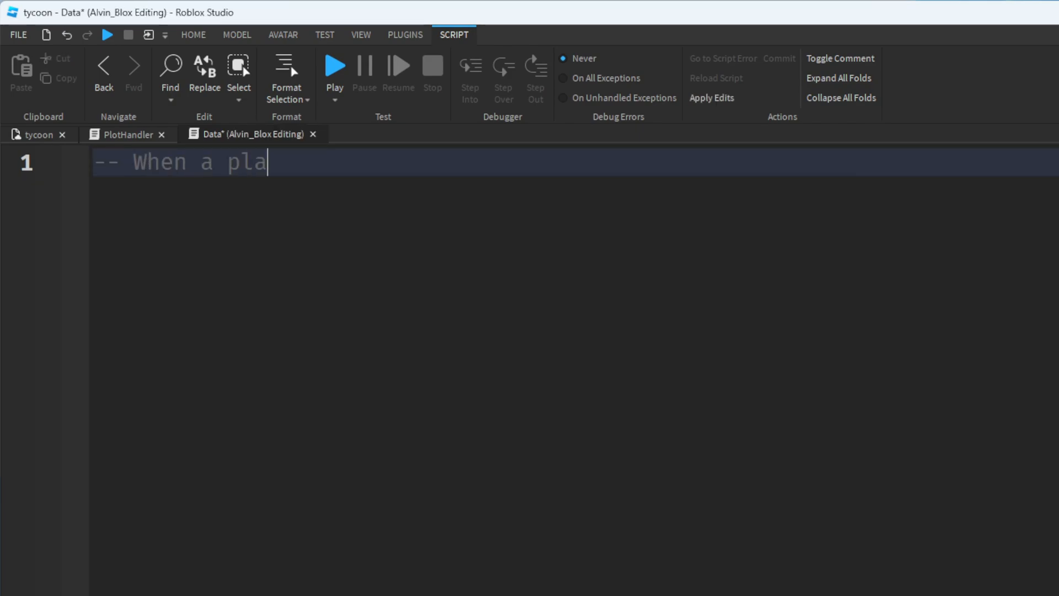
type("yer joins the game")
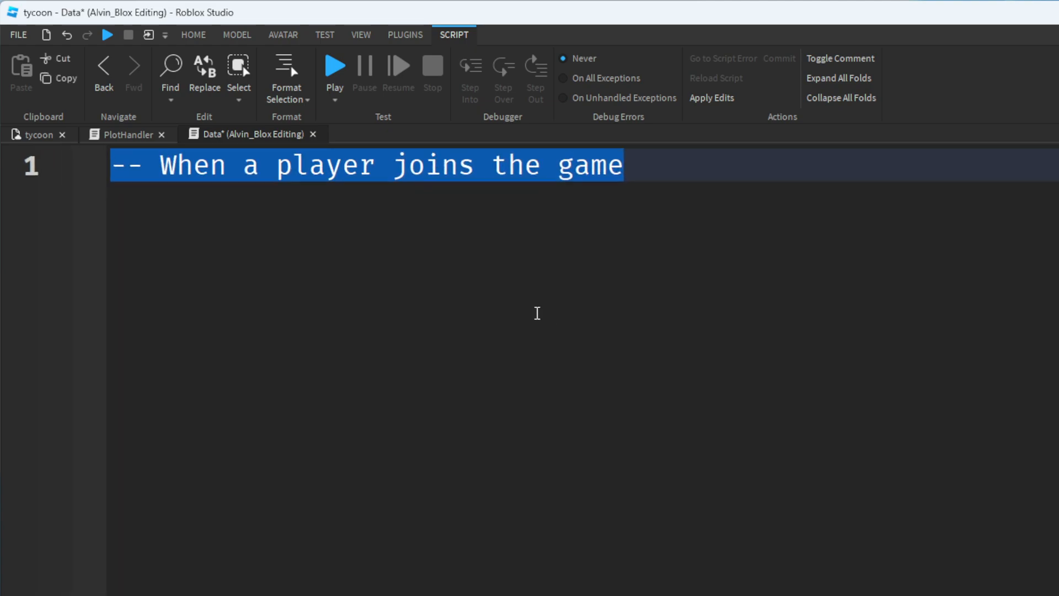
type("gam")
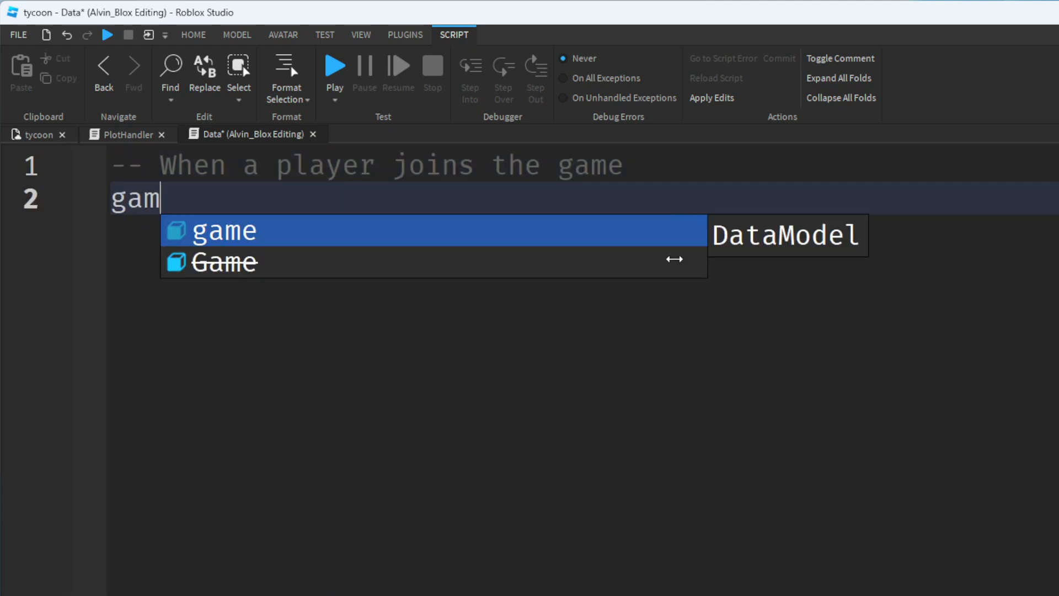
type("e.Players.PlayerAdded")
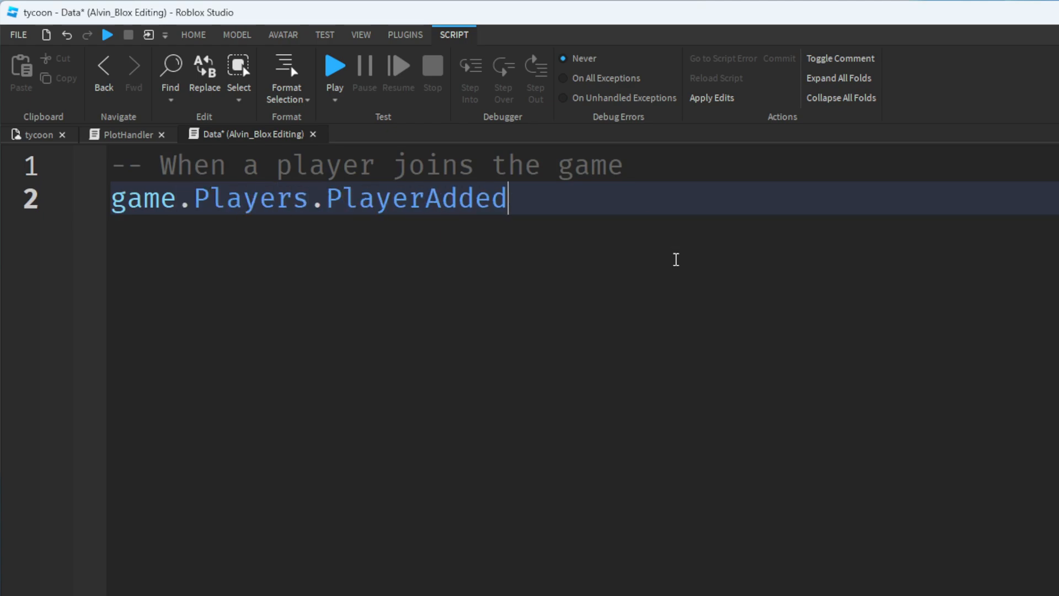
type(":Connect(function(player")
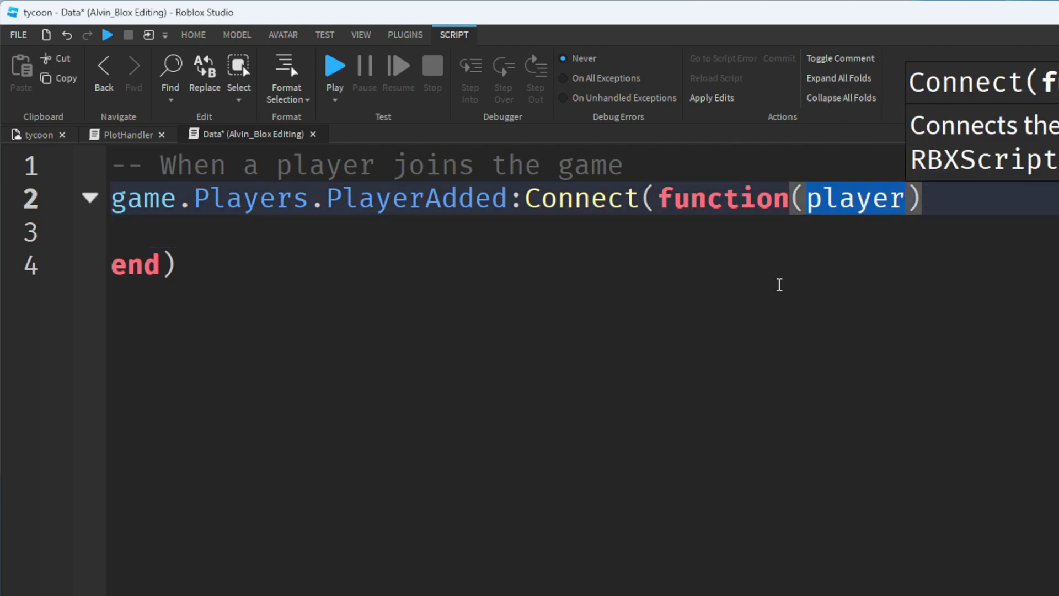
mouse_move(519, 277)
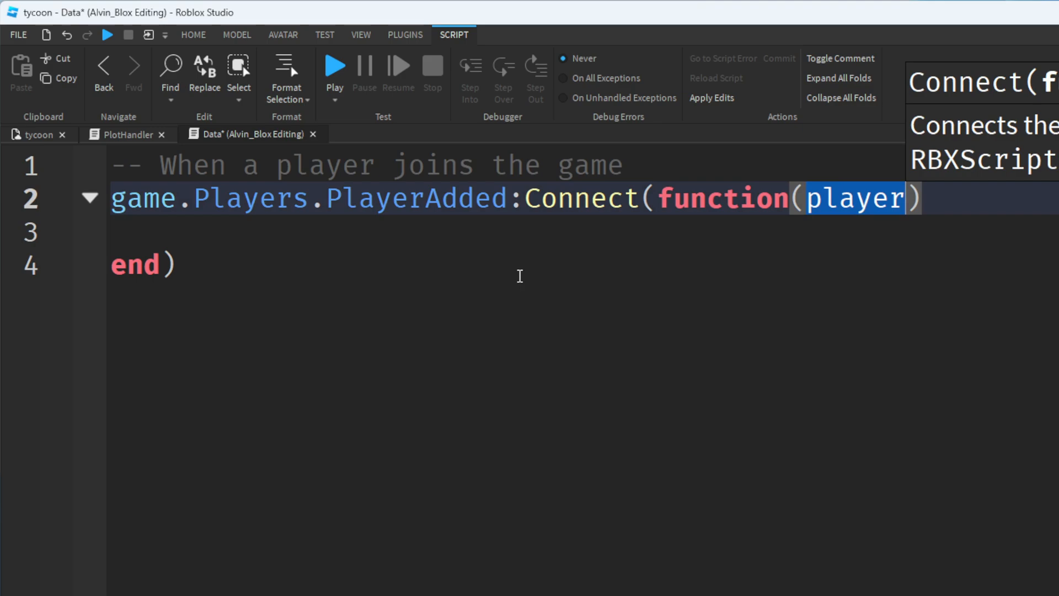
mouse_move(595, 283)
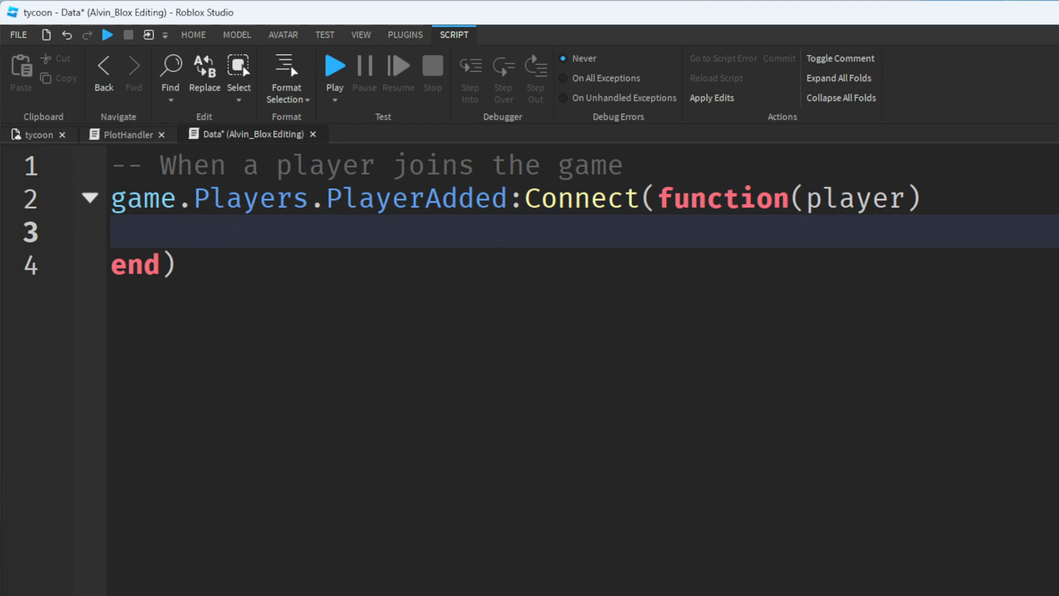
mouse_move(319, 279)
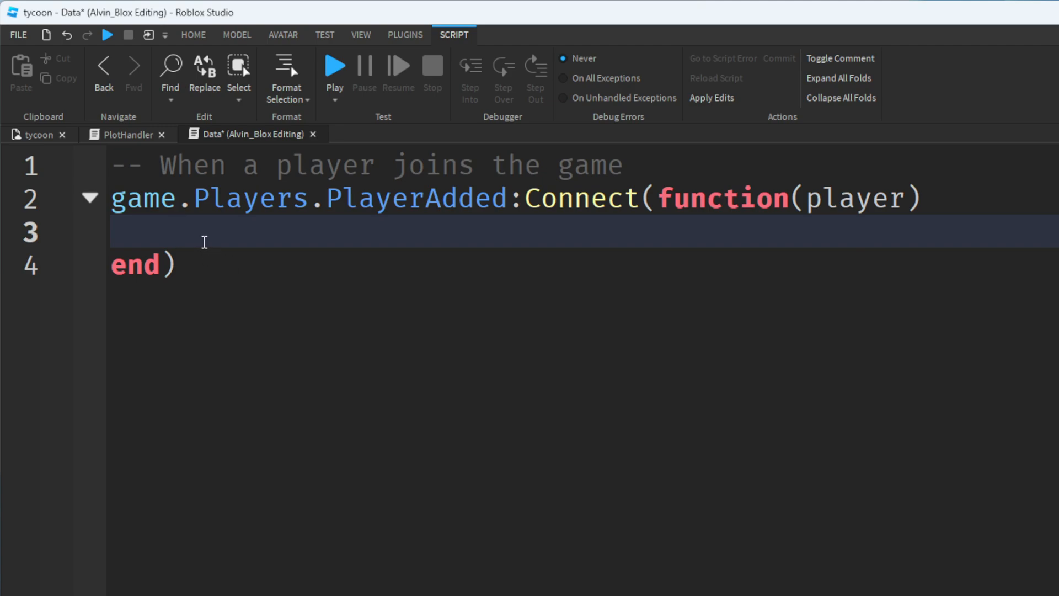
Create a Folder instance named 'leaderstats' parented to the joining player
type("local")
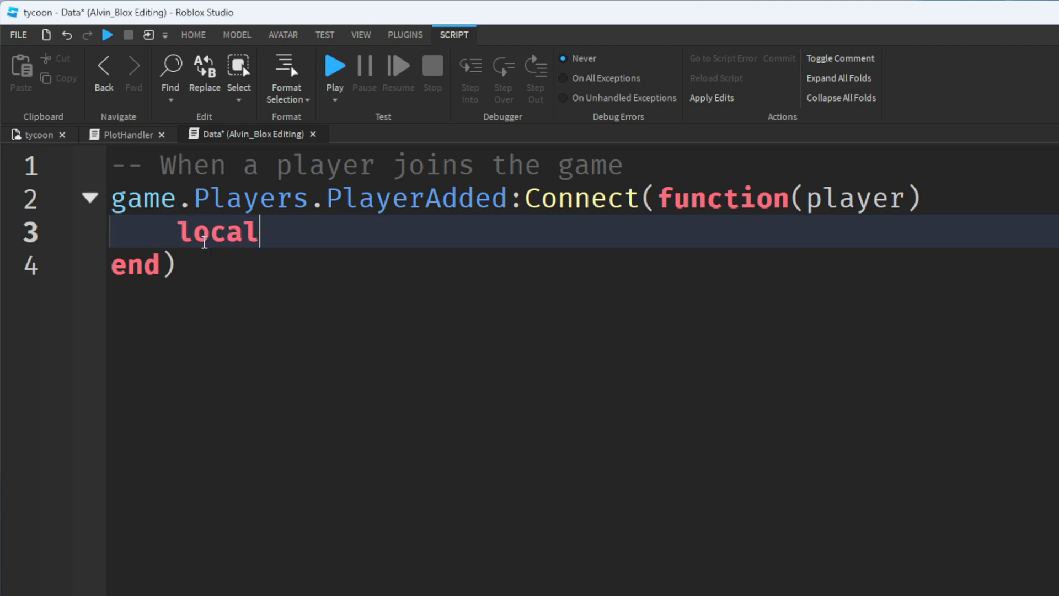
type("folder = Instance.new('Fo")
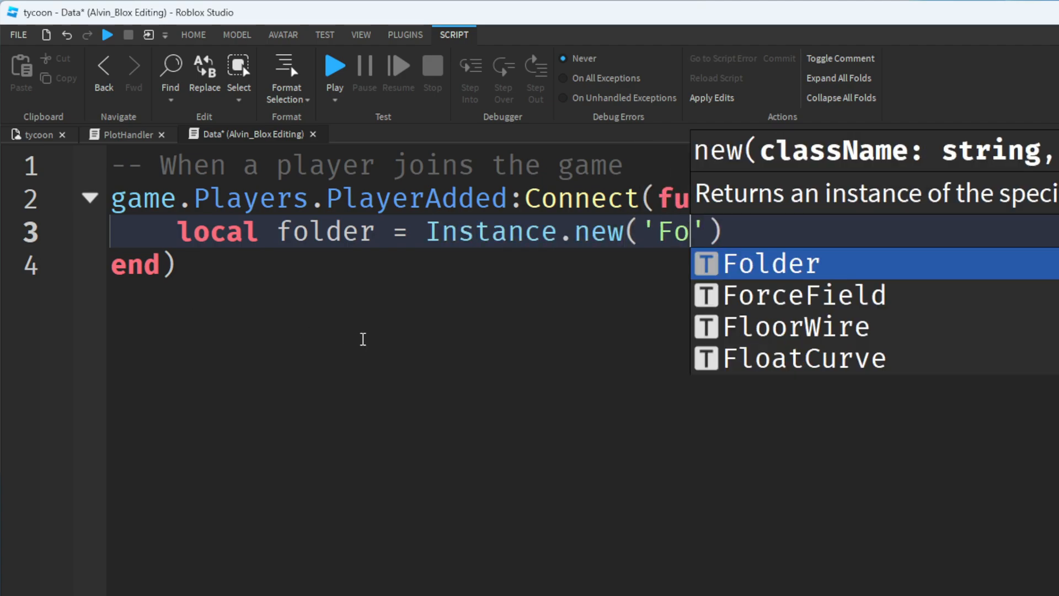
type("folder.Name")
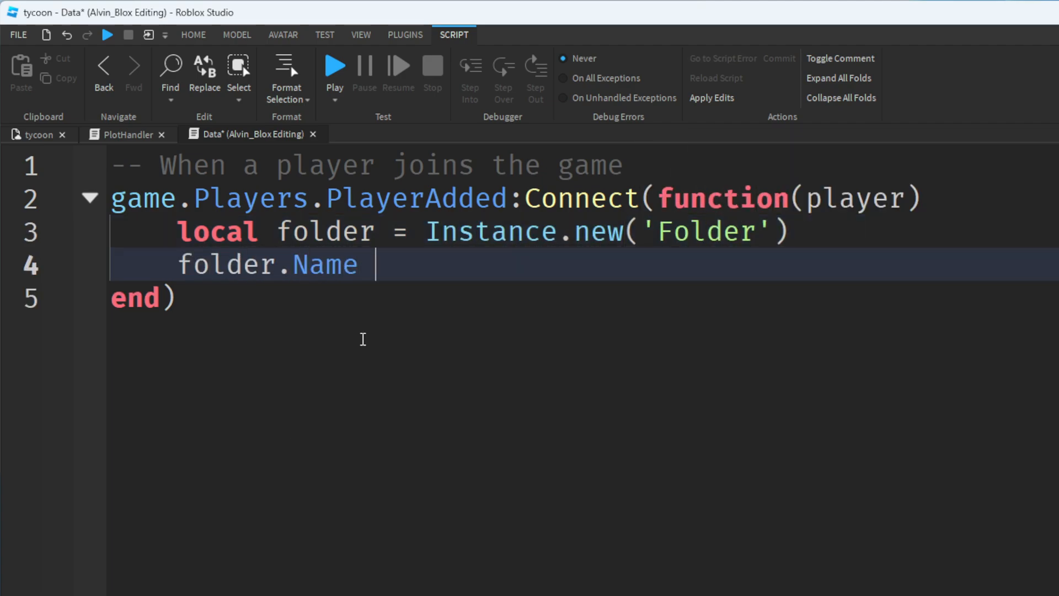
type("= 'leaderstats'")
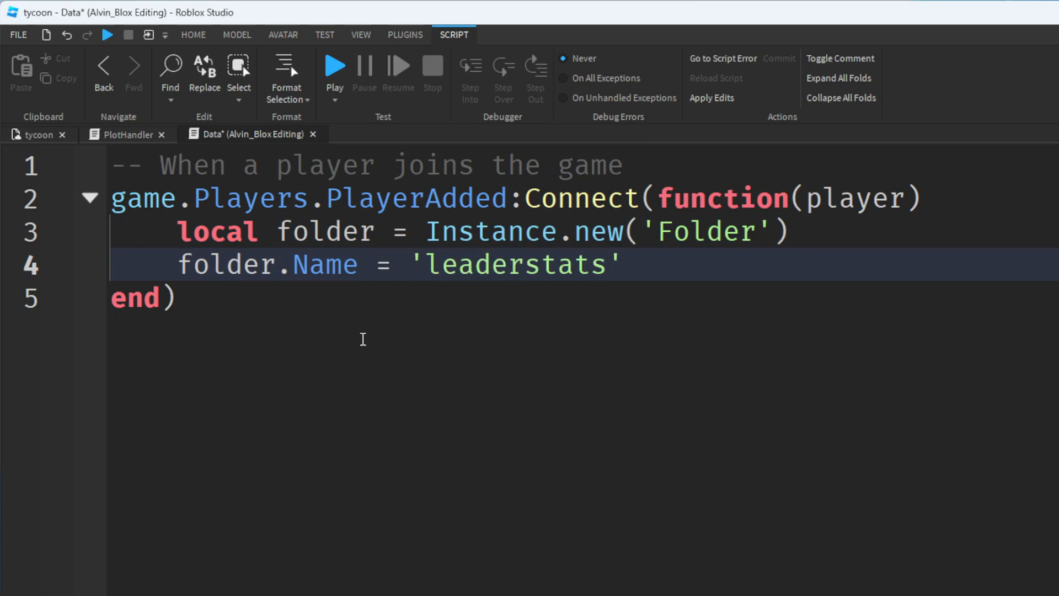
left_click(438, 297)
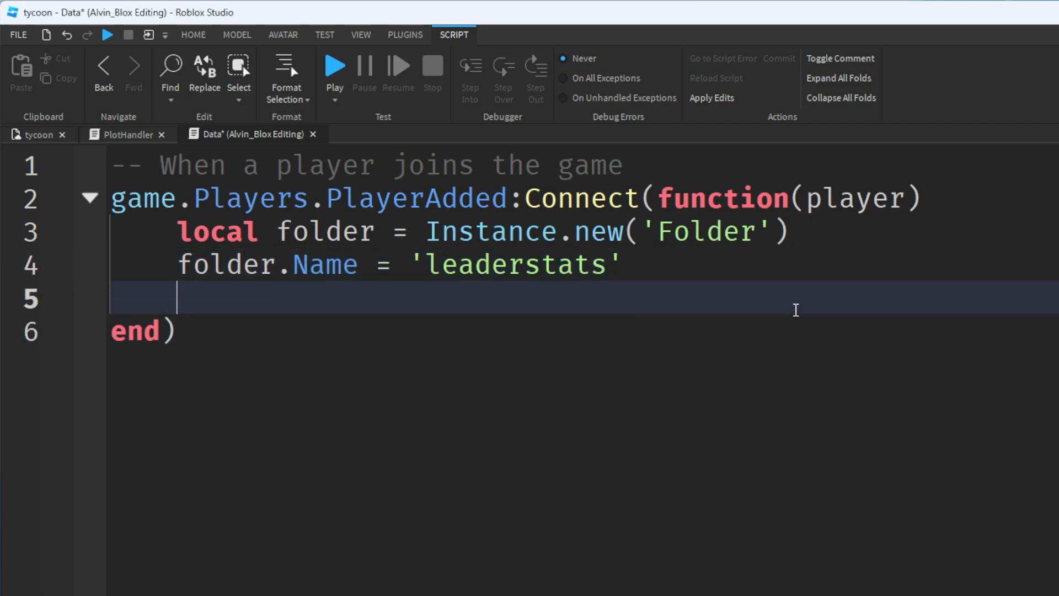
type("folder.P")
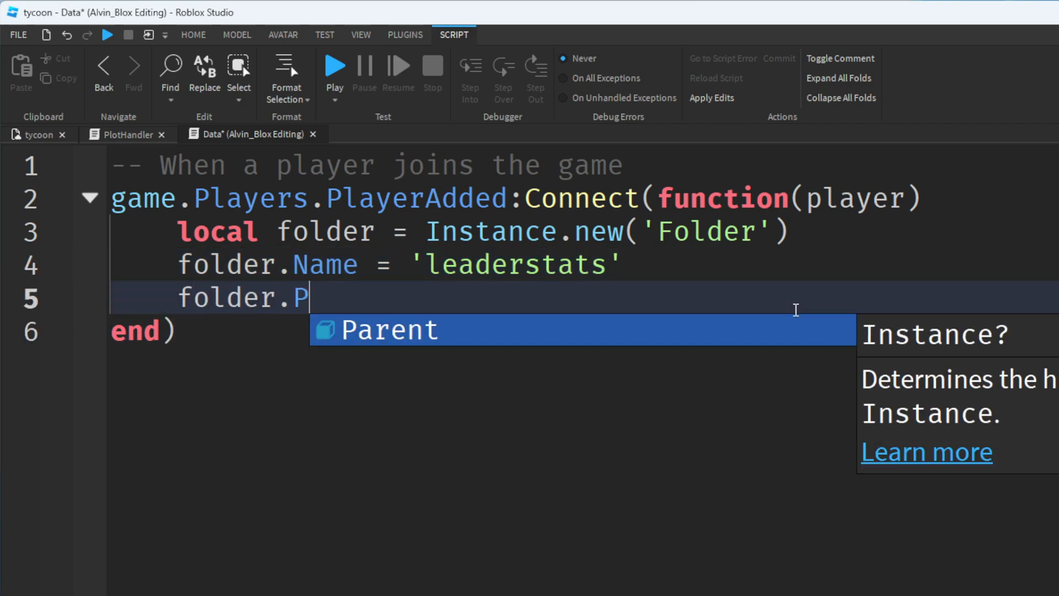
type("arent = player")
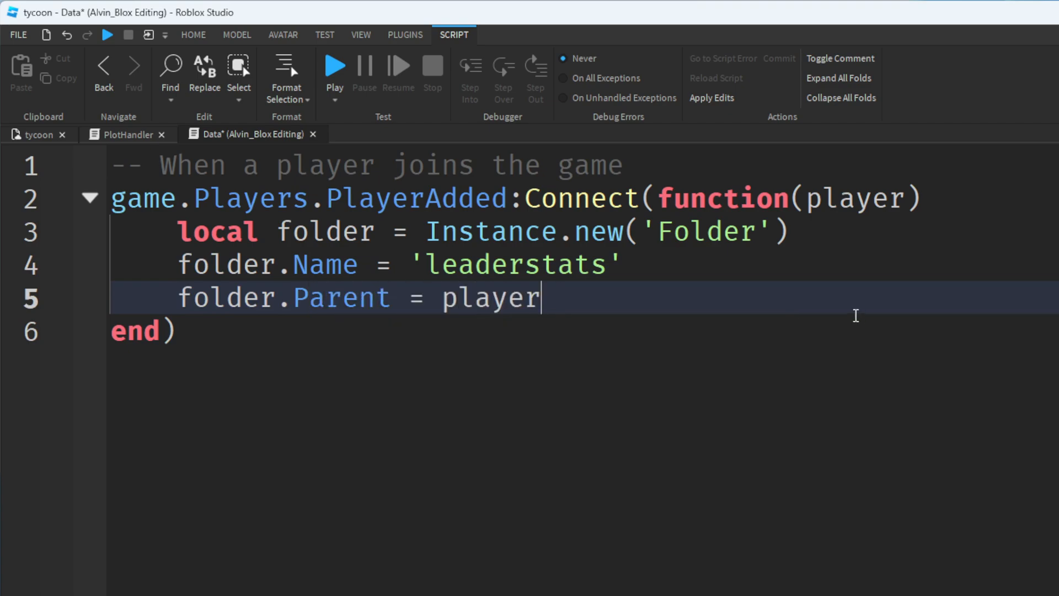
mouse_move(579, 324)
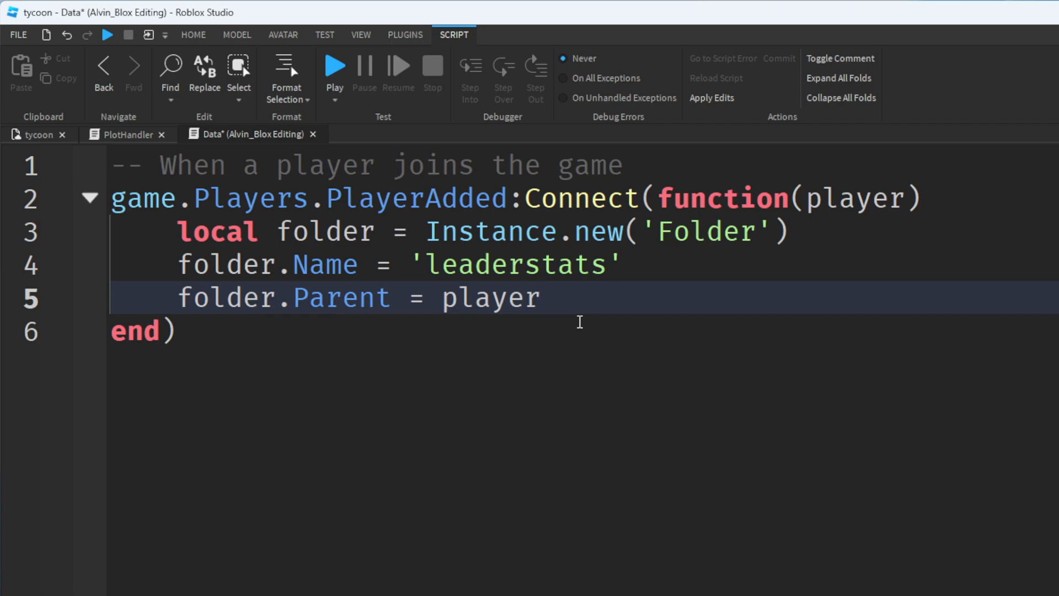
type("local")
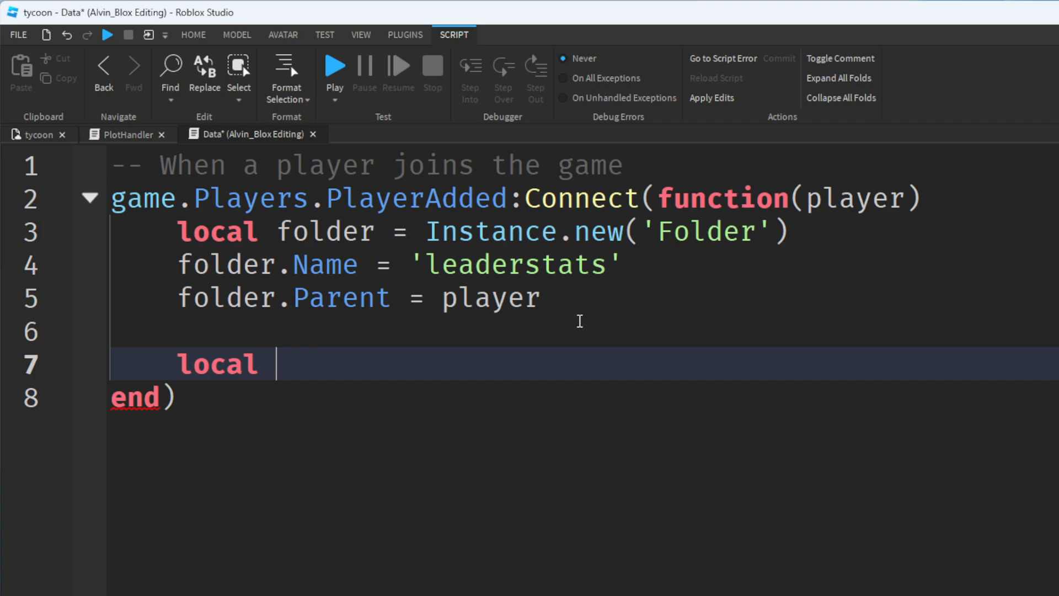
Create an IntValue named Cash with Value 0 parented to the leaderstats folder
type("cash =")
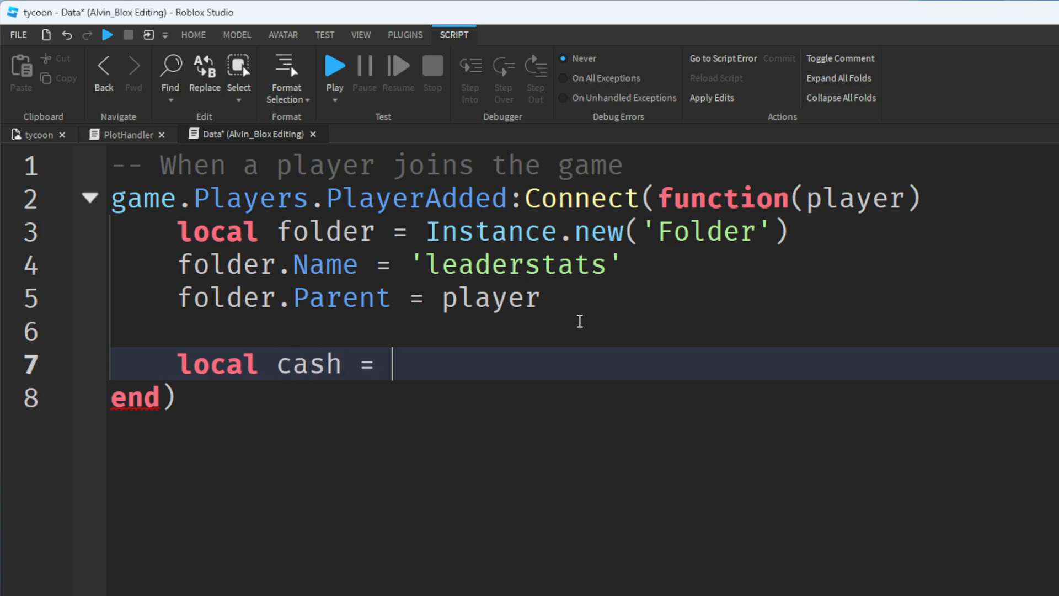
type("Instance.new(")
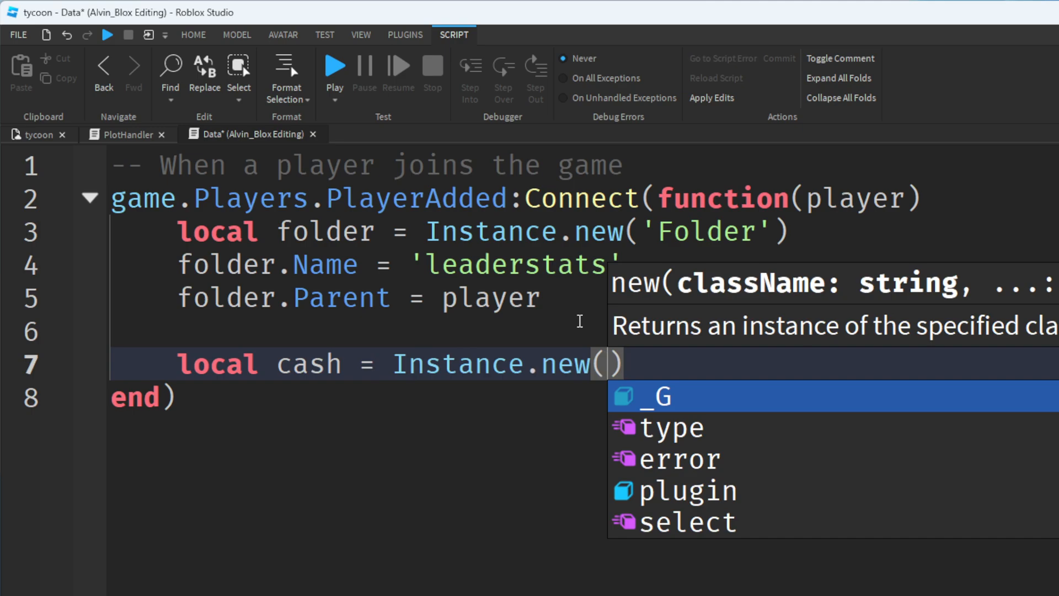
type("'")
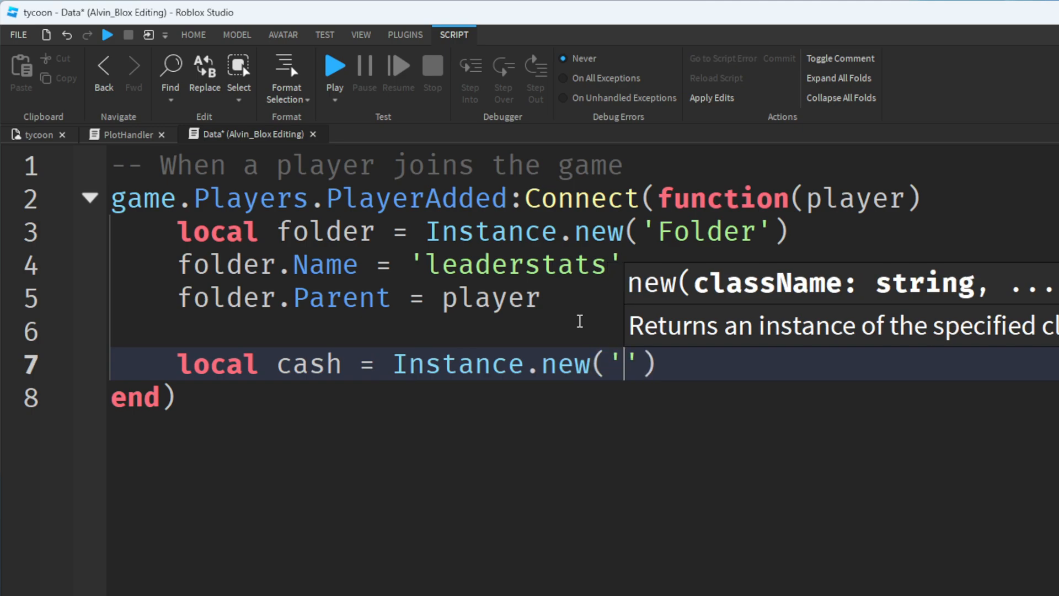
type("IntValue")
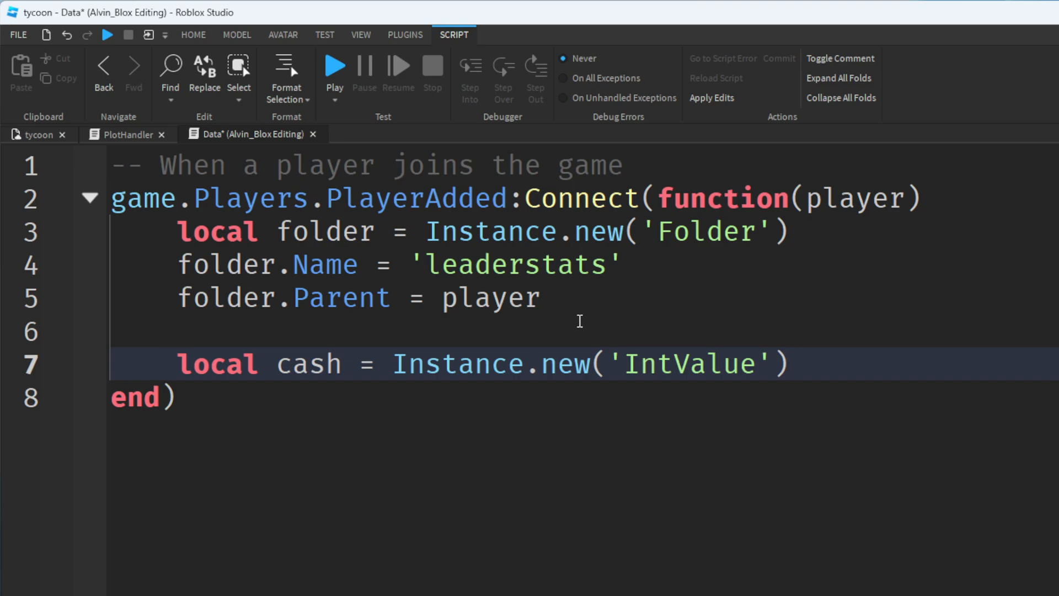
key("Return")
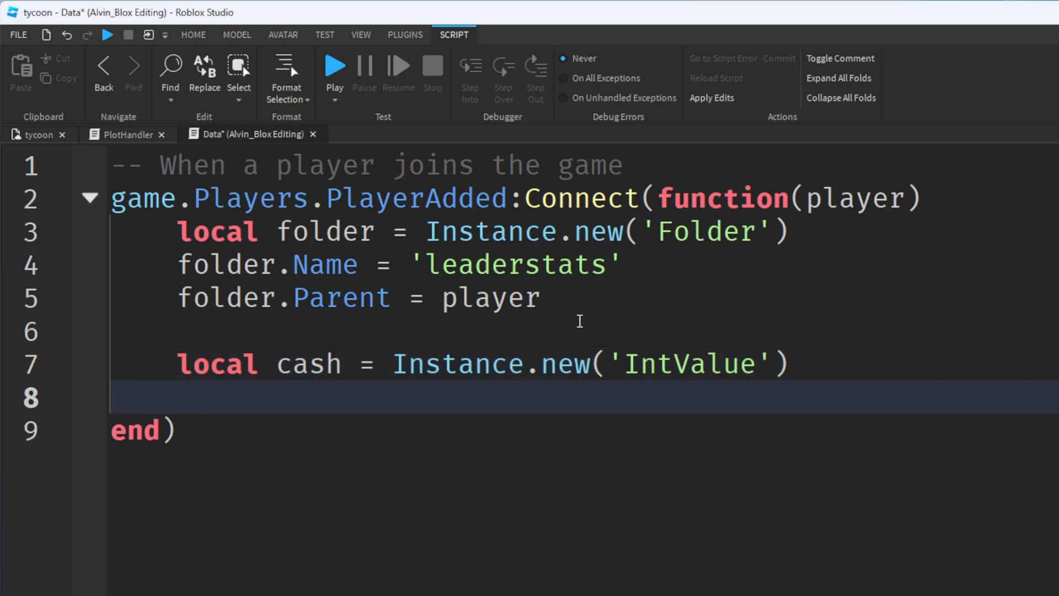
type("cash.V")
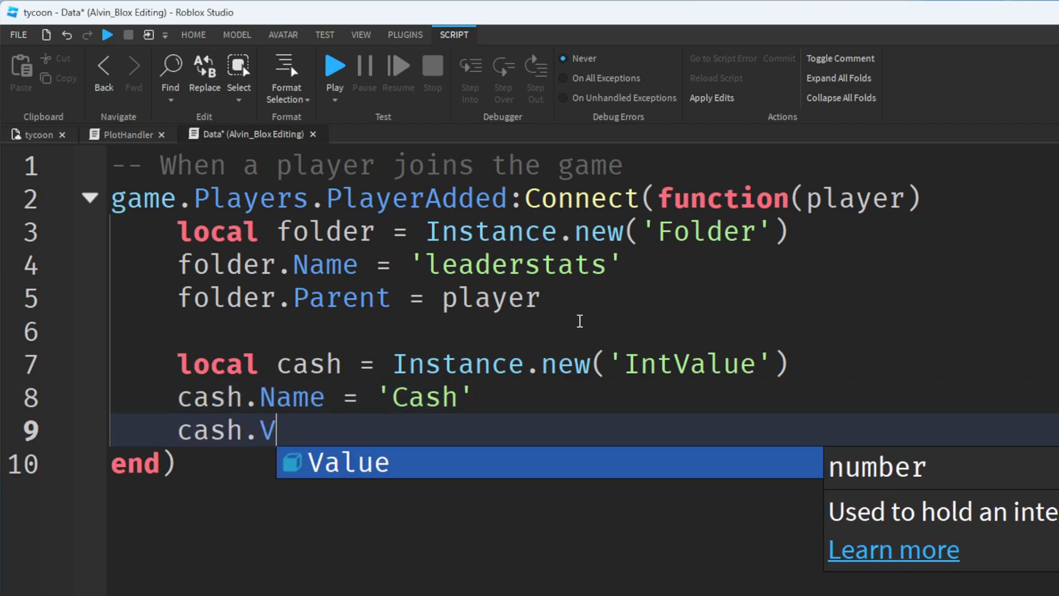
type("alue = 0")
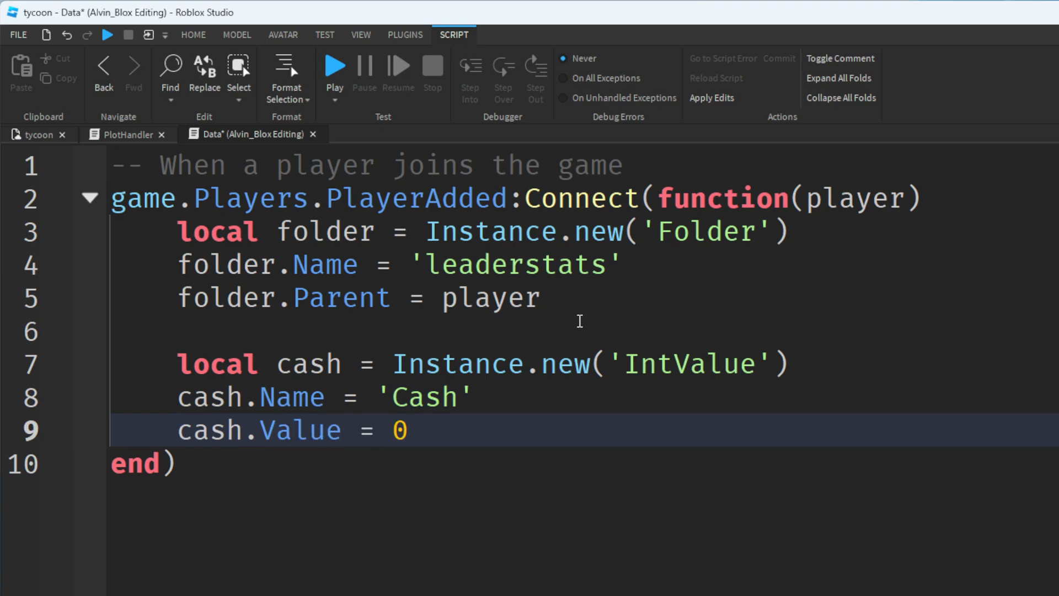
type("cash.")
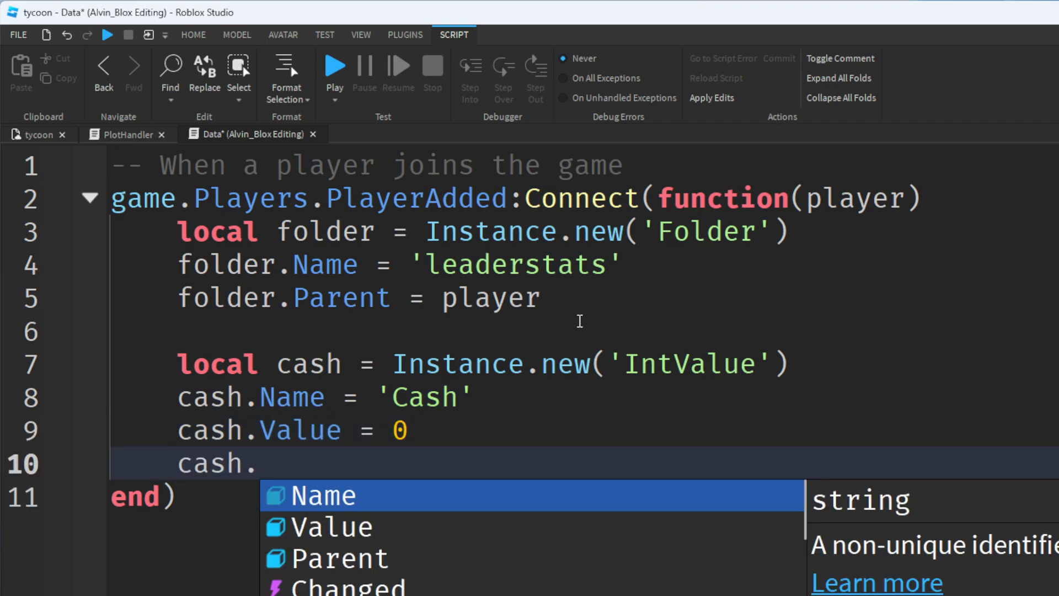
type("Parent = folder")
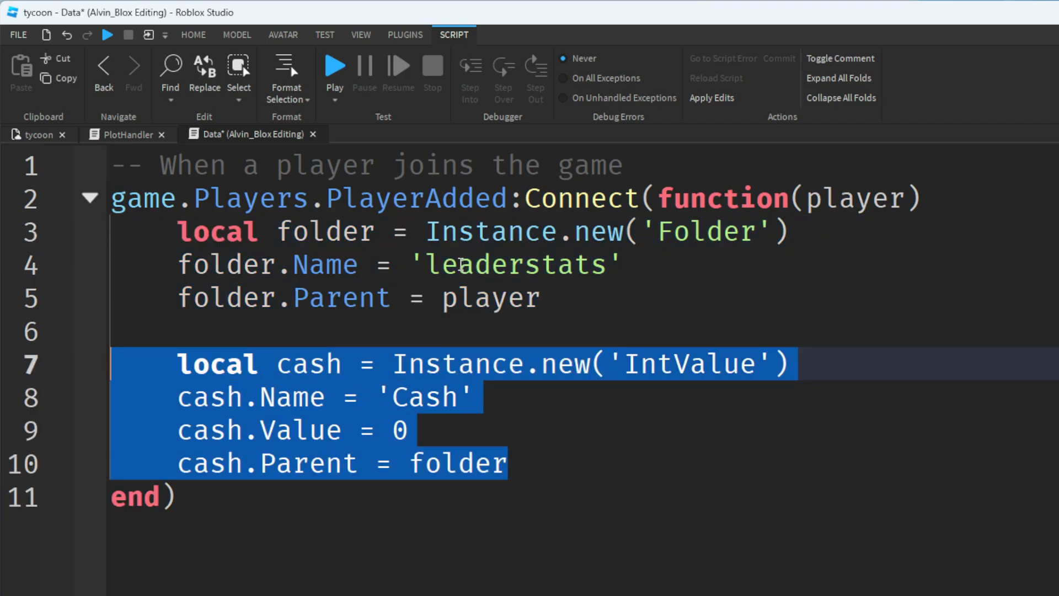
double_click(516, 263)
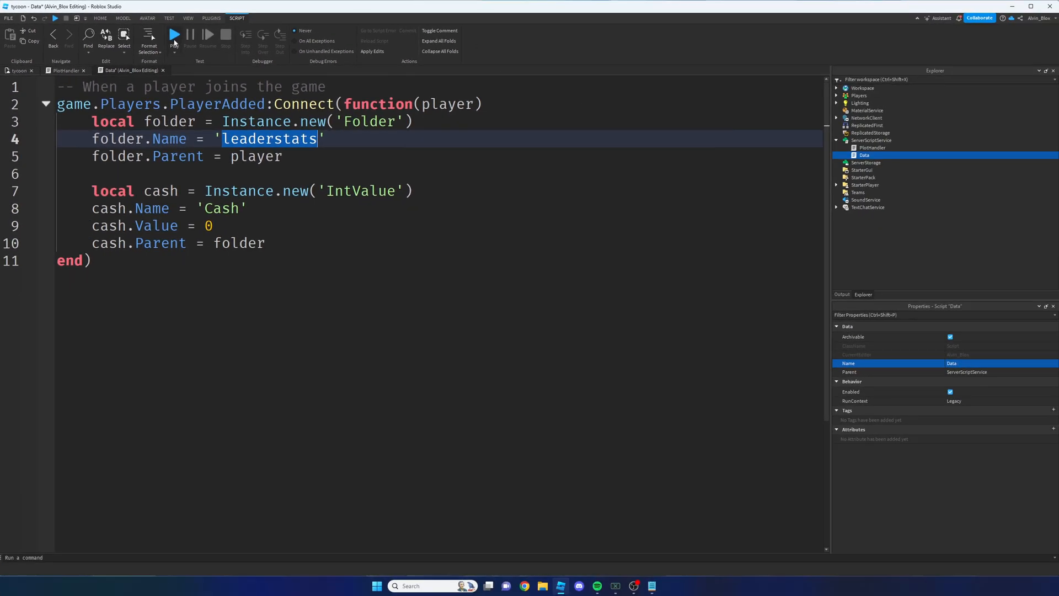
Start a playtest to see the leaderboard show Cash 0
left_click(173, 35)
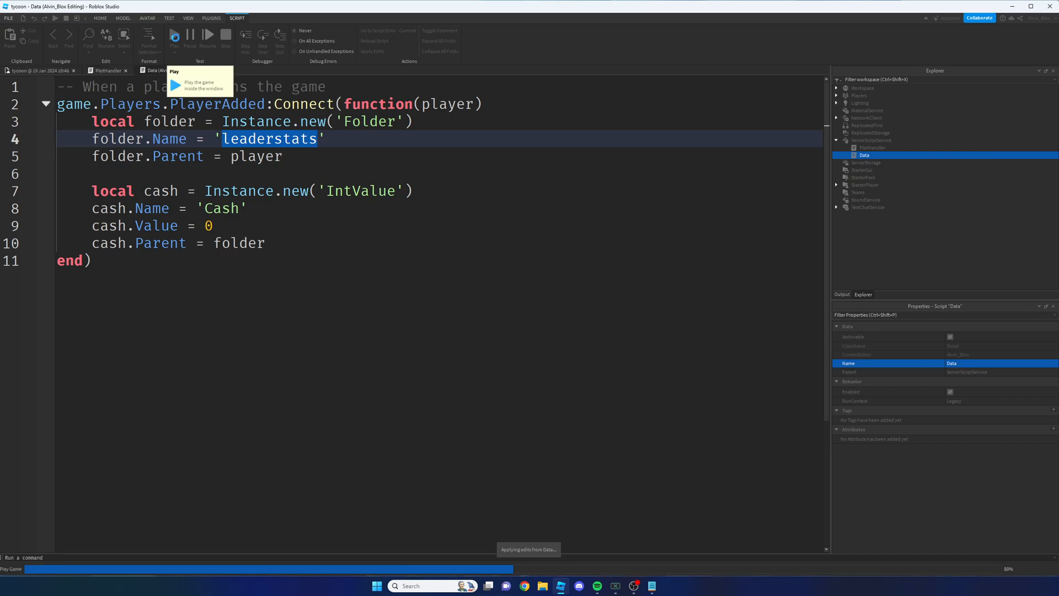
left_click(174, 34)
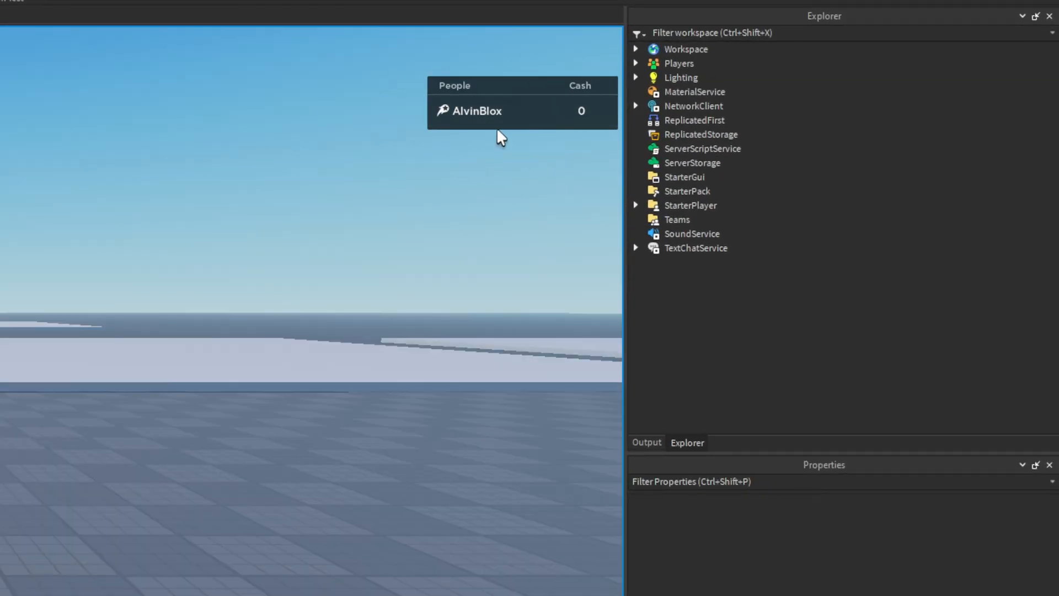
mouse_move(147, 74)
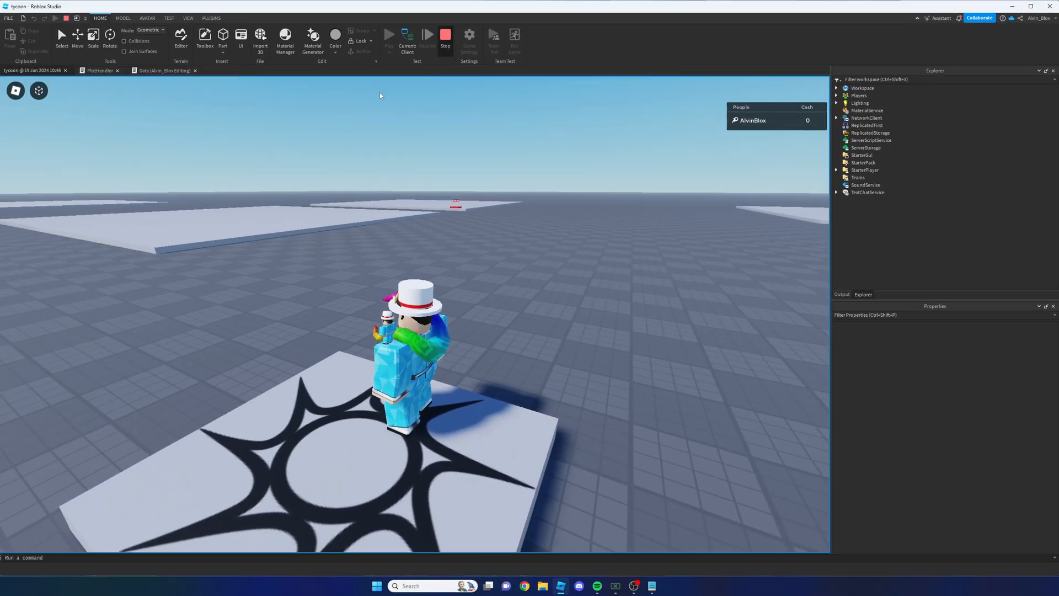
Stop the playtest and view the PlotHandler button-touch code with its TODO
left_click(445, 34)
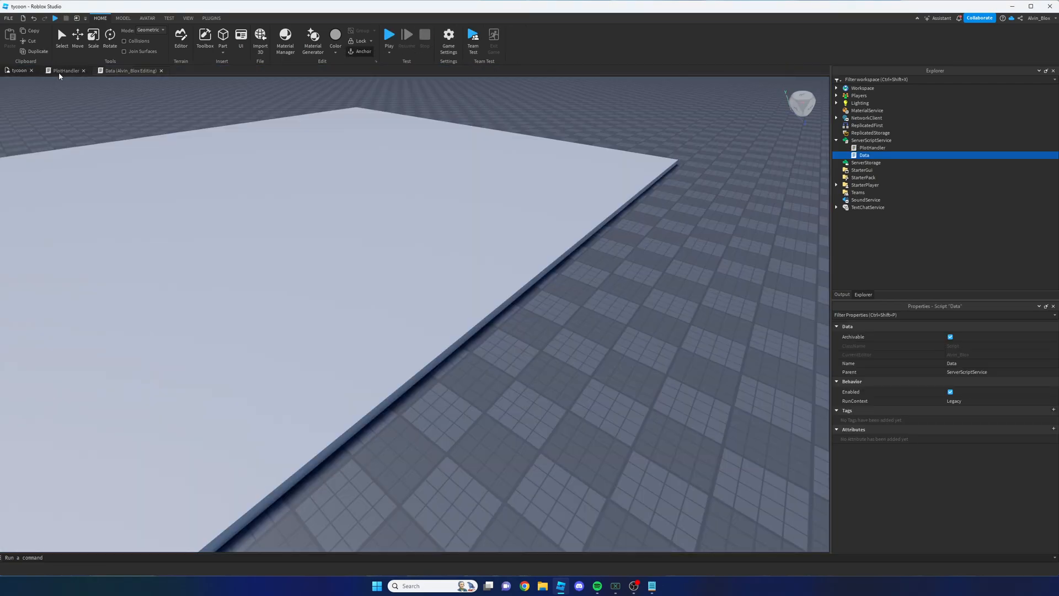
left_click(67, 70)
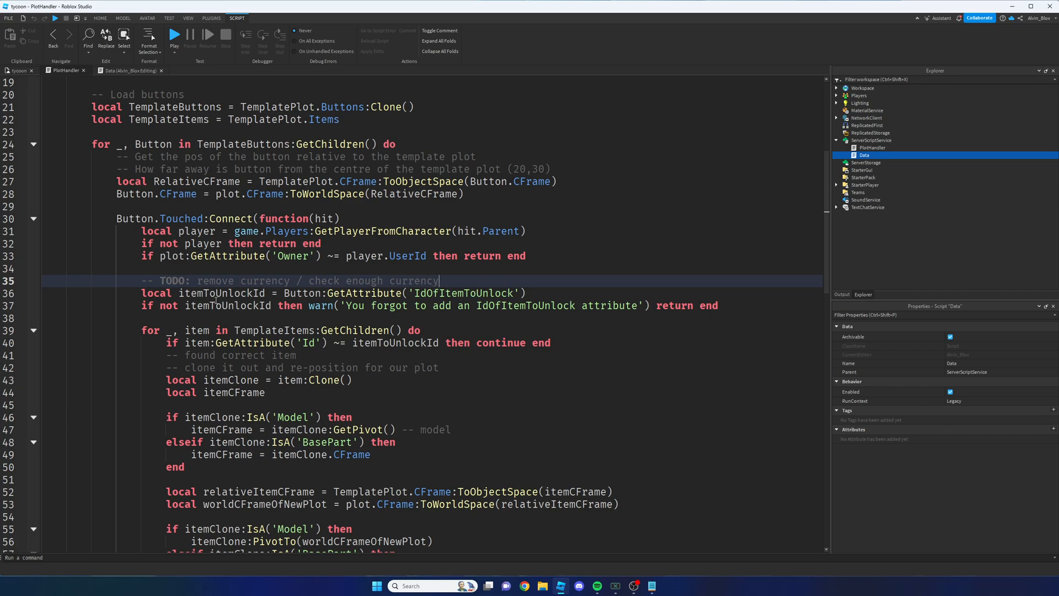
mouse_move(848, 227)
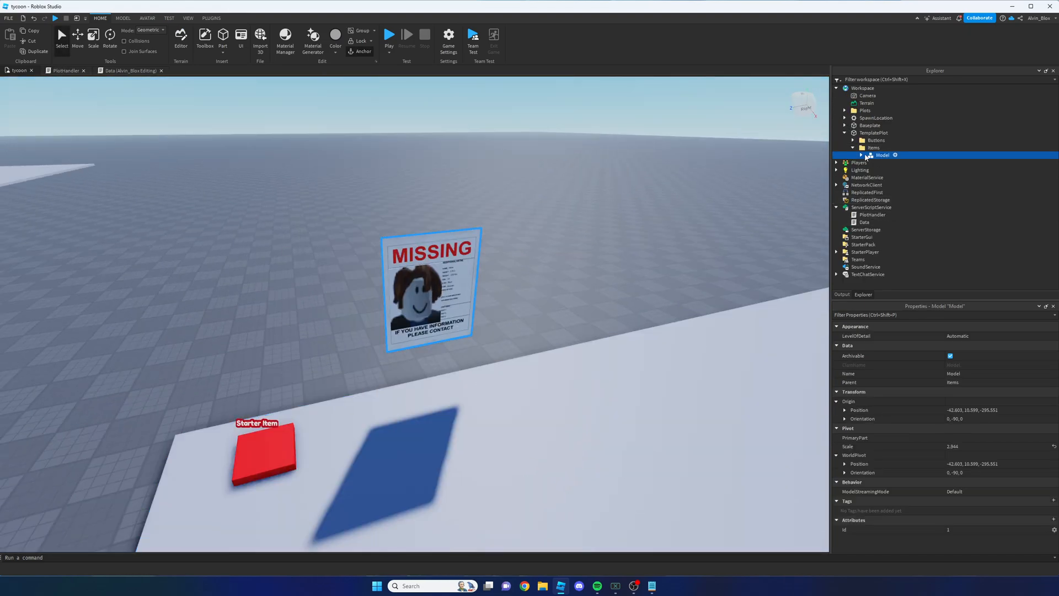
Add a number attribute named Price with value 300 to the template plot's item Model
left_click(871, 154)
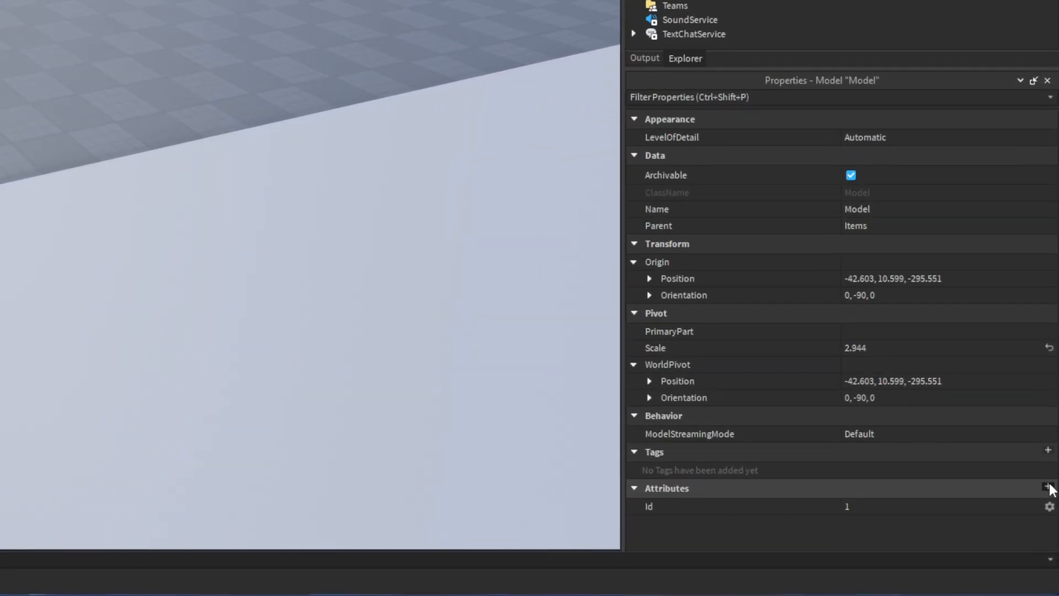
left_click(1048, 488)
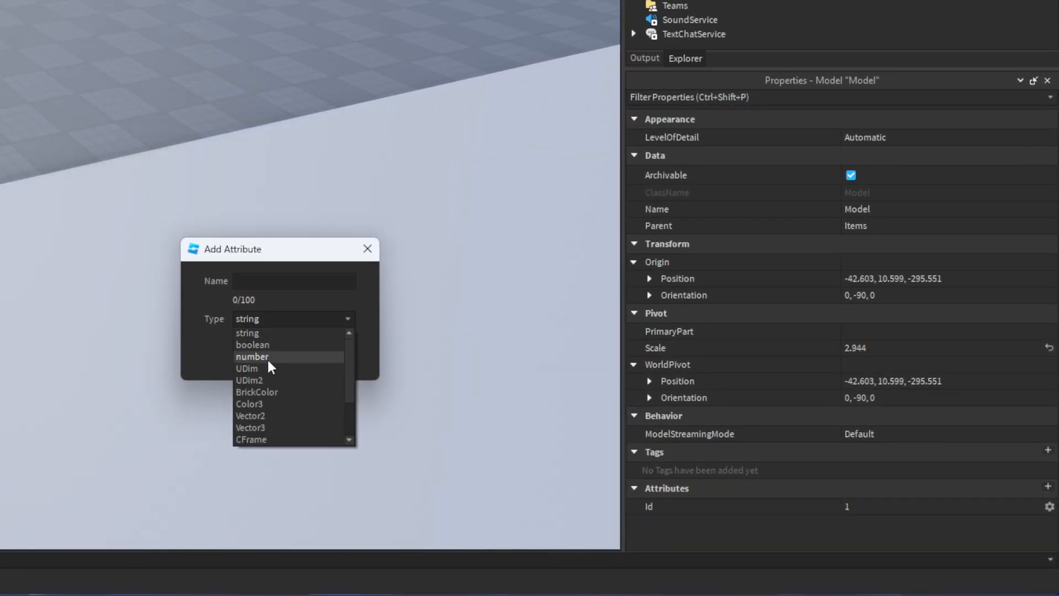
left_click(252, 356)
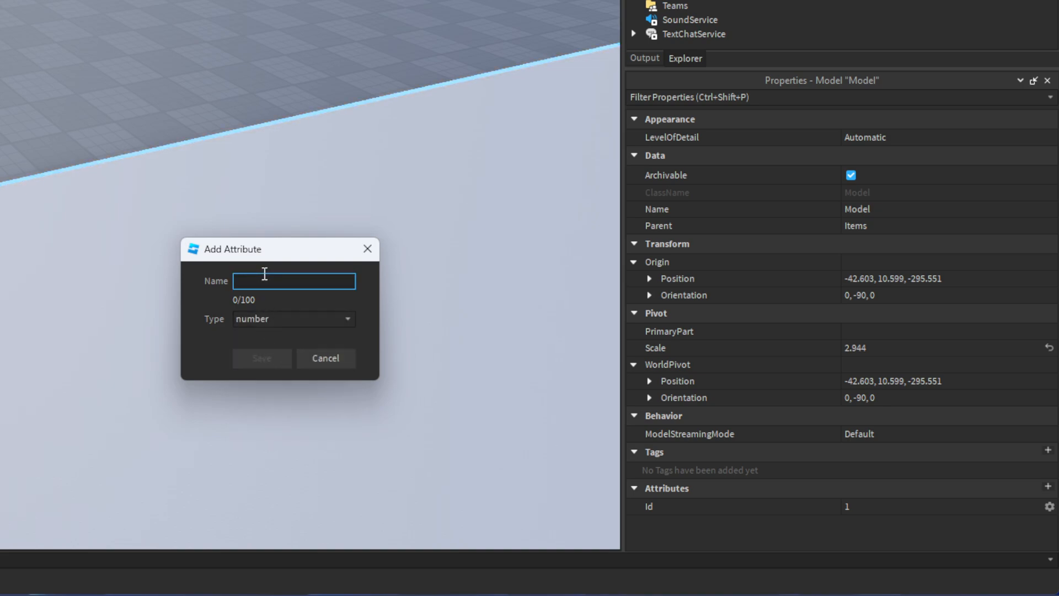
type("Price")
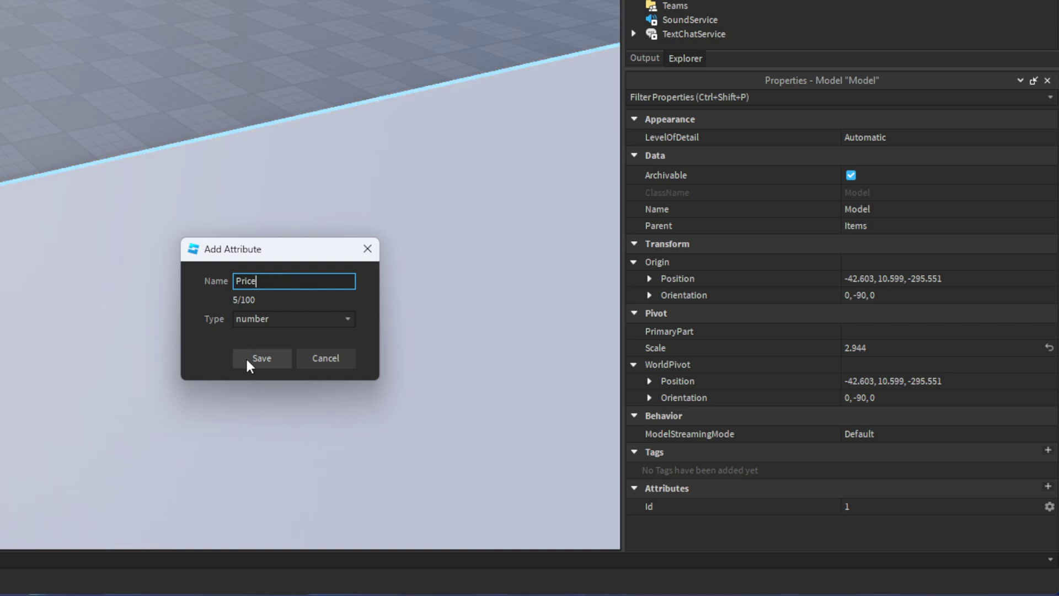
left_click(261, 357)
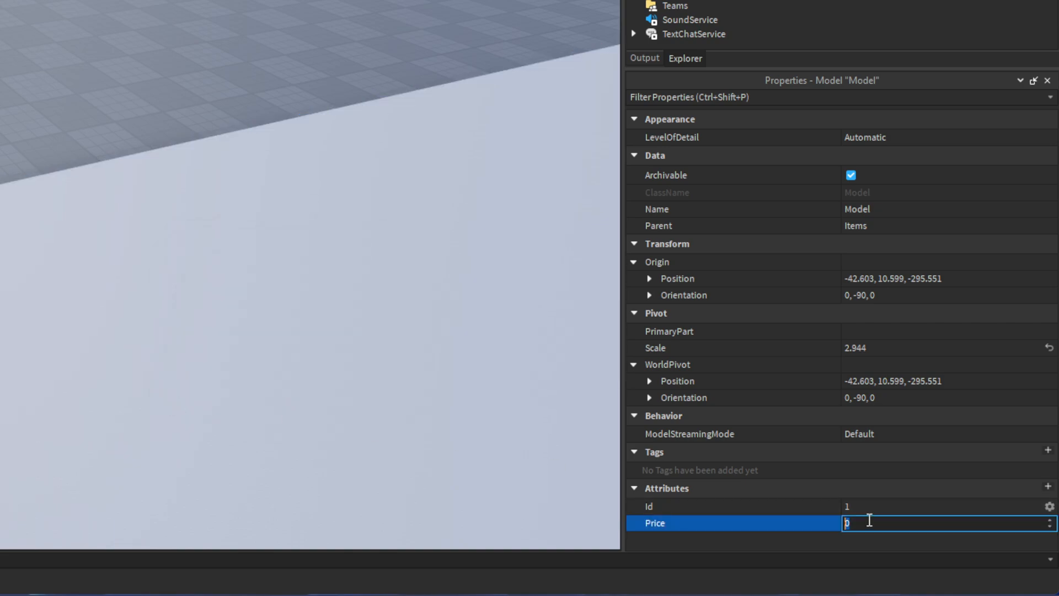
type("30")
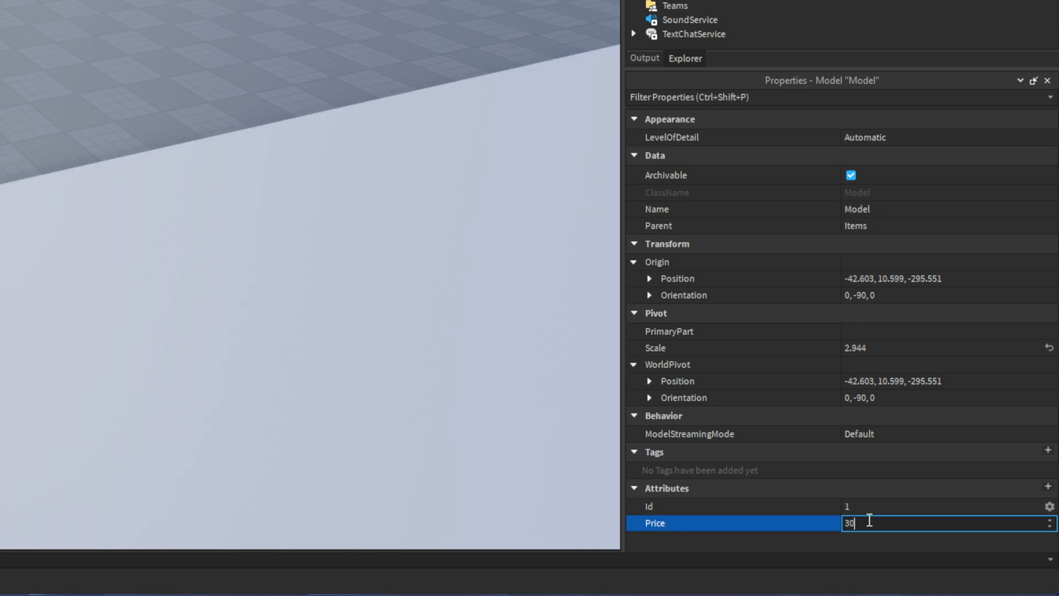
type("0")
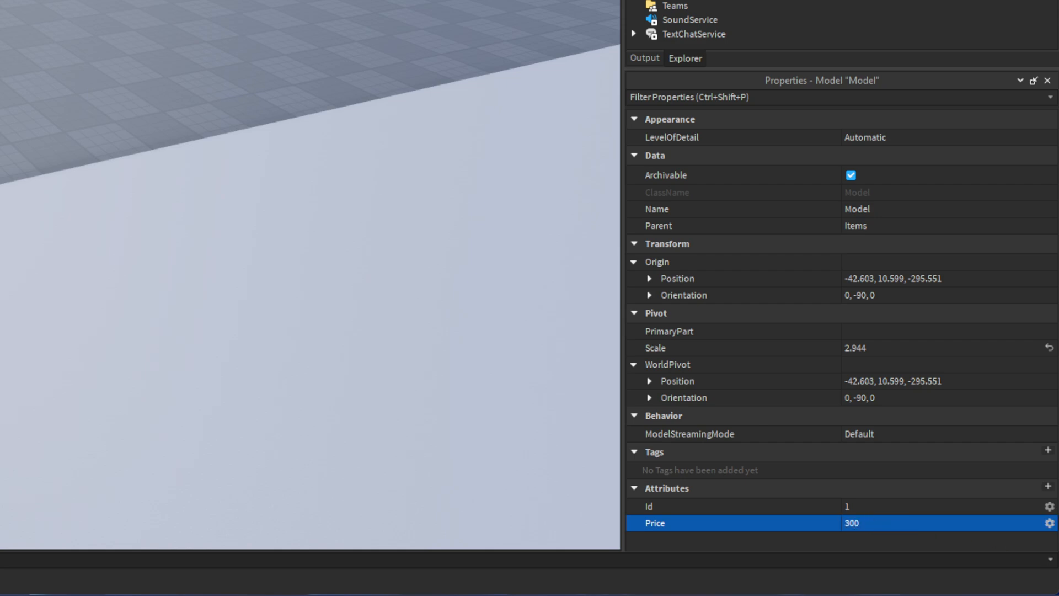
mouse_move(853, 536)
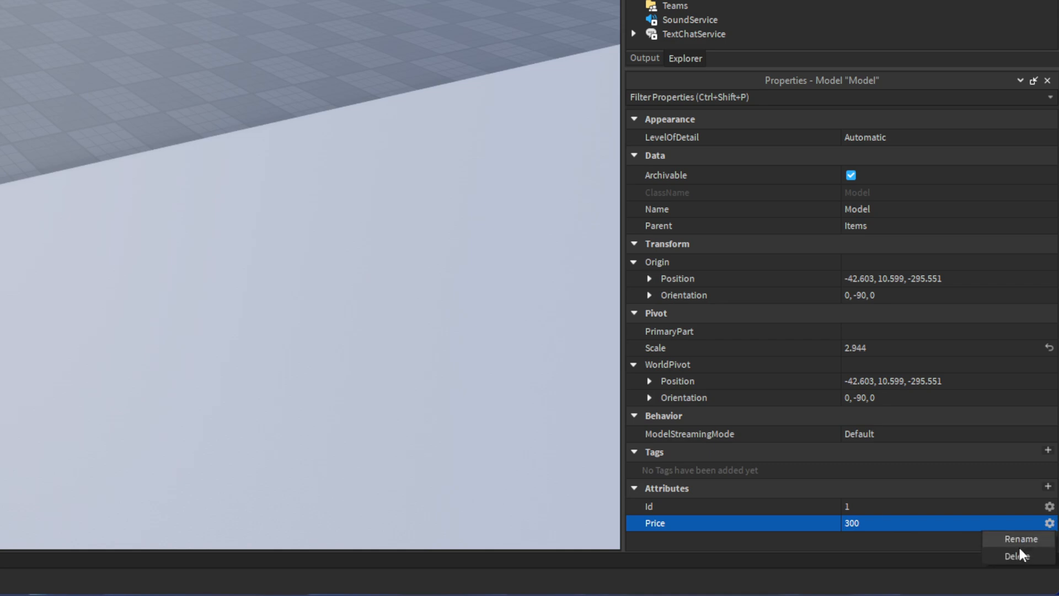
left_click(1015, 555)
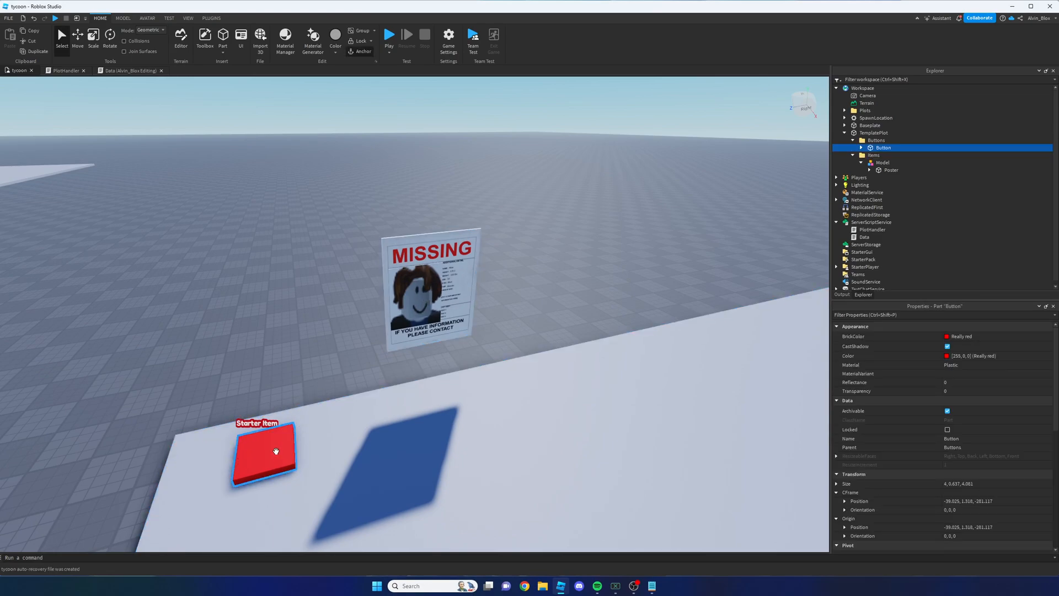
mouse_move(511, 231)
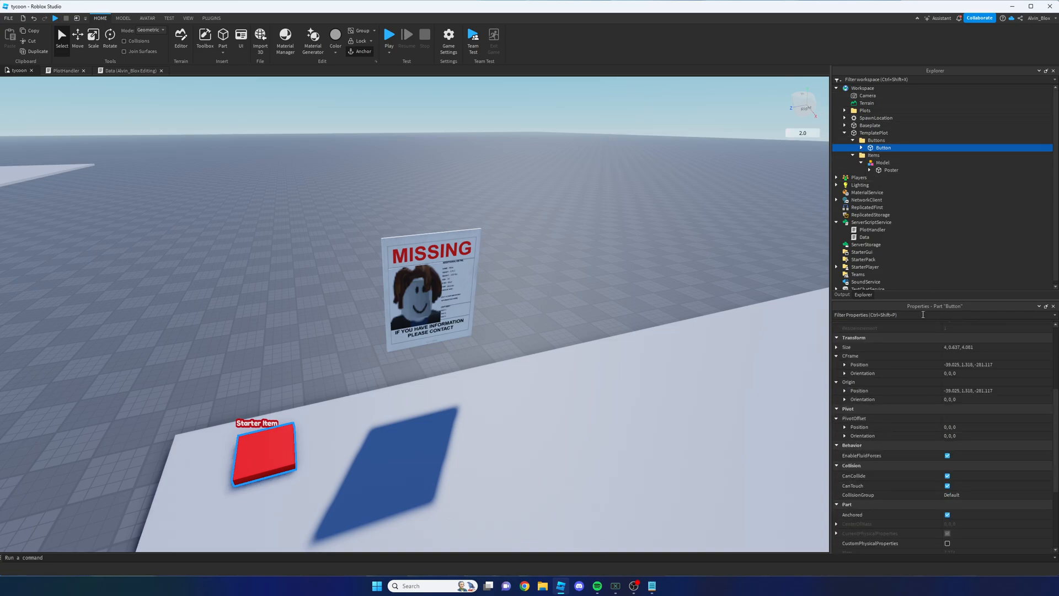
Add a number attribute named Price with value 50 to the Starter Item button
scroll("down", 3)
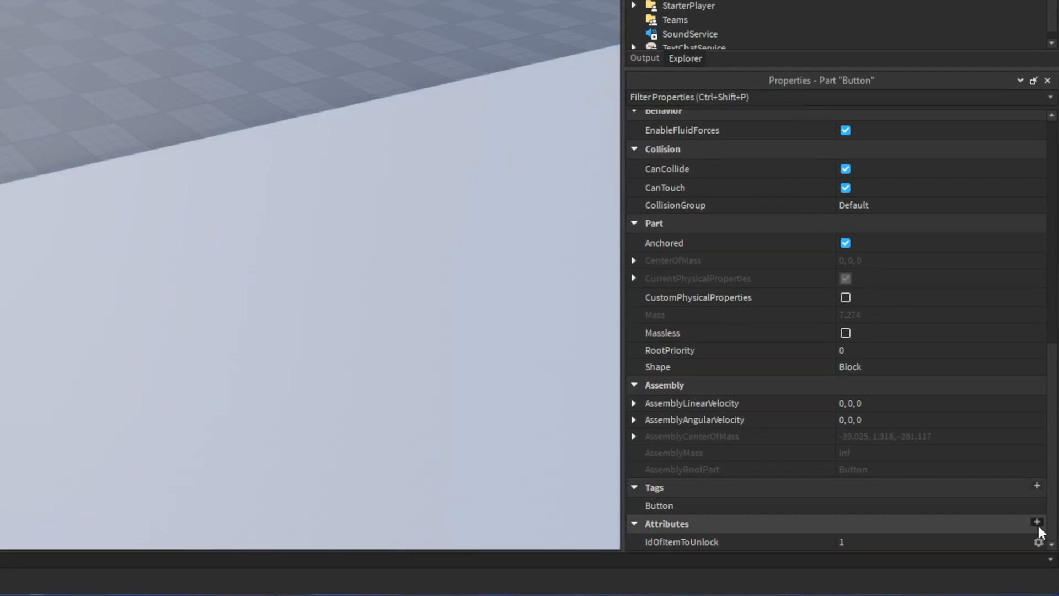
left_click(1037, 523)
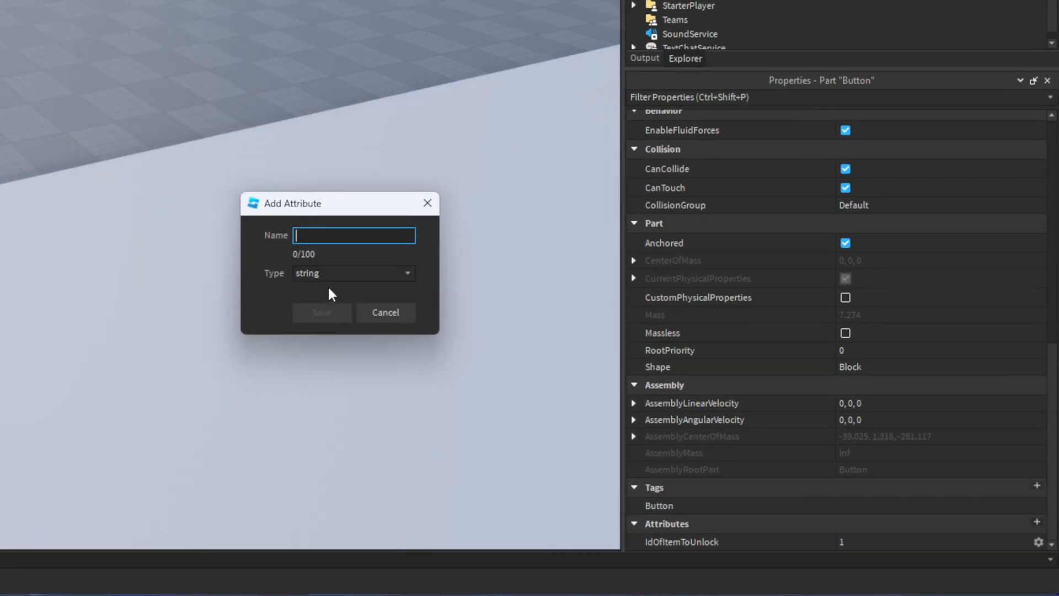
left_click(351, 273)
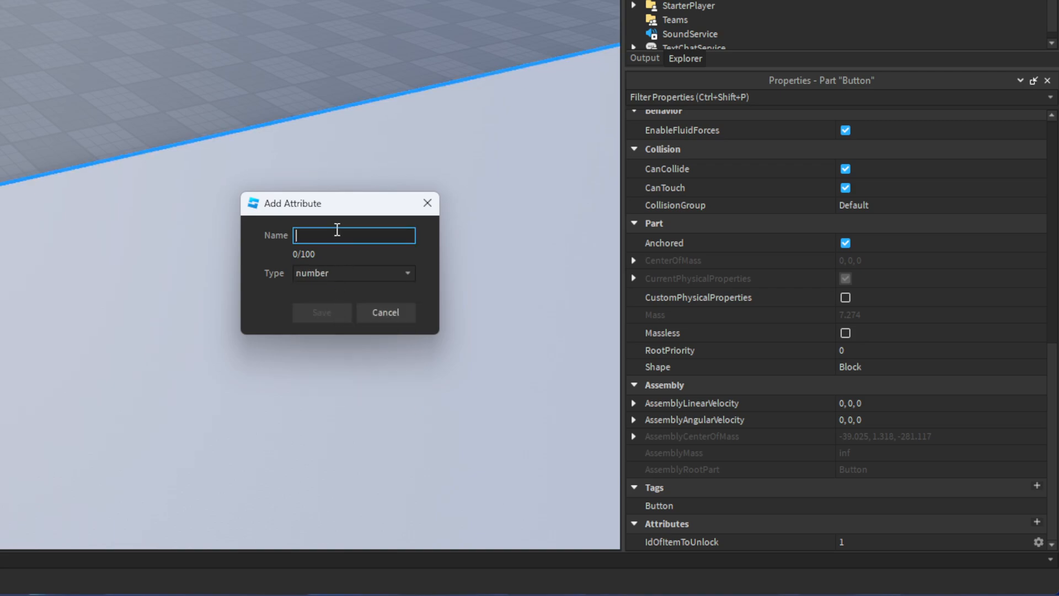
type("Price")
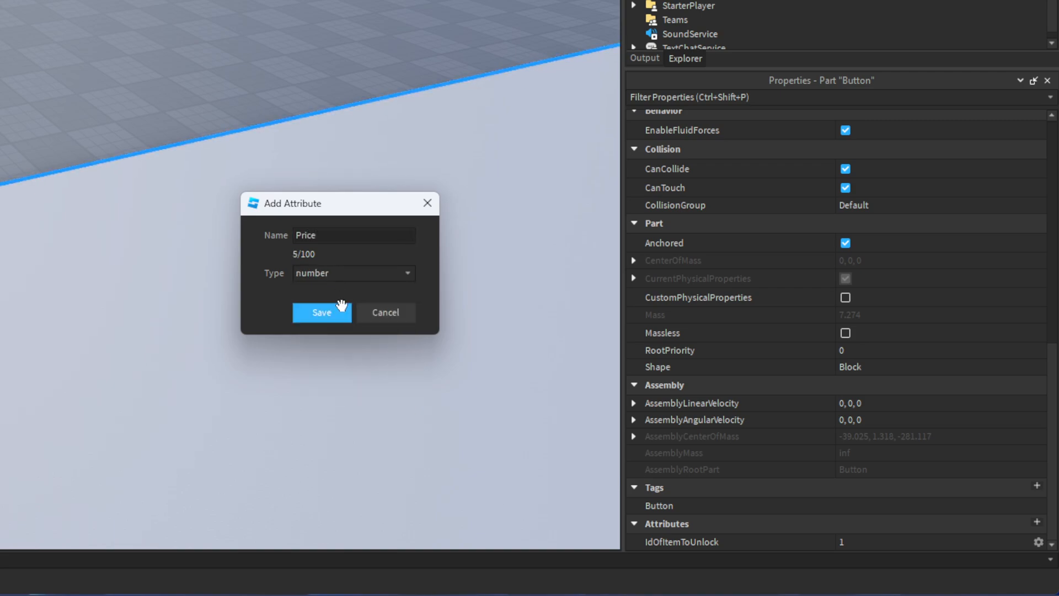
left_click(321, 313)
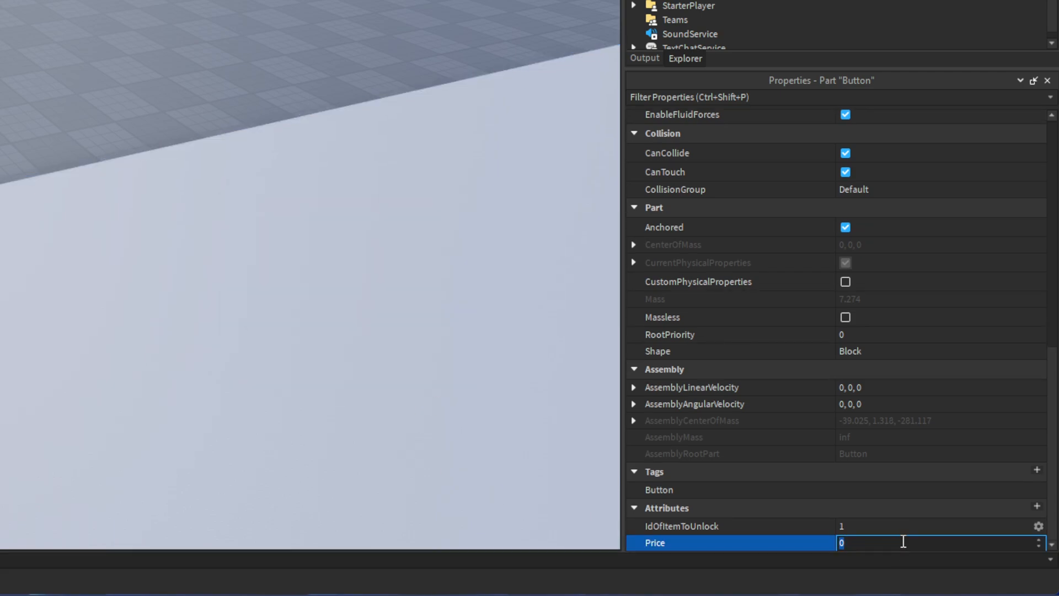
type("50")
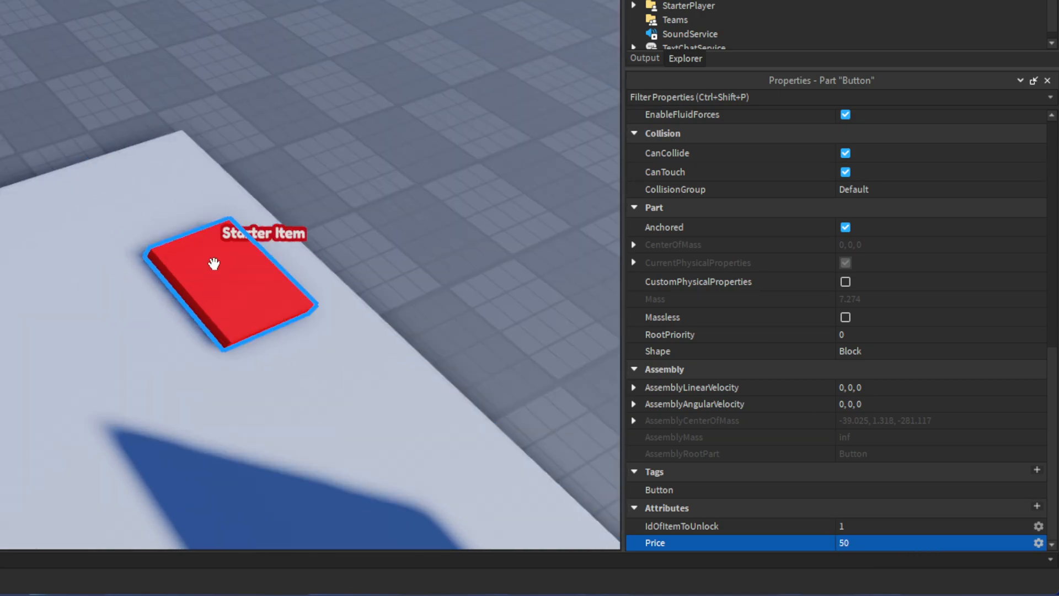
mouse_move(816, 505)
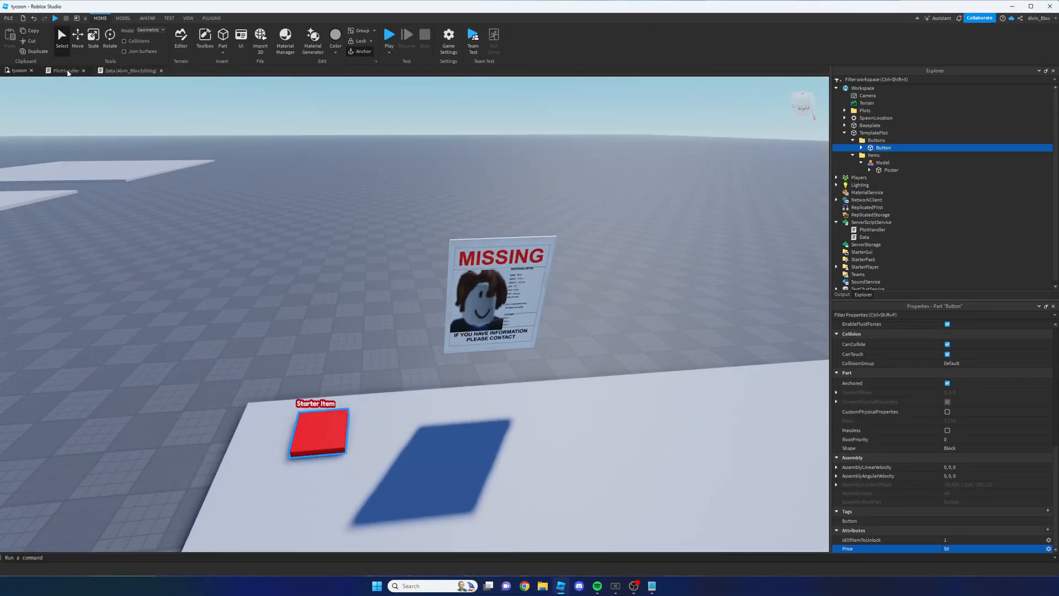
Add local Price = Button:GetAttribute('Price') after the IdOfItemToUnlock check in PlotHandler
left_click(64, 71)
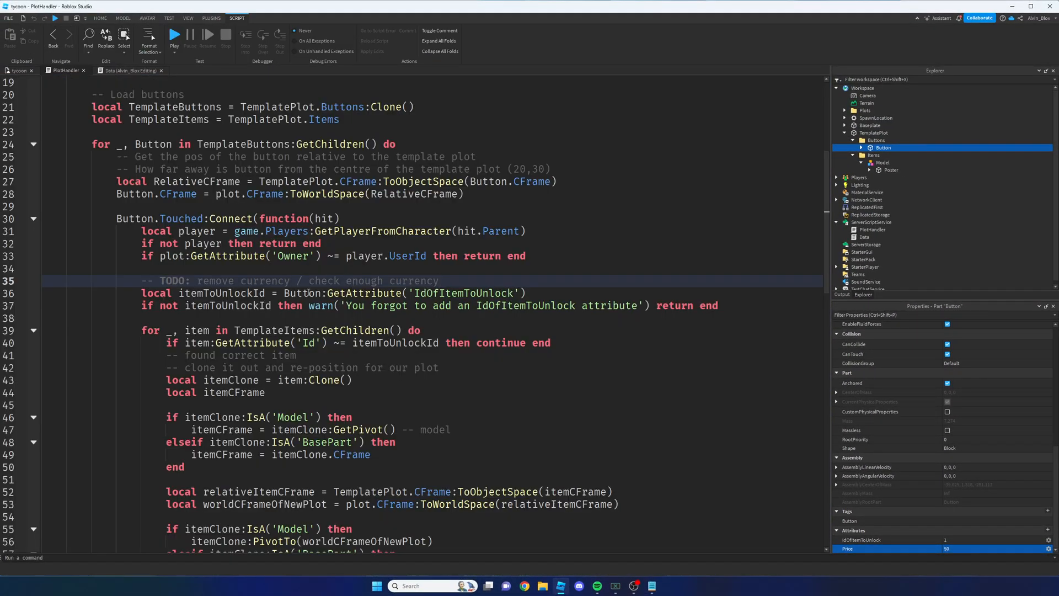
left_click(289, 316)
type("local")
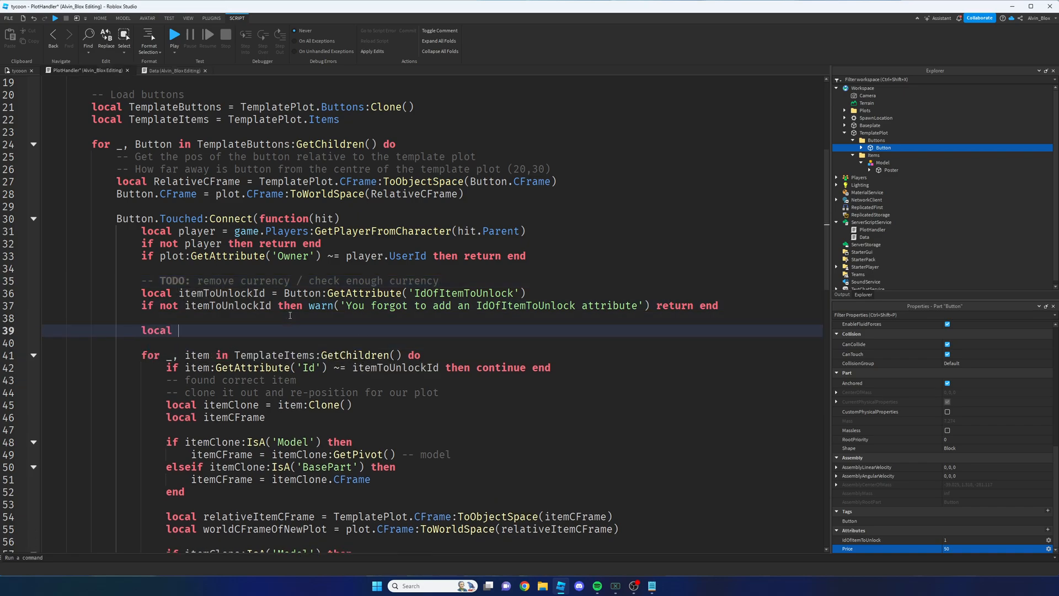
type("Price =")
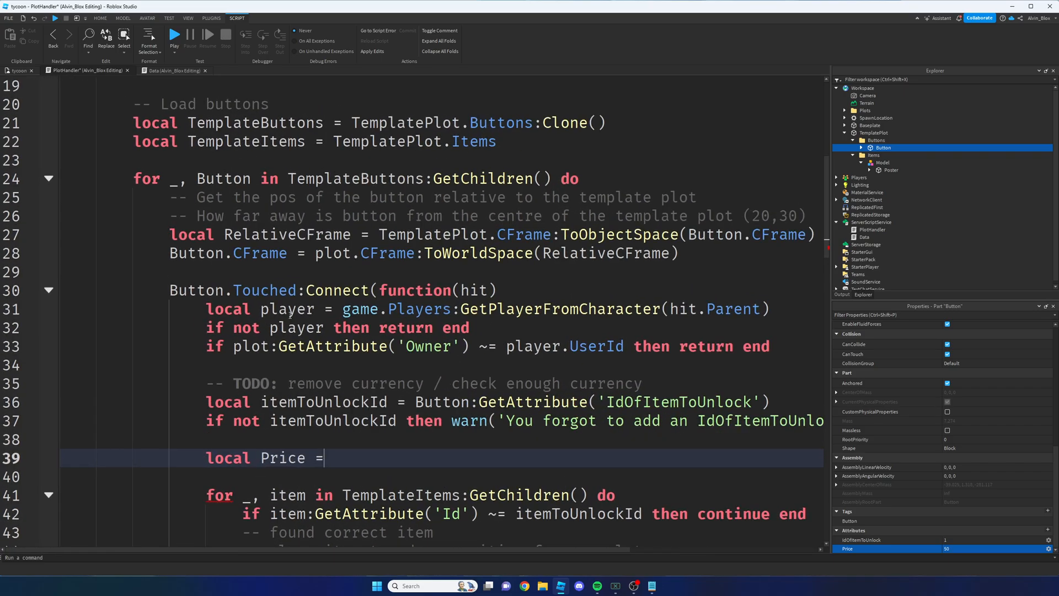
type("Button:GetAttribute('Price")
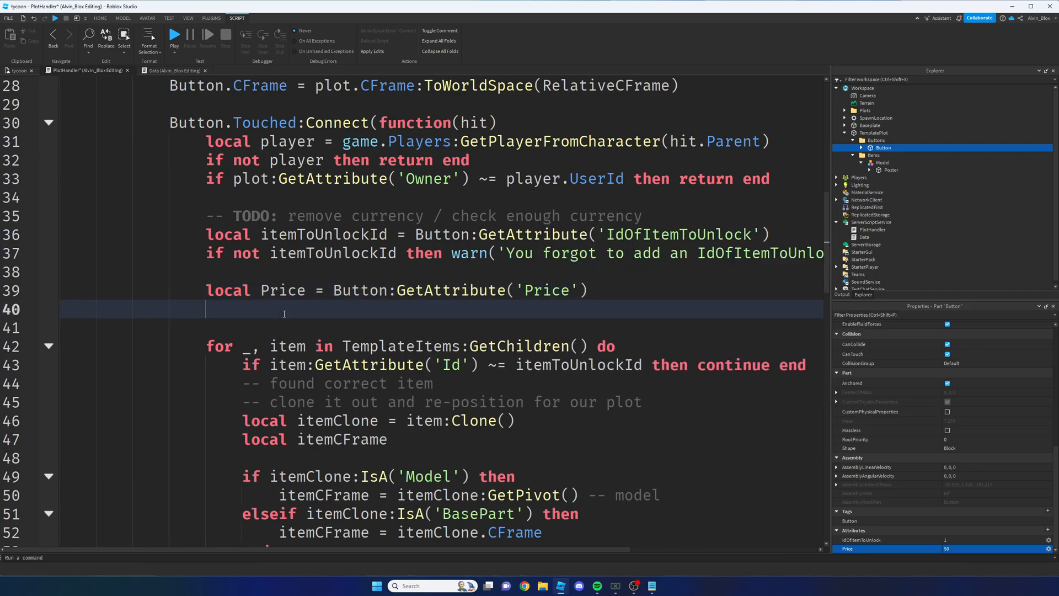
Add an if-check that warns and returns when player.leaderstats.Cash.Value < Price
type("if Price then")
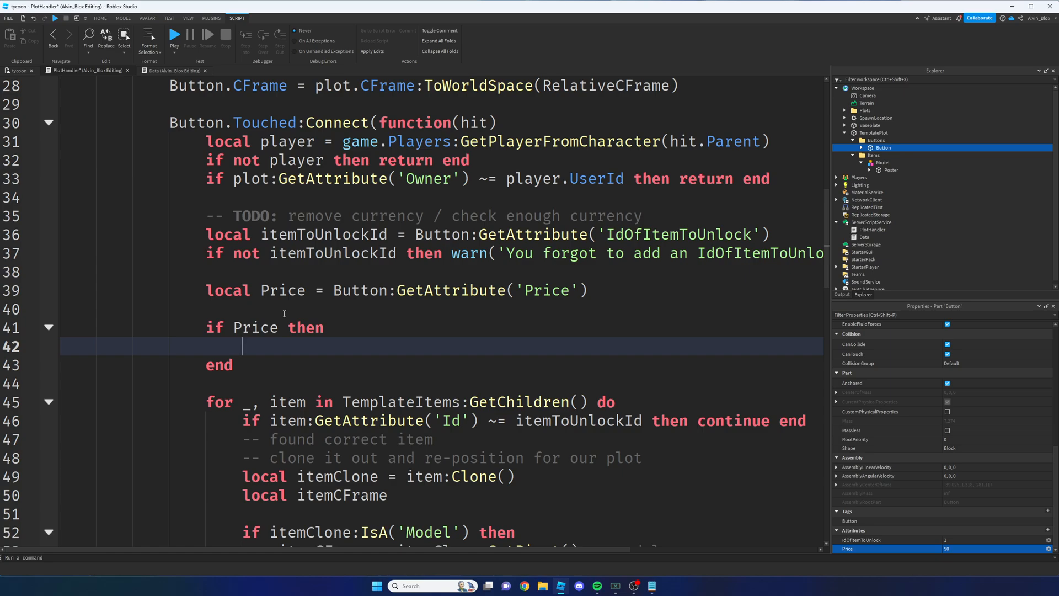
type("if player.leaderstats")
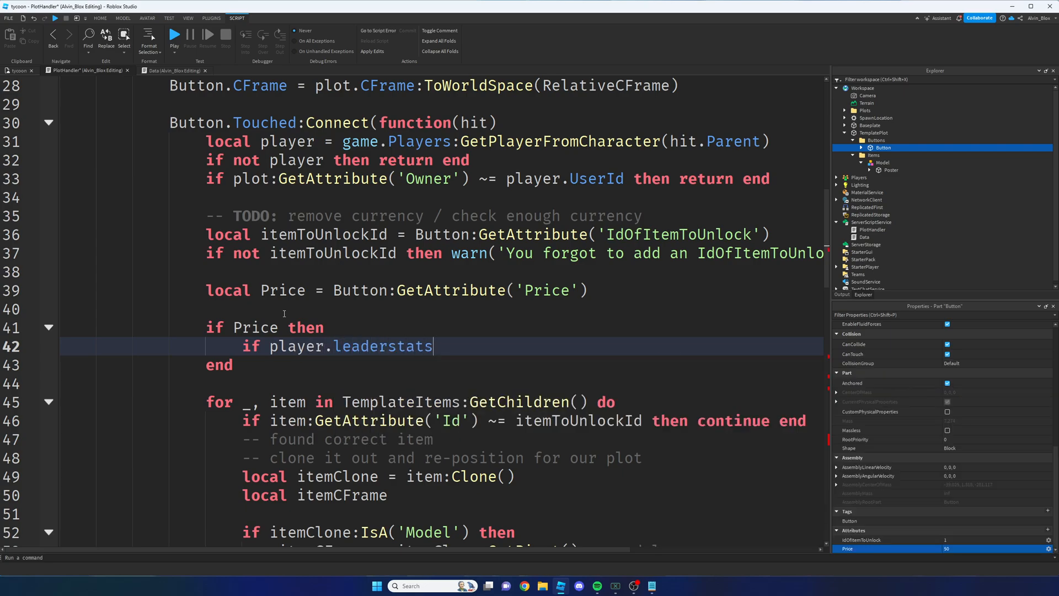
type(".Cash.Value")
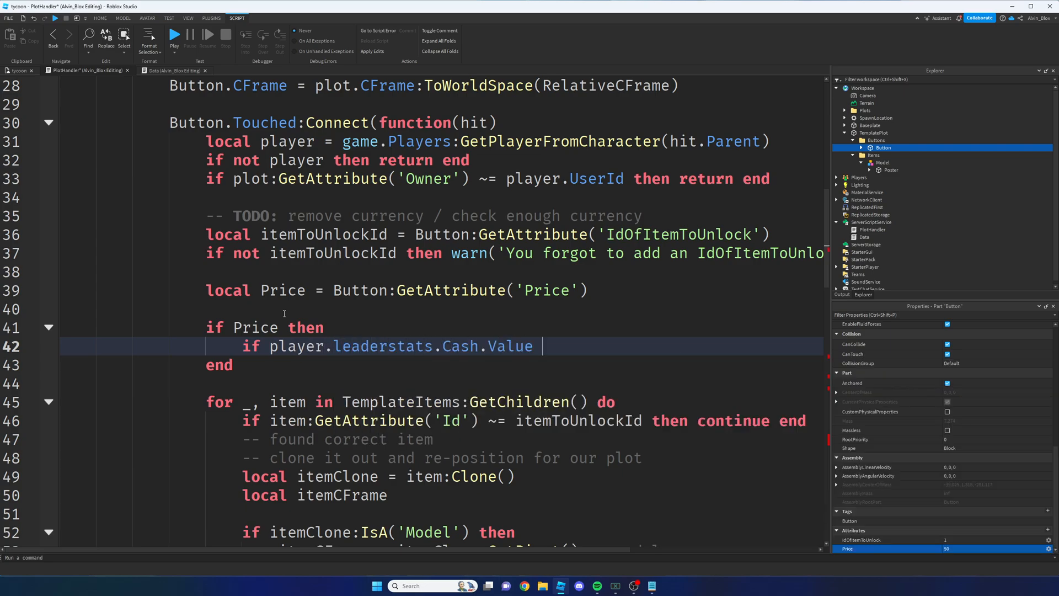
type("<")
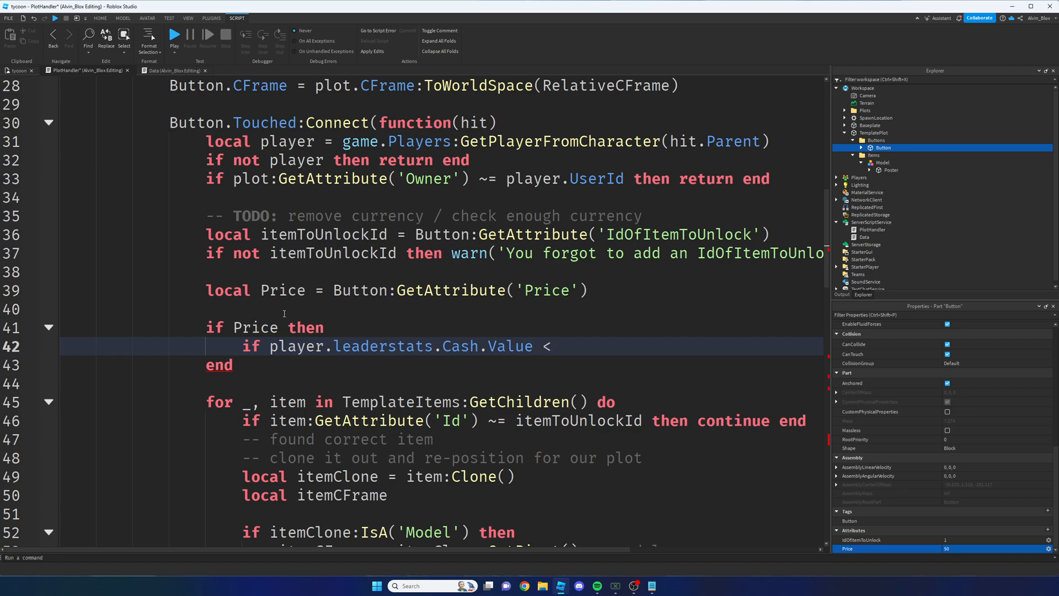
type("Price then")
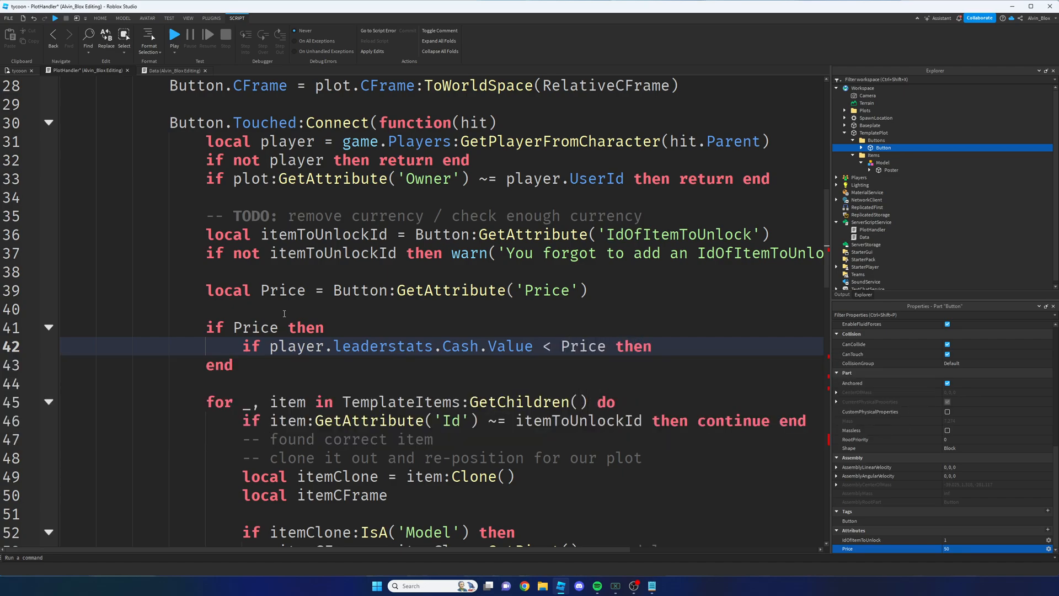
type("warn('")
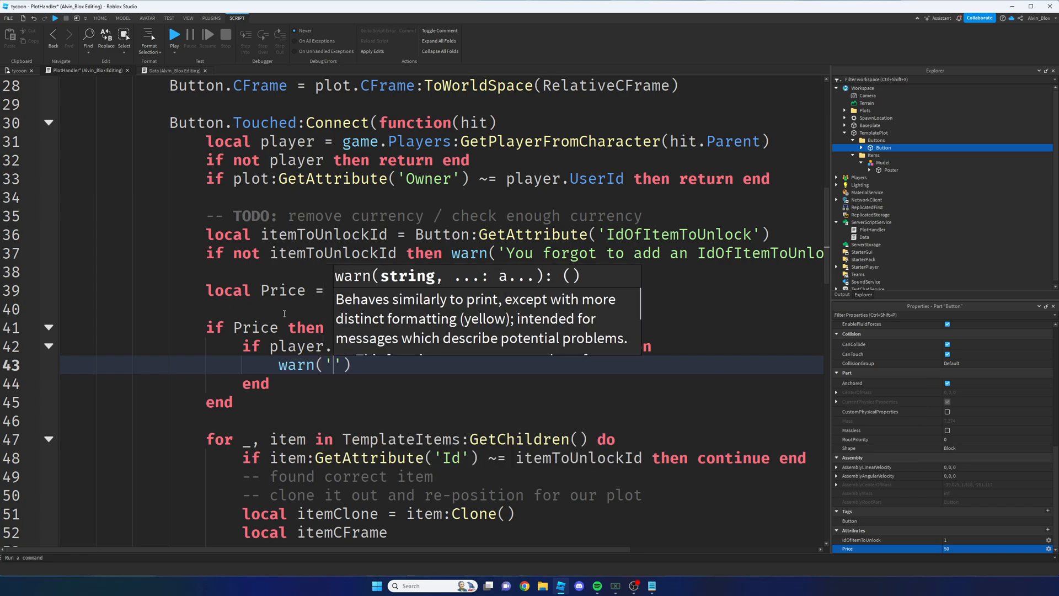
type("You cannot afford this item!")
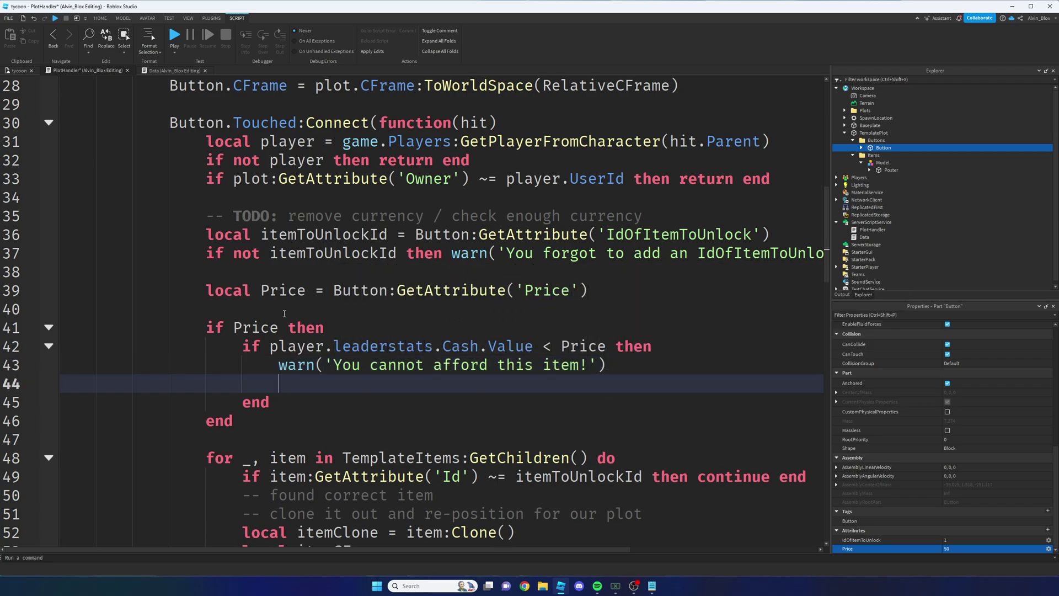
type("return")
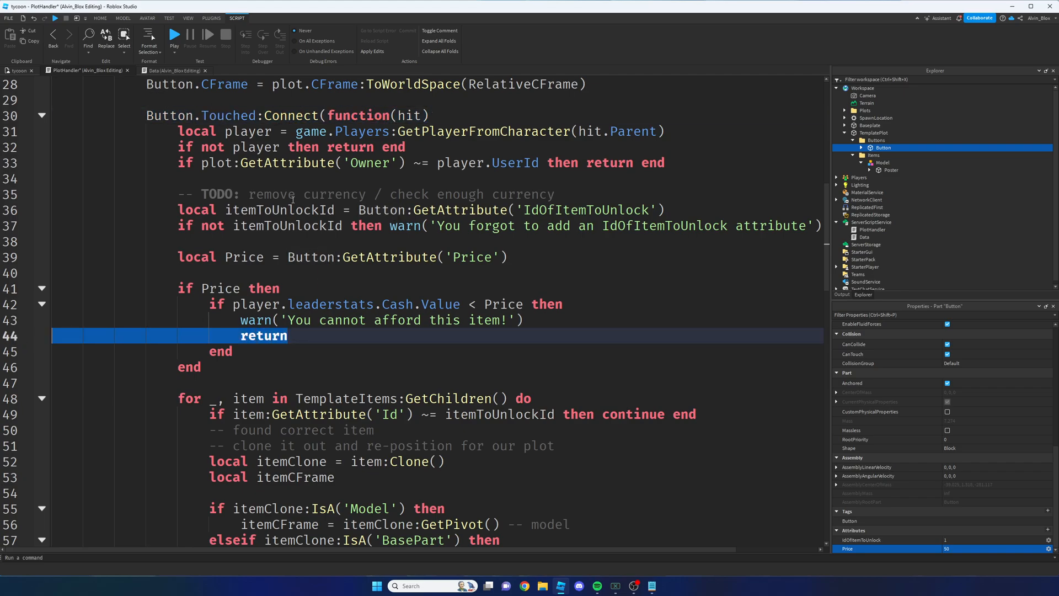
mouse_move(297, 173)
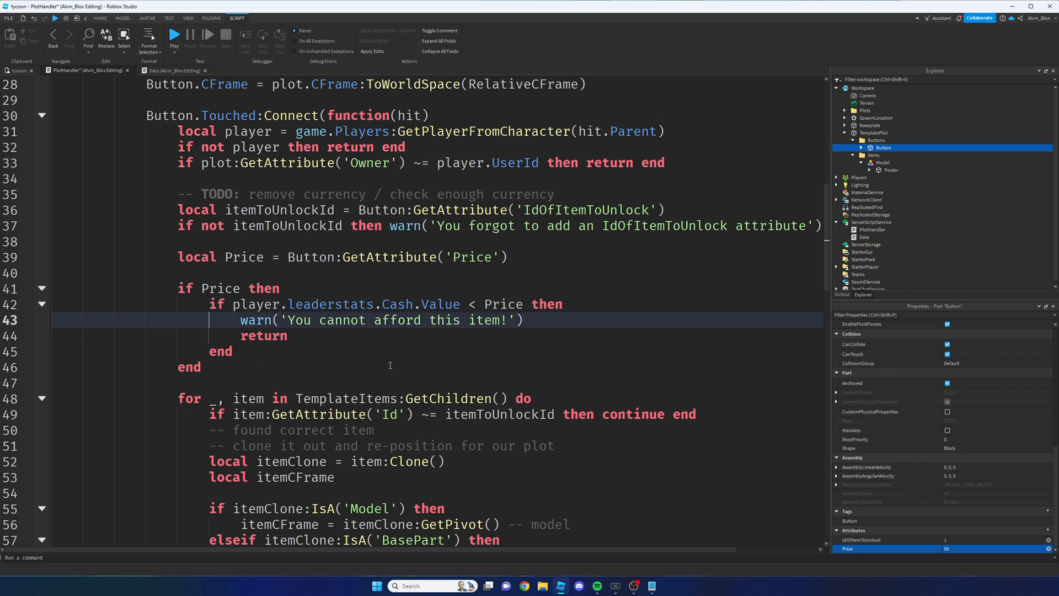
mouse_move(453, 305)
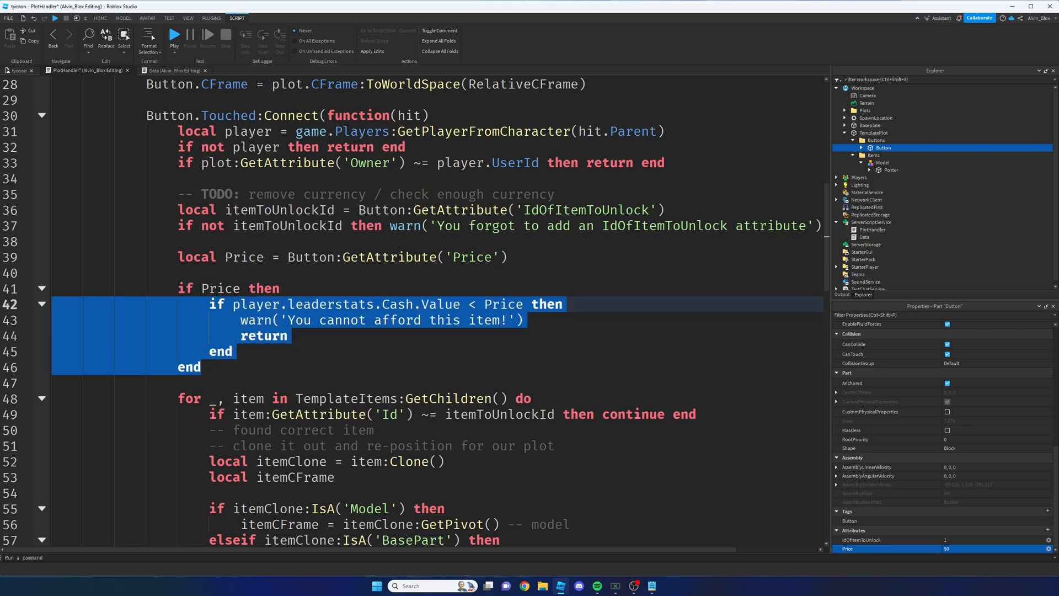
scroll("down", 3)
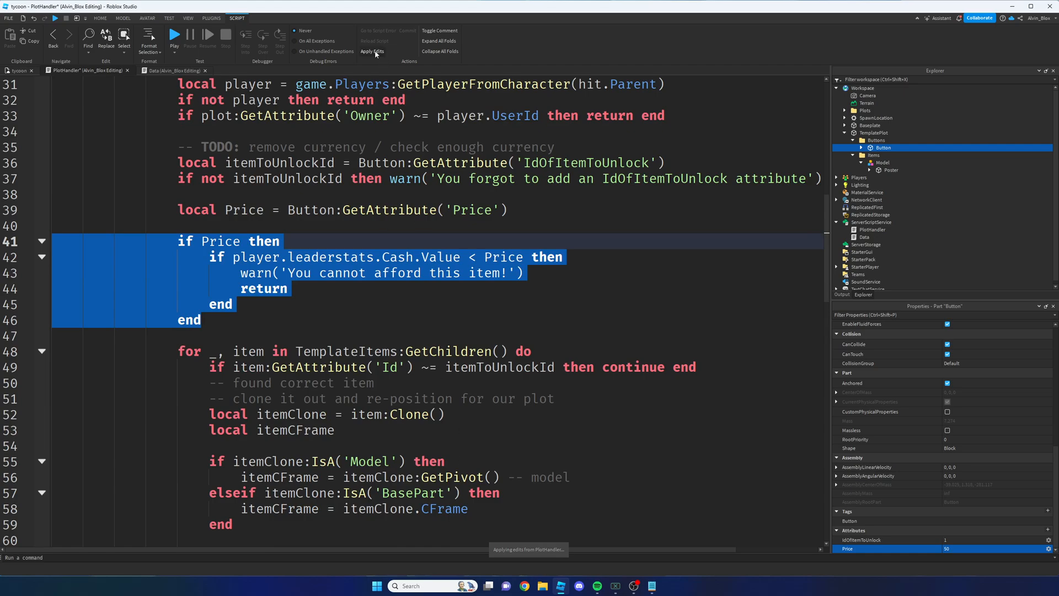
Apply the script edits and start a playtest of the tycoon
left_click(372, 51)
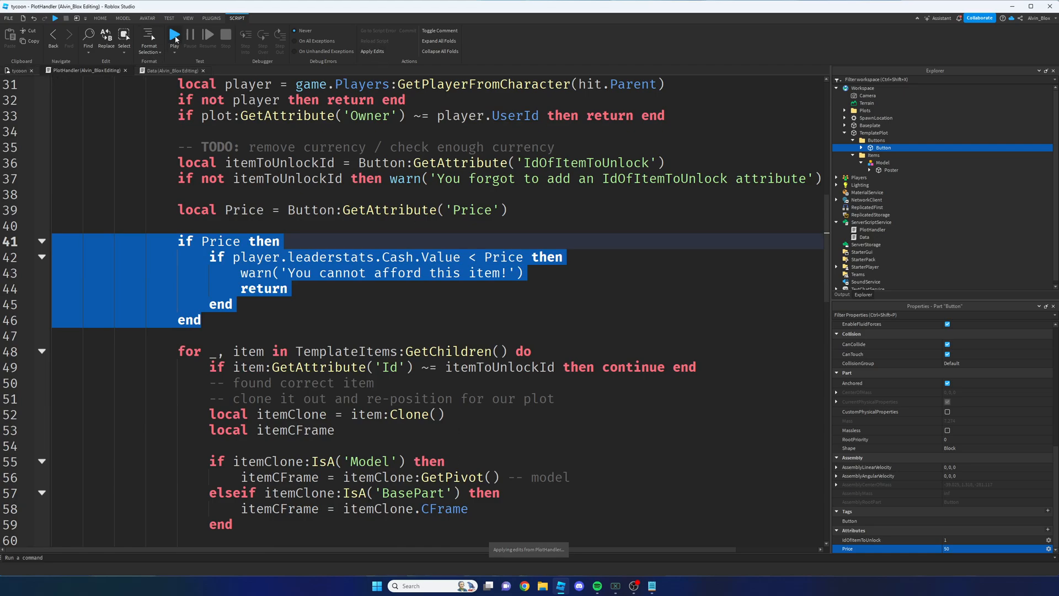
left_click(223, 116)
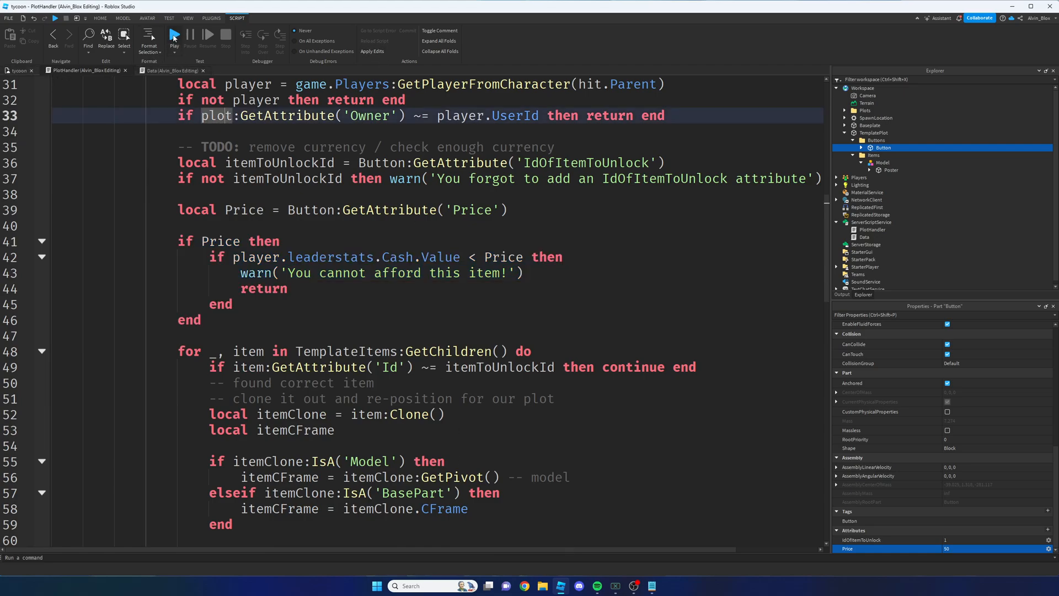
left_click(173, 36)
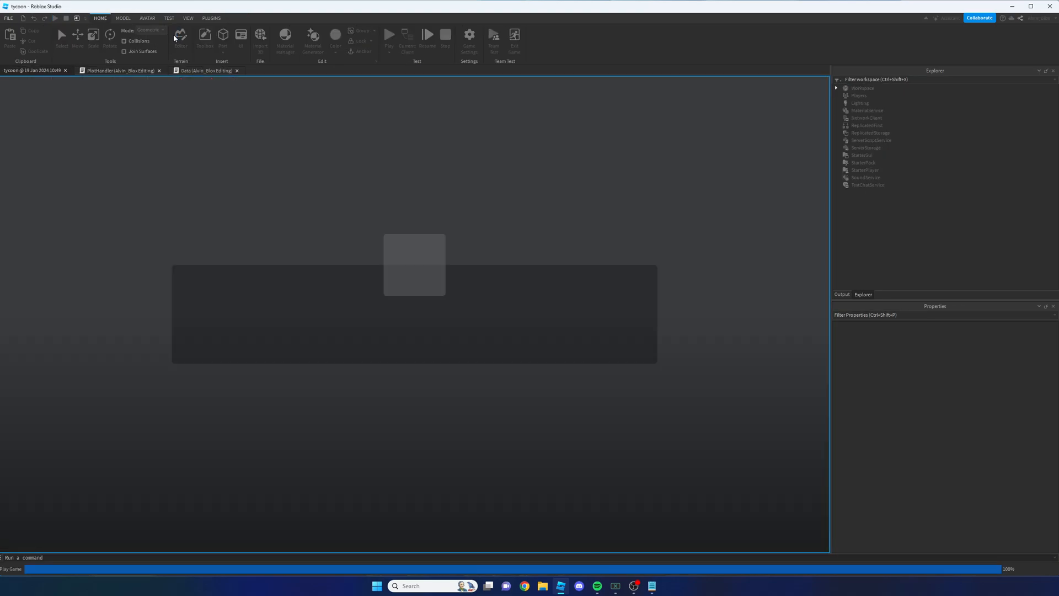
Show the Output window to confirm the Starter Item warning that it cannot be afforded
left_click(390, 34)
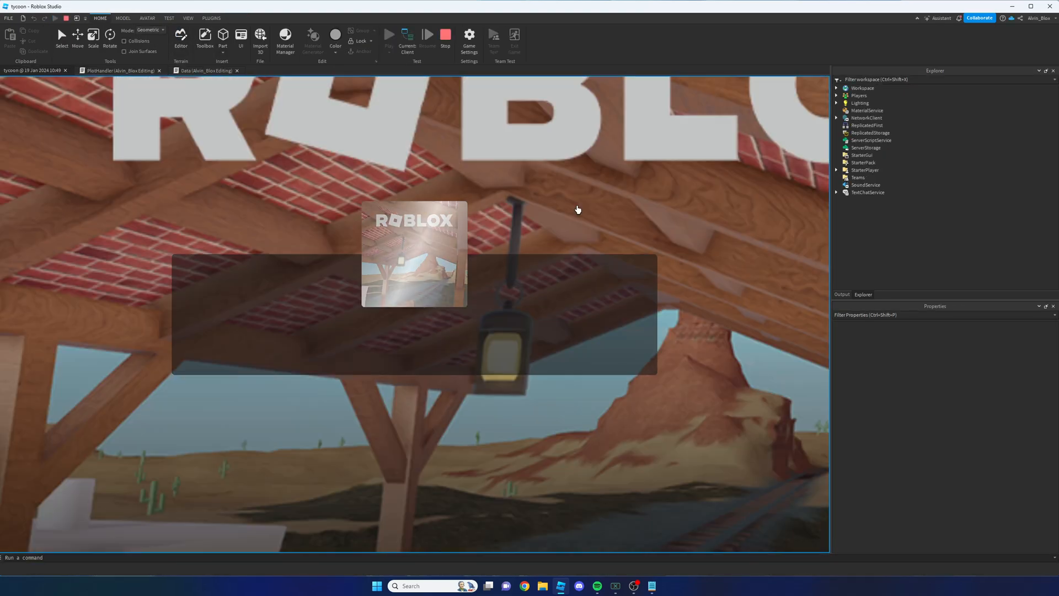
left_click(389, 35)
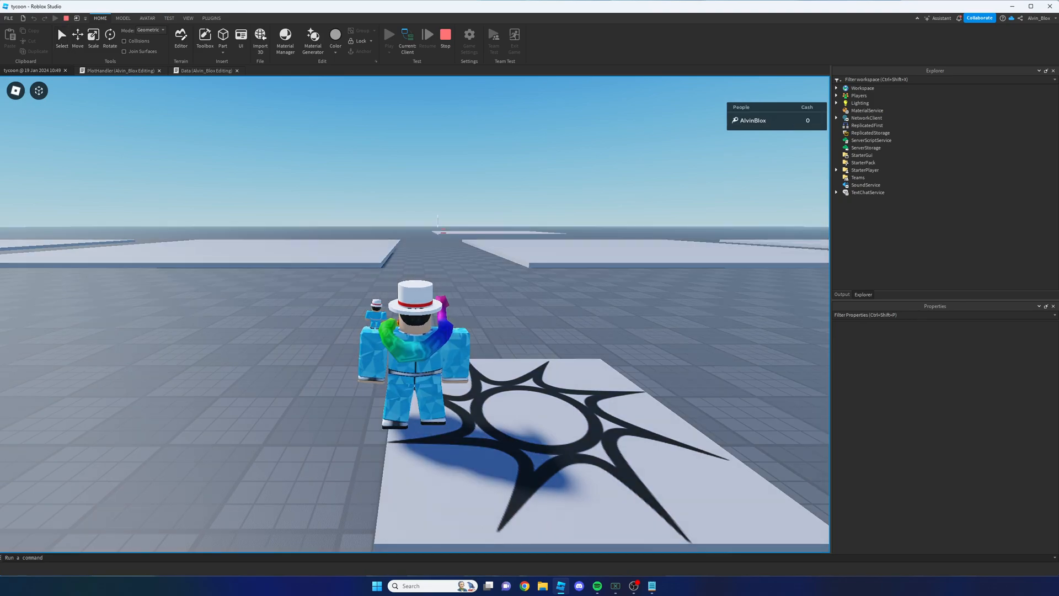
left_click(389, 34)
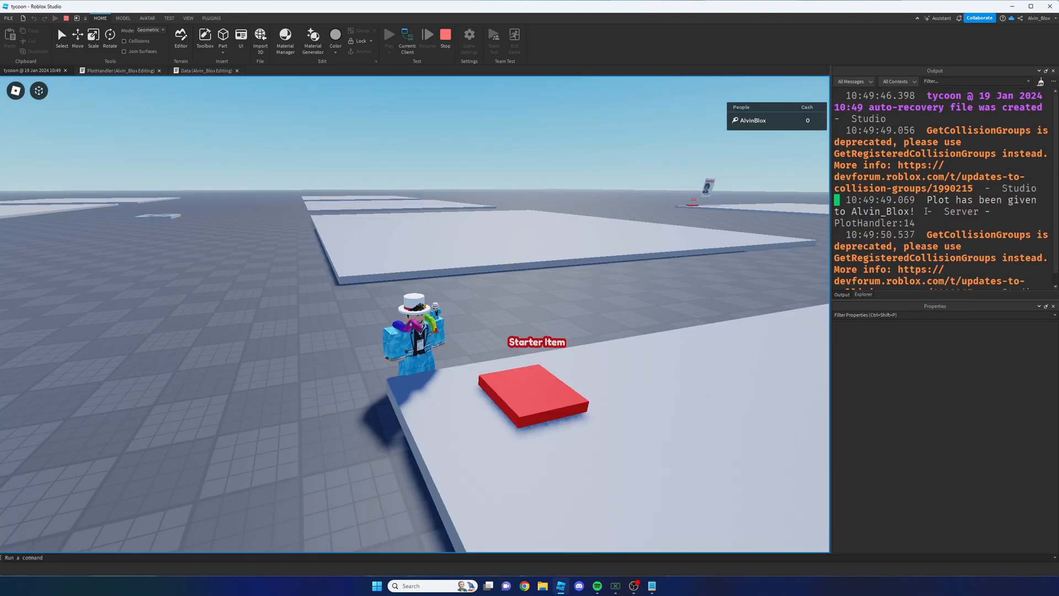
left_click(1041, 80)
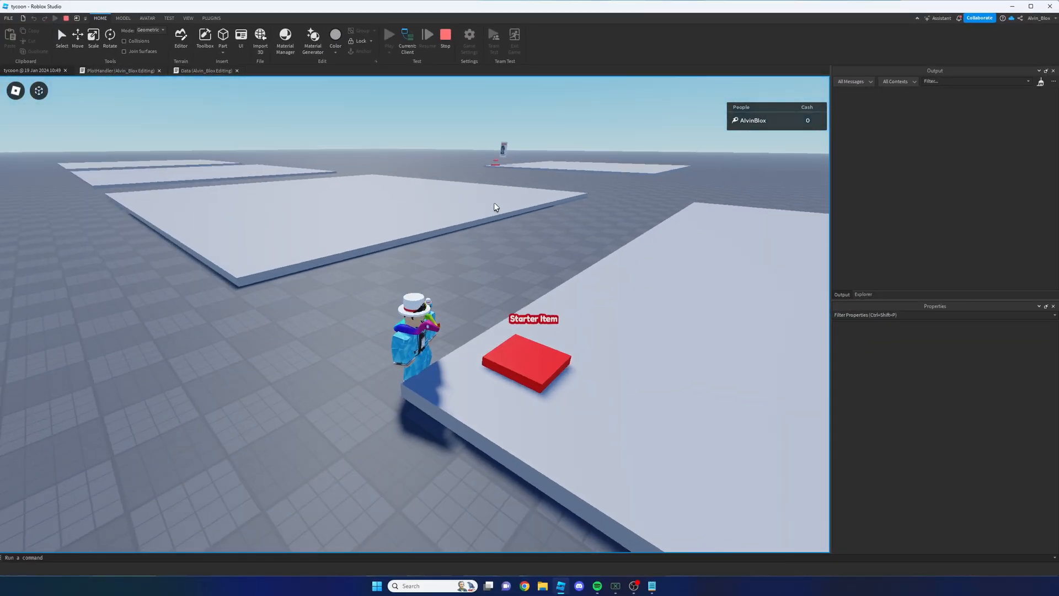
mouse_move(622, 244)
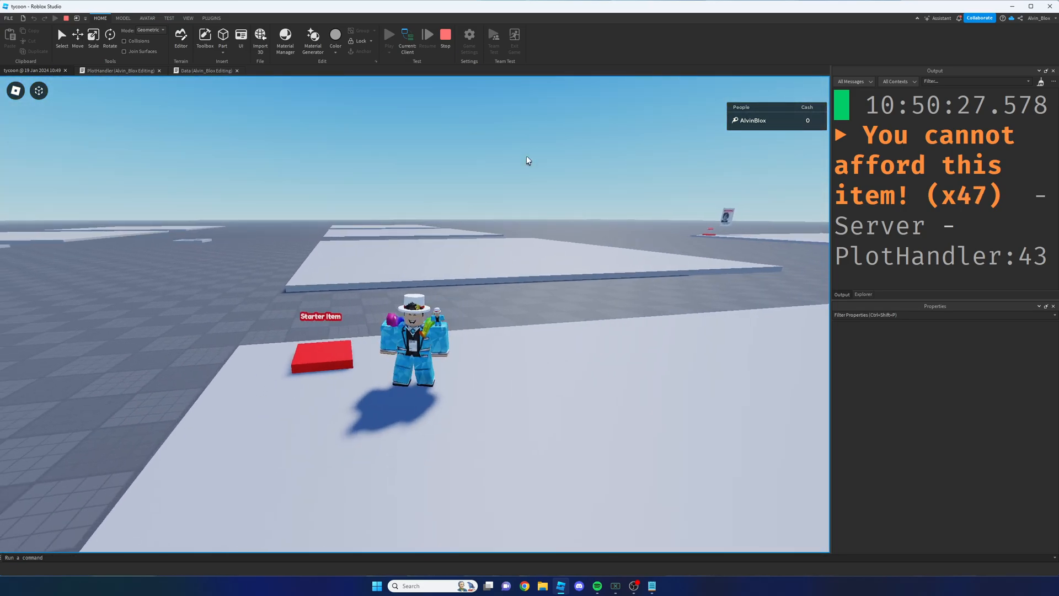
mouse_move(859, 299)
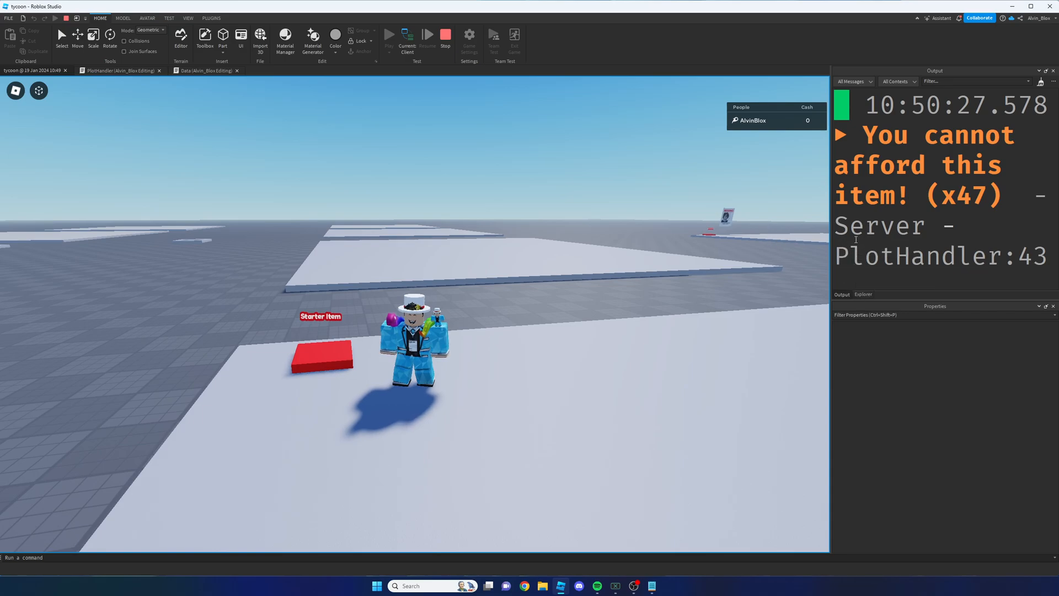
mouse_move(858, 182)
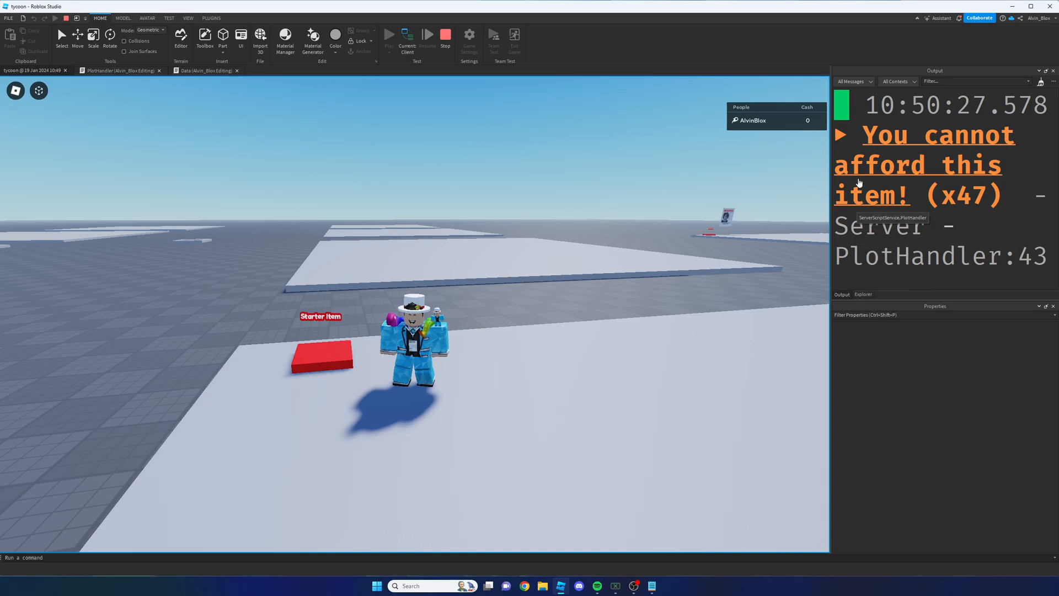
Switch the playtest to Server and expand Players > player > leaderstats to reveal Cash
left_click(863, 294)
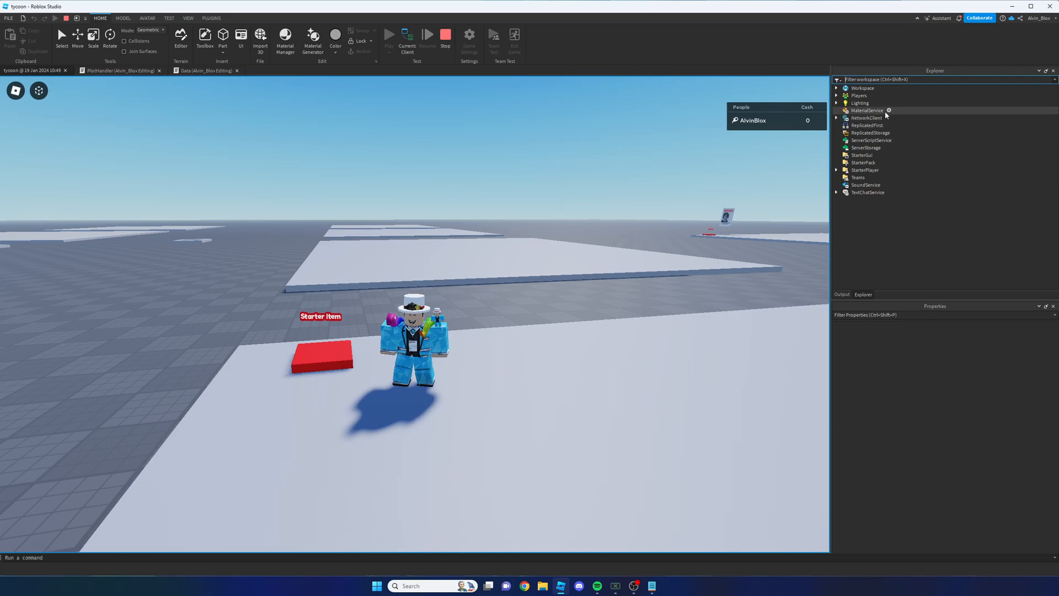
mouse_move(713, 269)
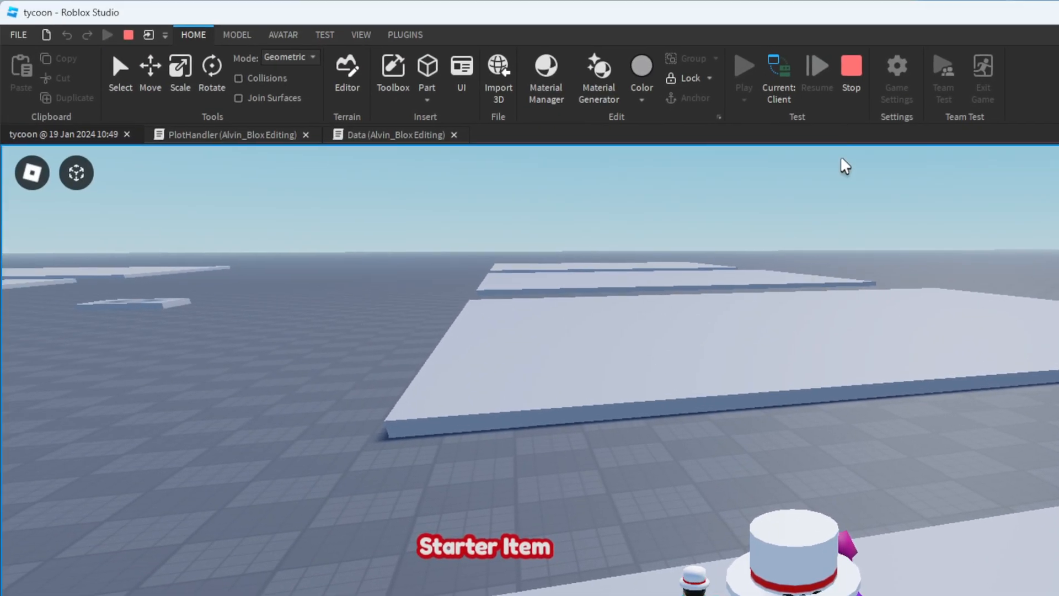
mouse_move(778, 81)
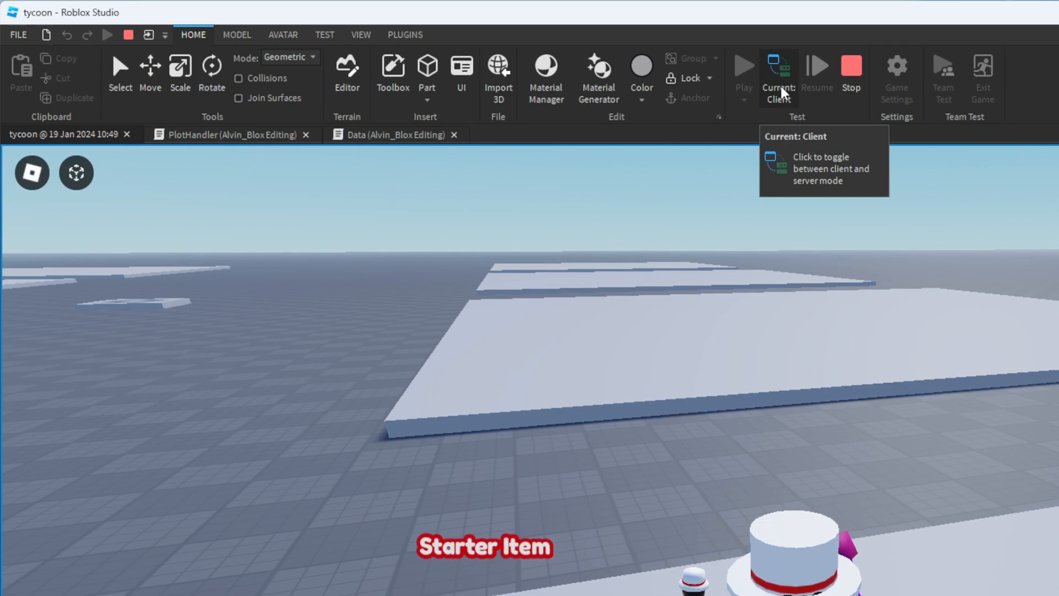
left_click(778, 77)
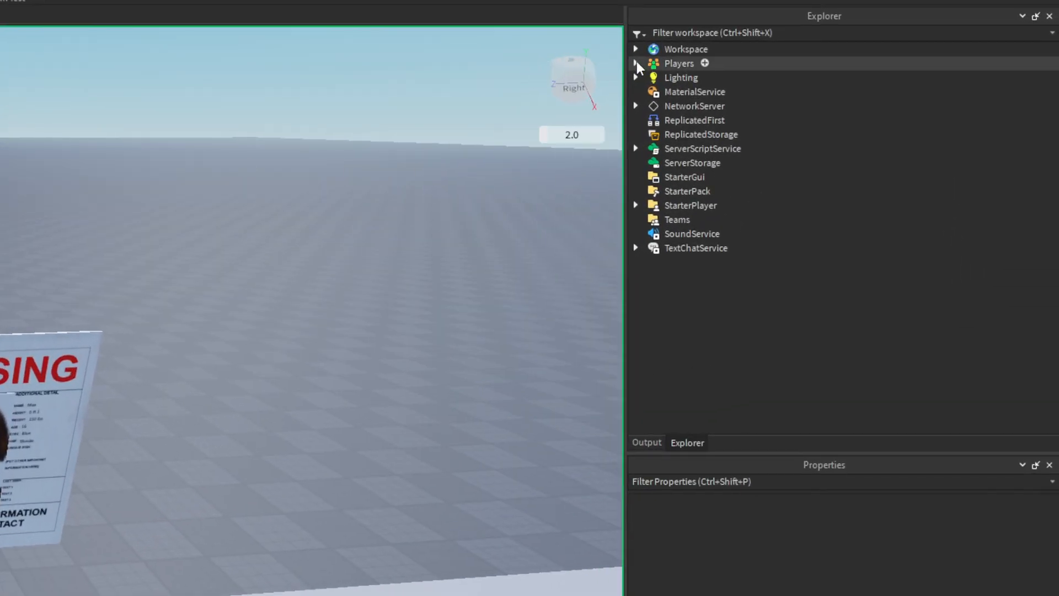
left_click(636, 63)
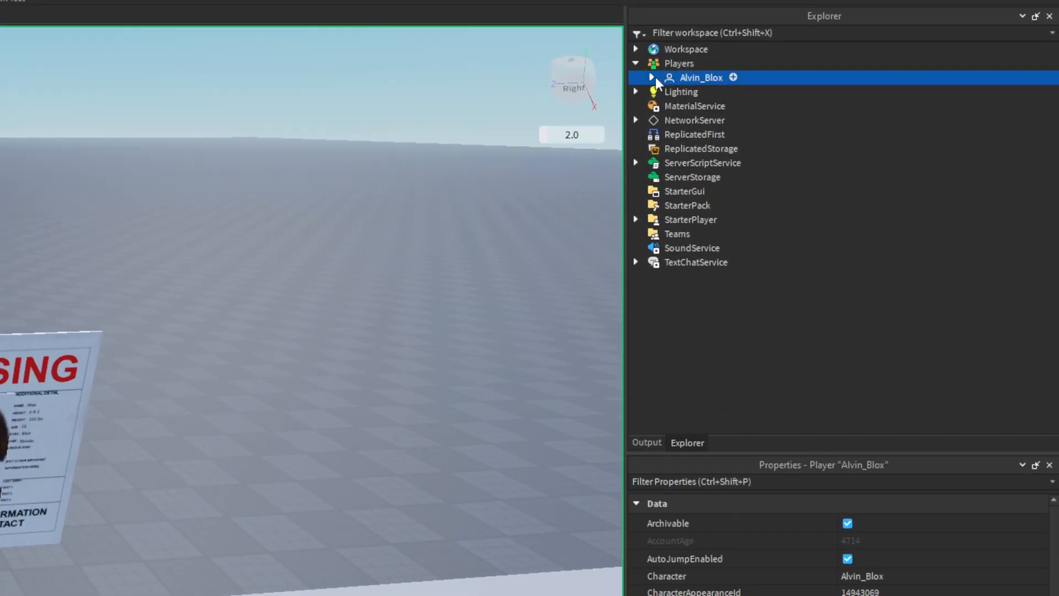
left_click(651, 77)
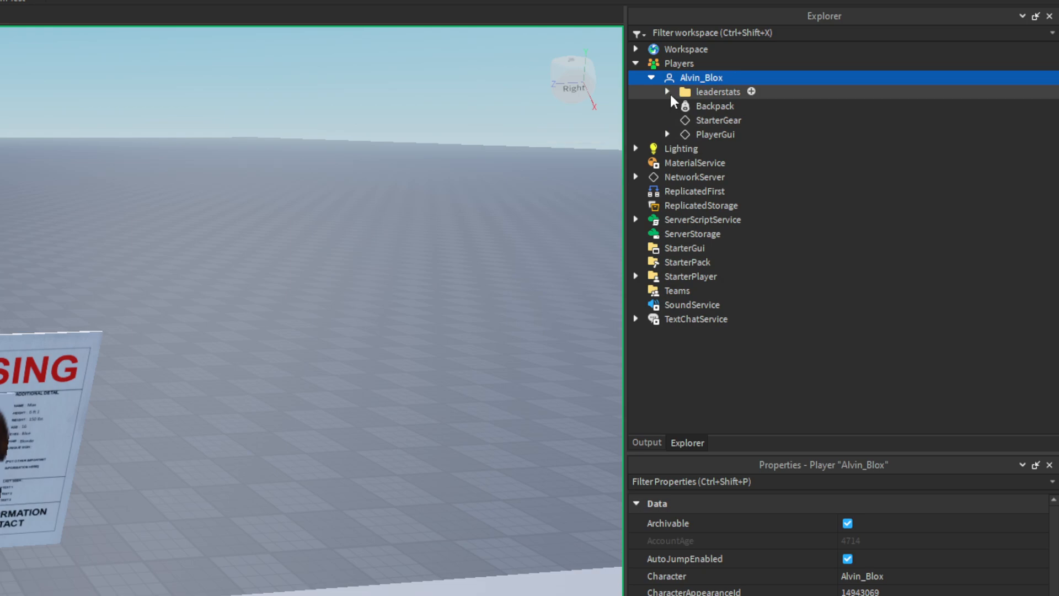
left_click(667, 91)
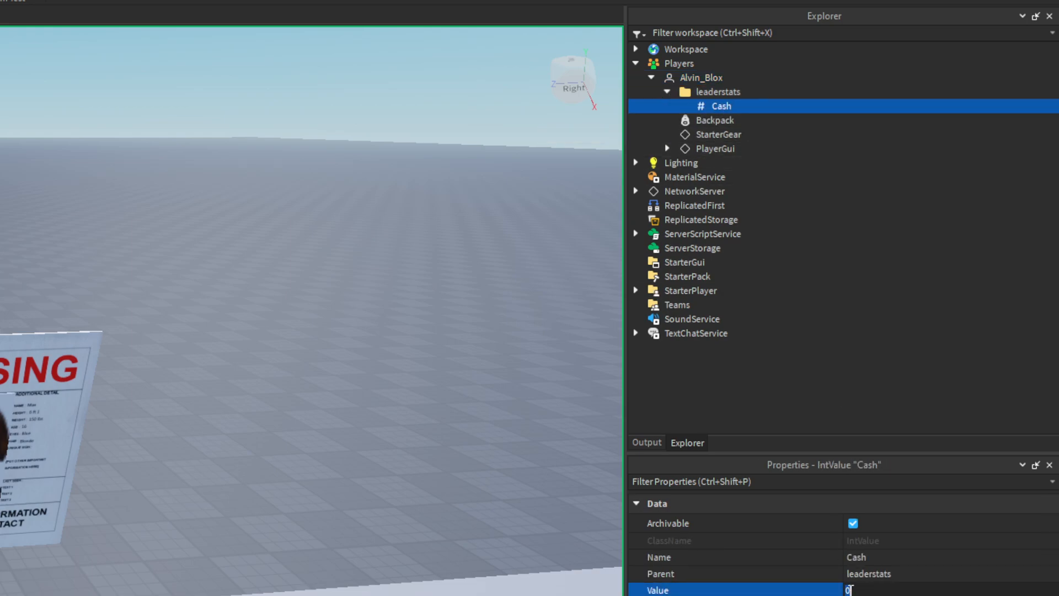
Set the player's Cash value to 500 and switch back to the Client view
type("500")
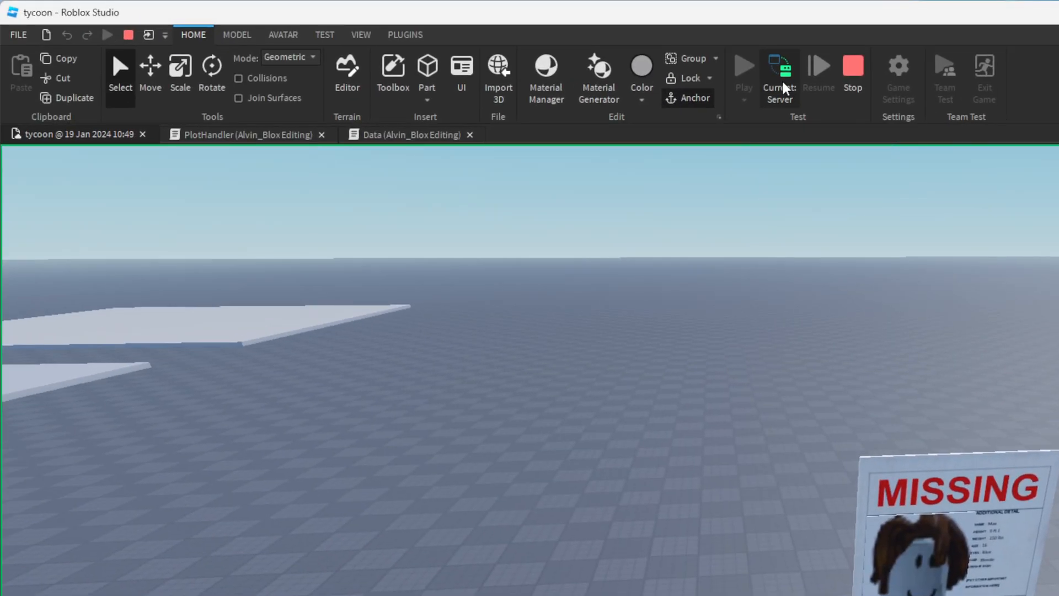
left_click(743, 65)
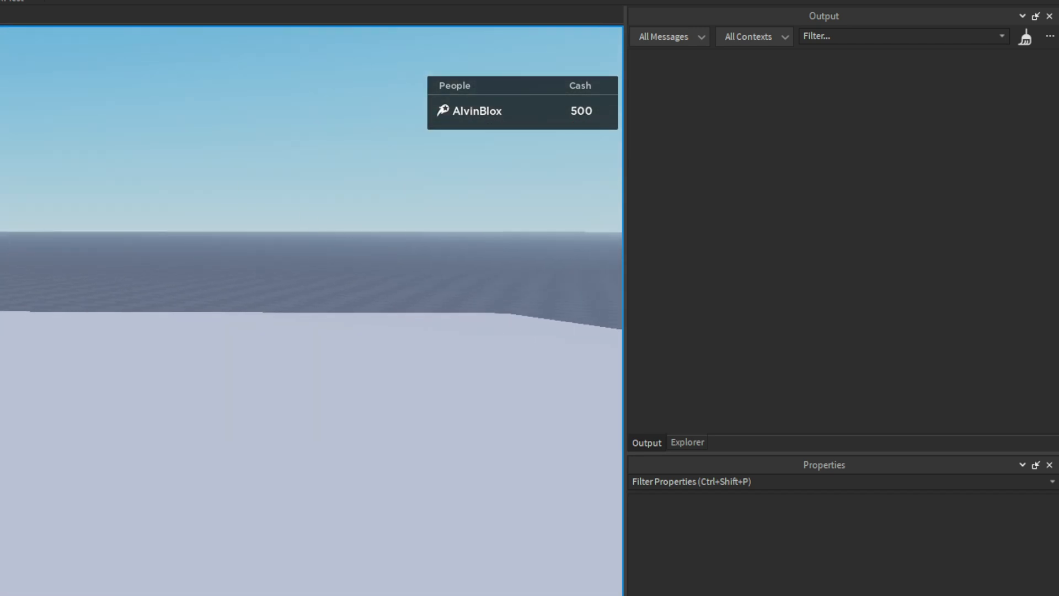
mouse_move(582, 125)
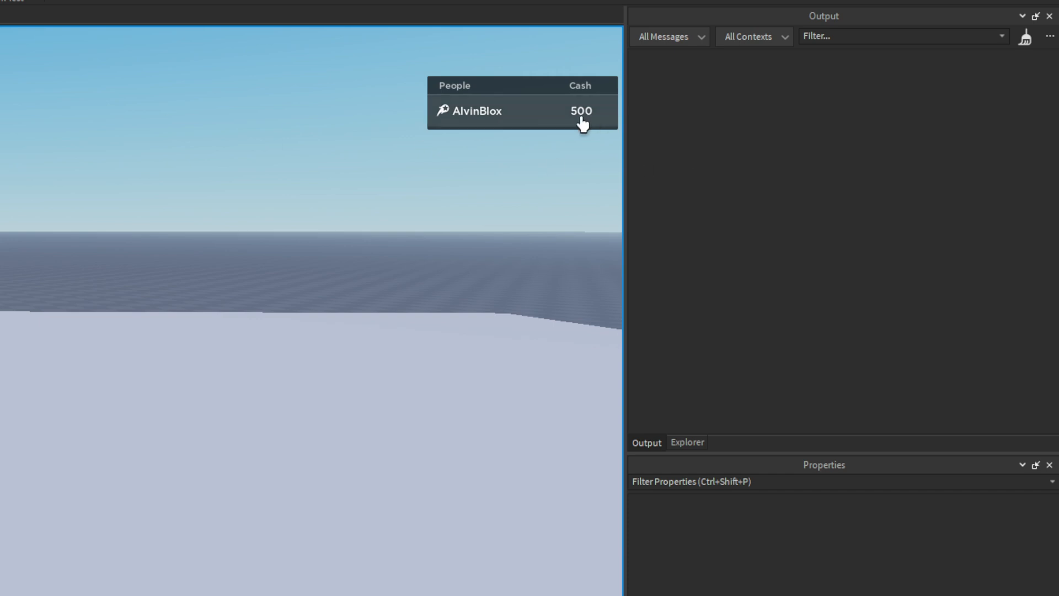
mouse_move(272, 93)
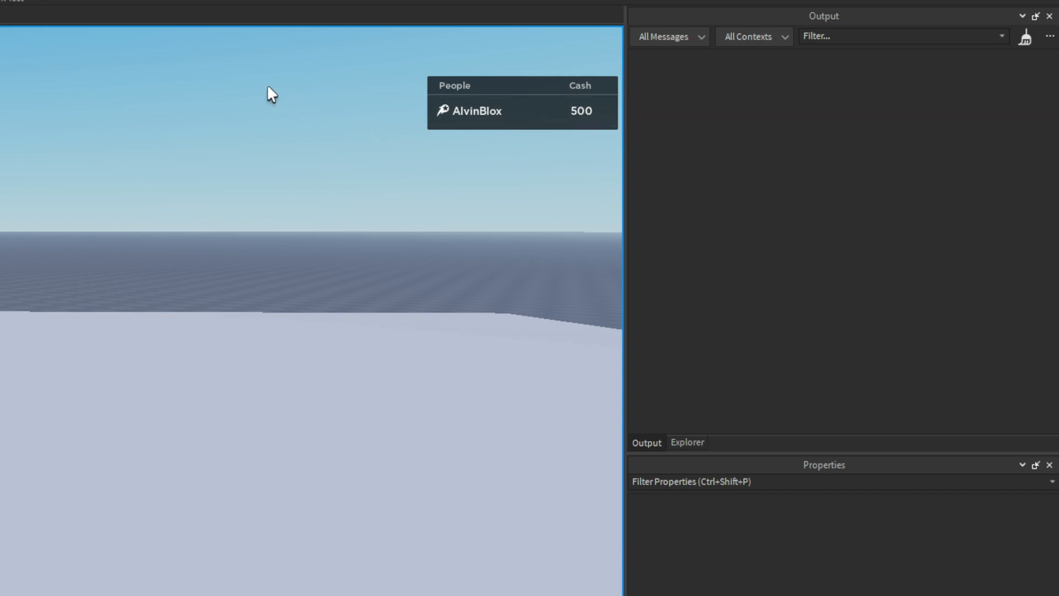
Stop the test, remove the else branch and add a comment that the player can afford the item
left_click(444, 34)
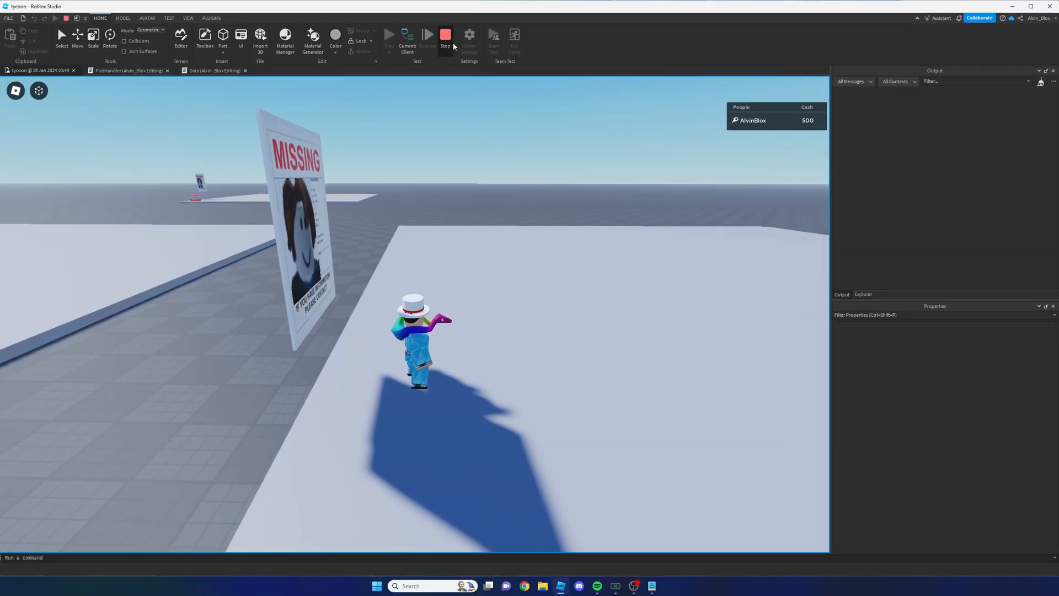
left_click(444, 34)
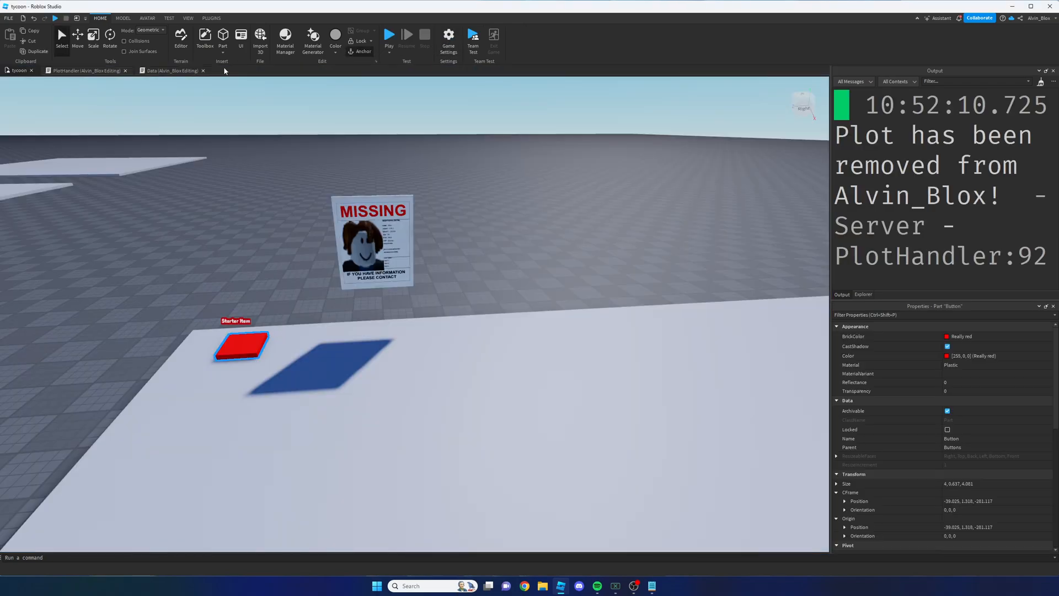
left_click(86, 70)
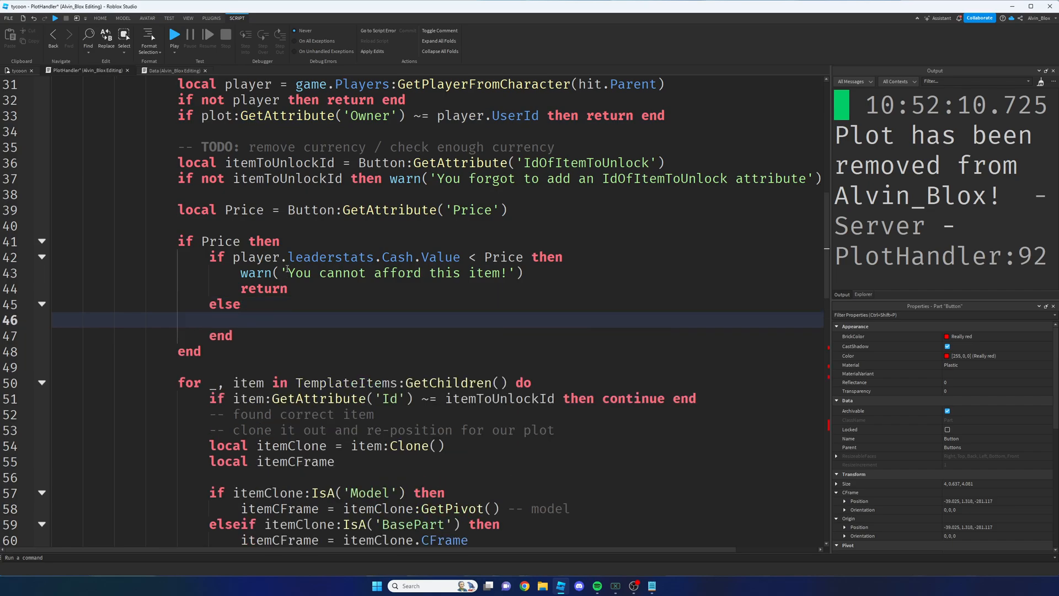
scroll("down", 3)
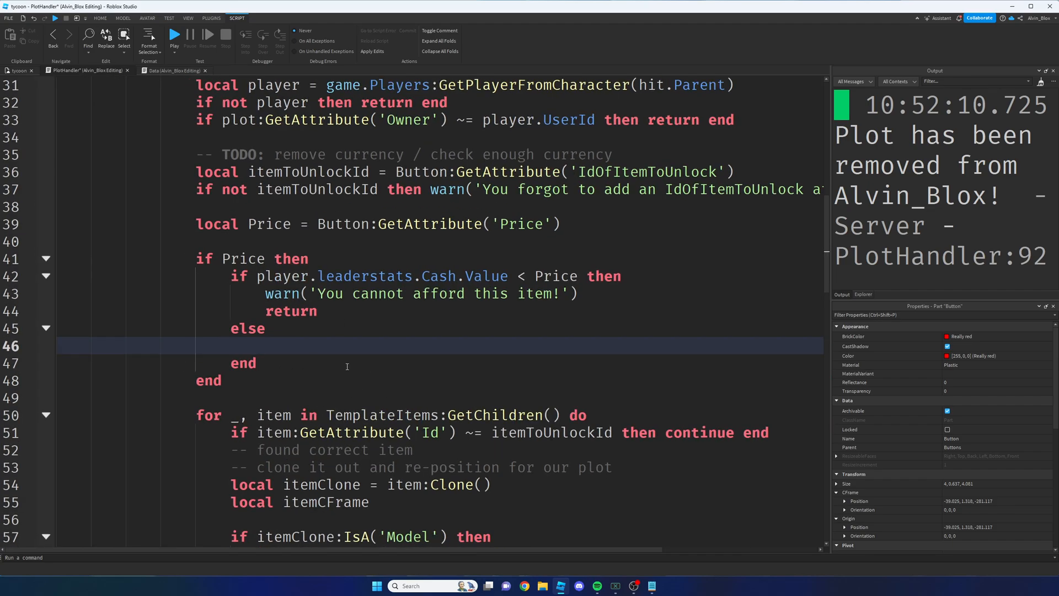
mouse_move(293, 345)
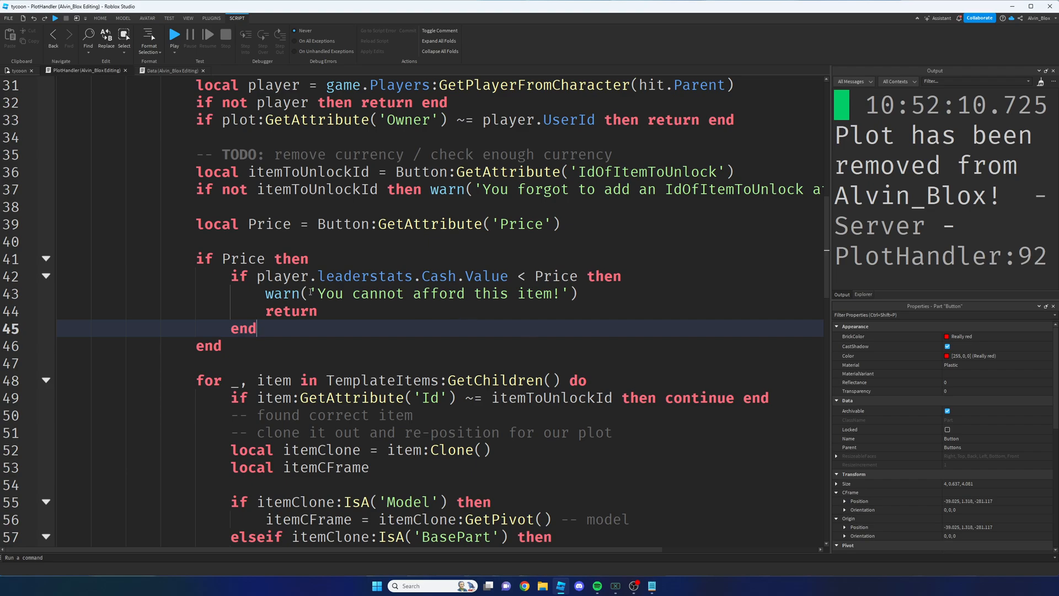
key("enter")
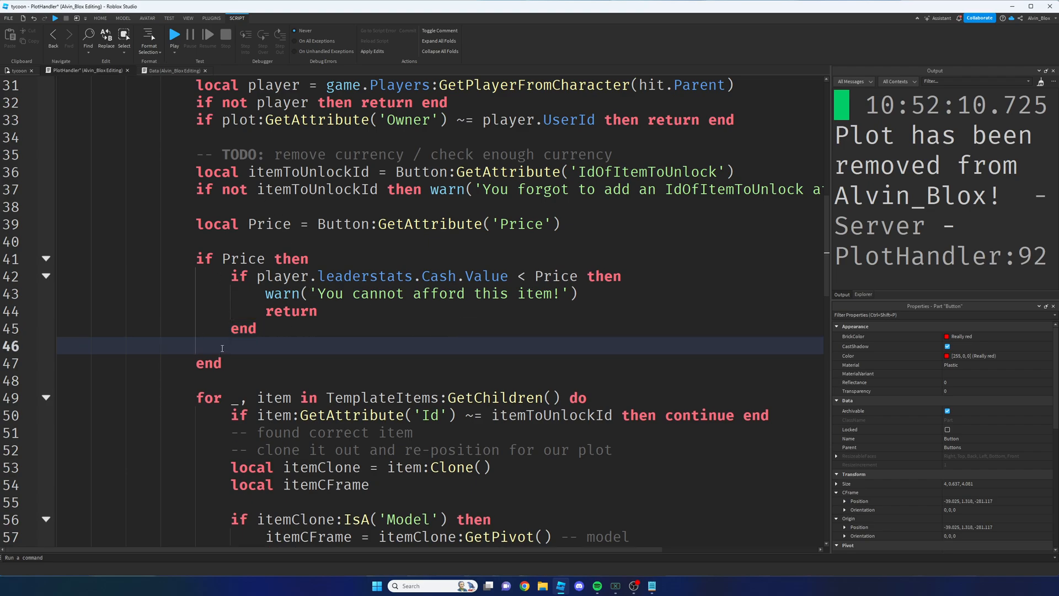
double_click(291, 311)
type("-- If we get to this p")
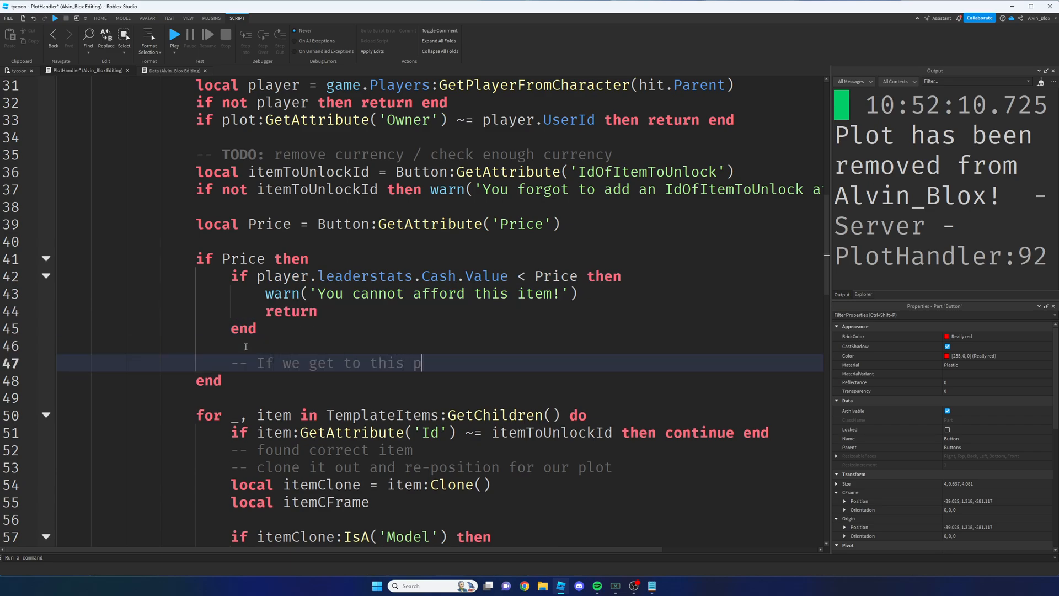
type("oint, we know the player can afford the item")
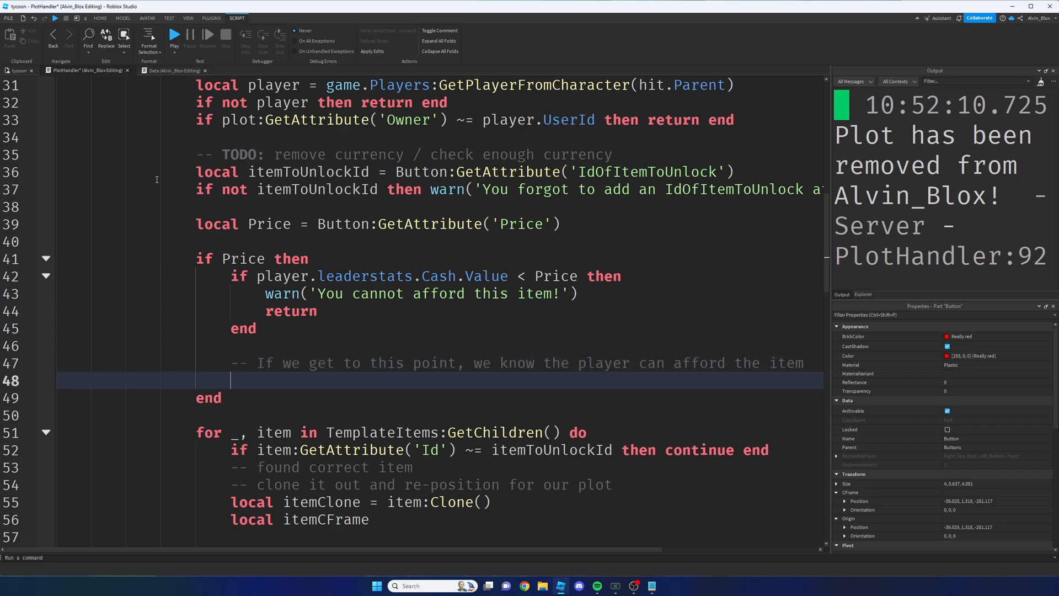
Add player.leaderstats.Cash.Value -= Price after the affordability check
double_click(242, 258)
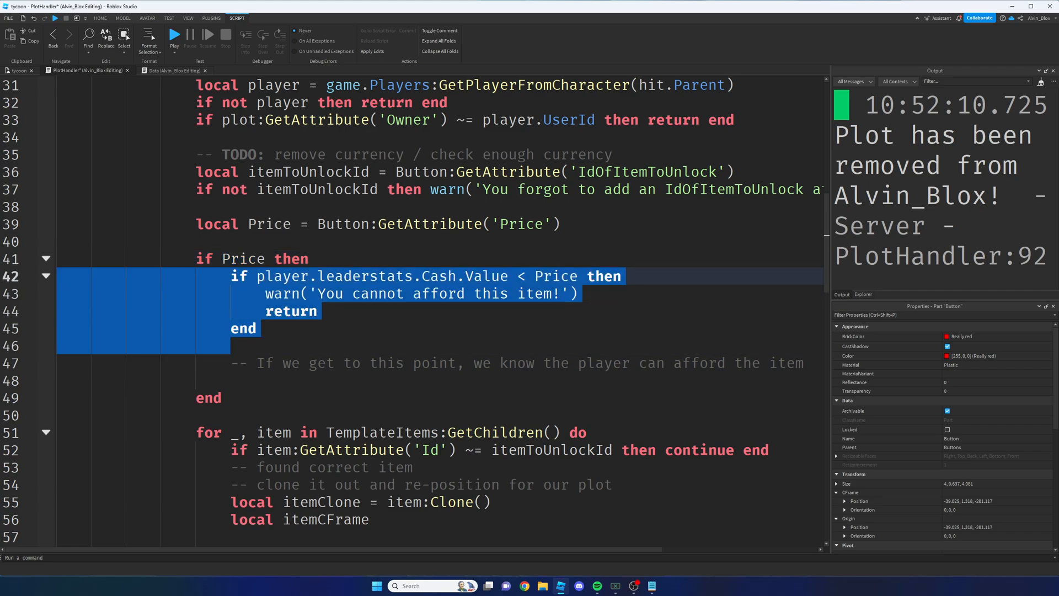
left_click(242, 381)
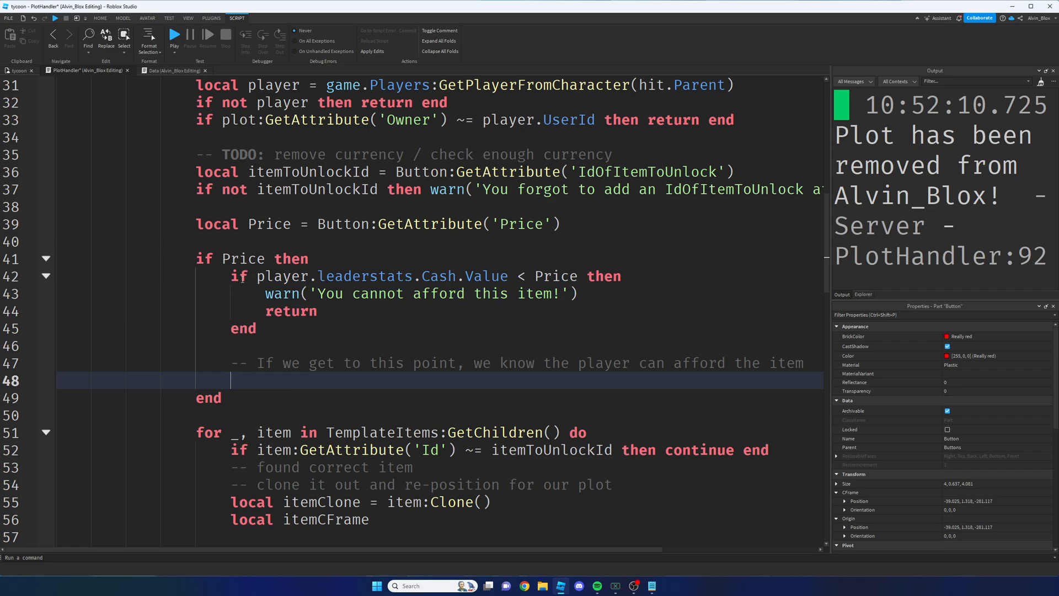
type("player.leaderstat")
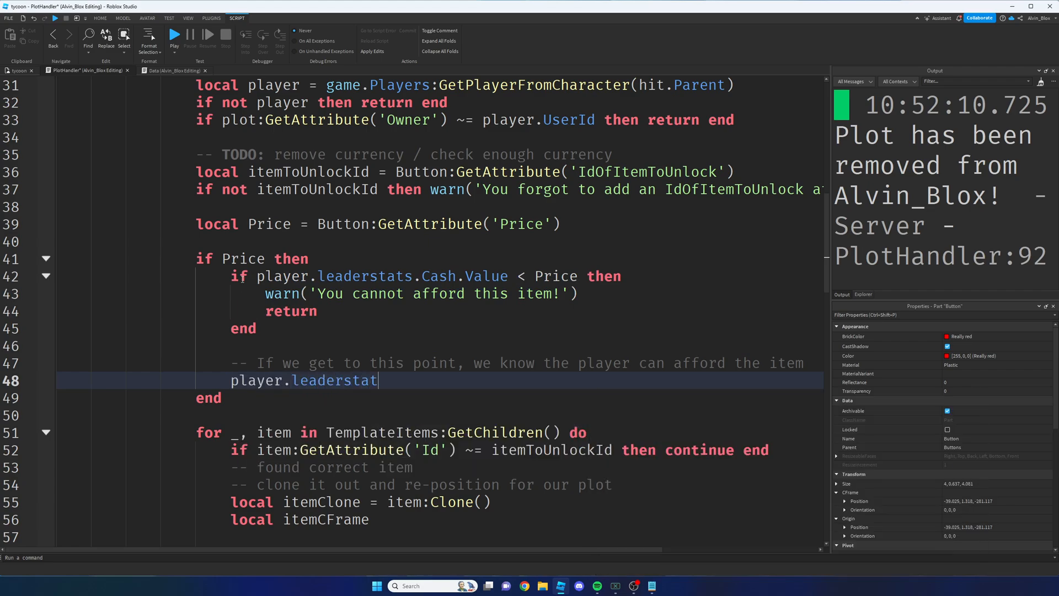
type("s.Cash.Value")
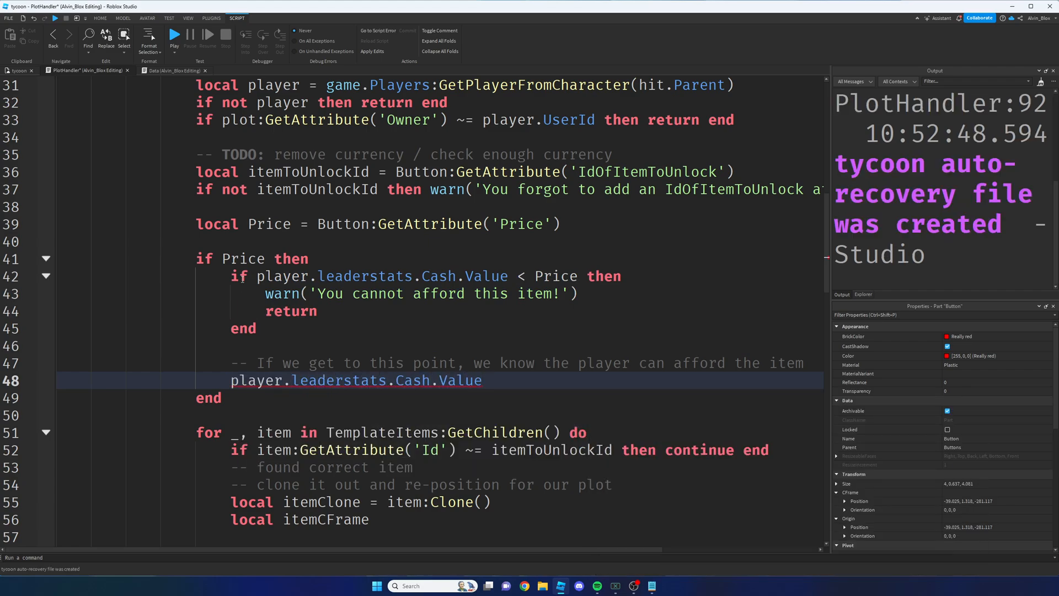
type("-=")
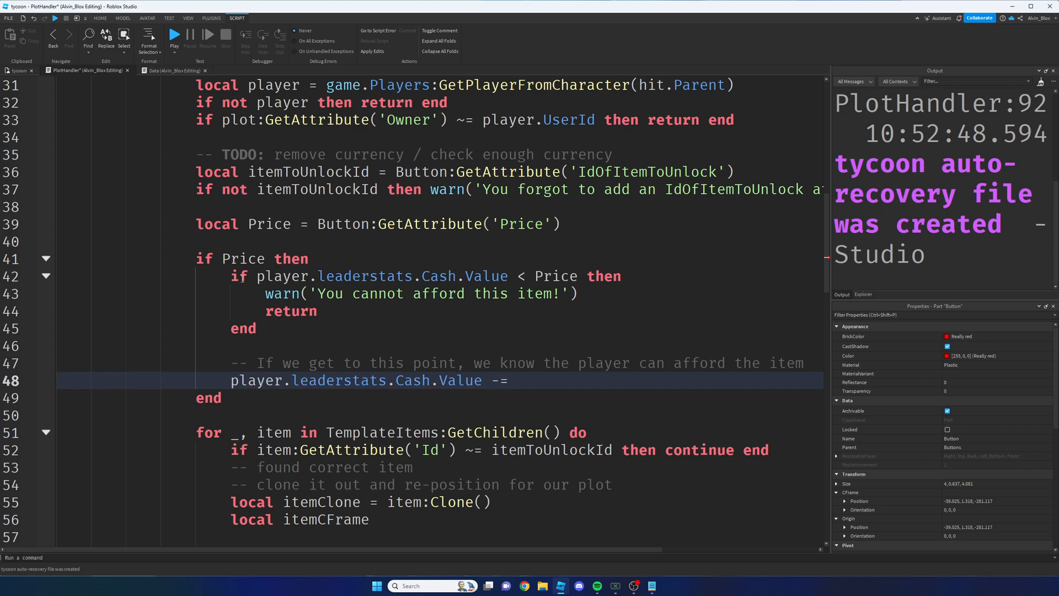
type("Price")
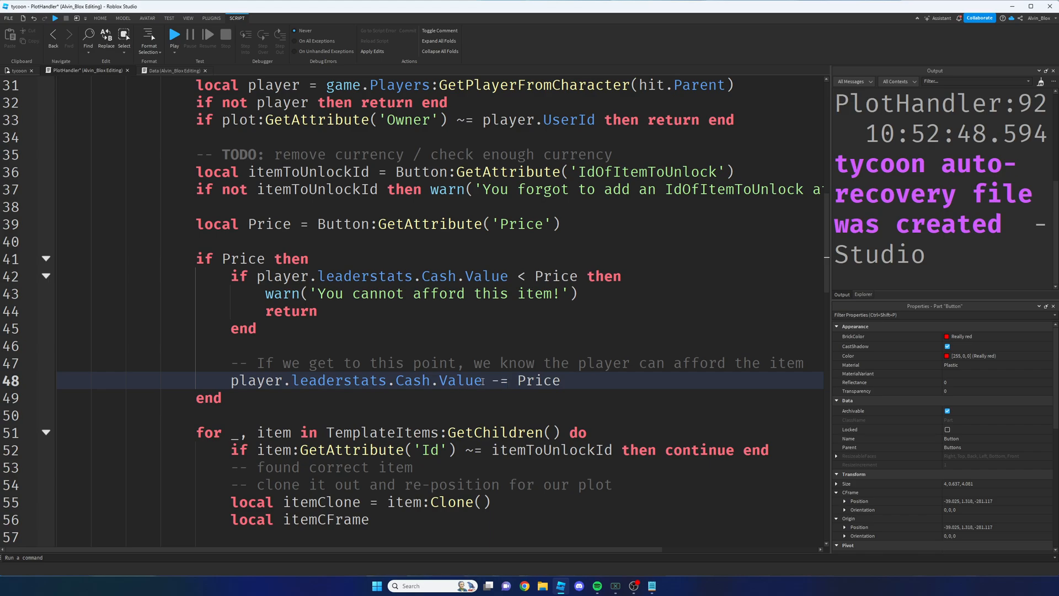
double_click(338, 380)
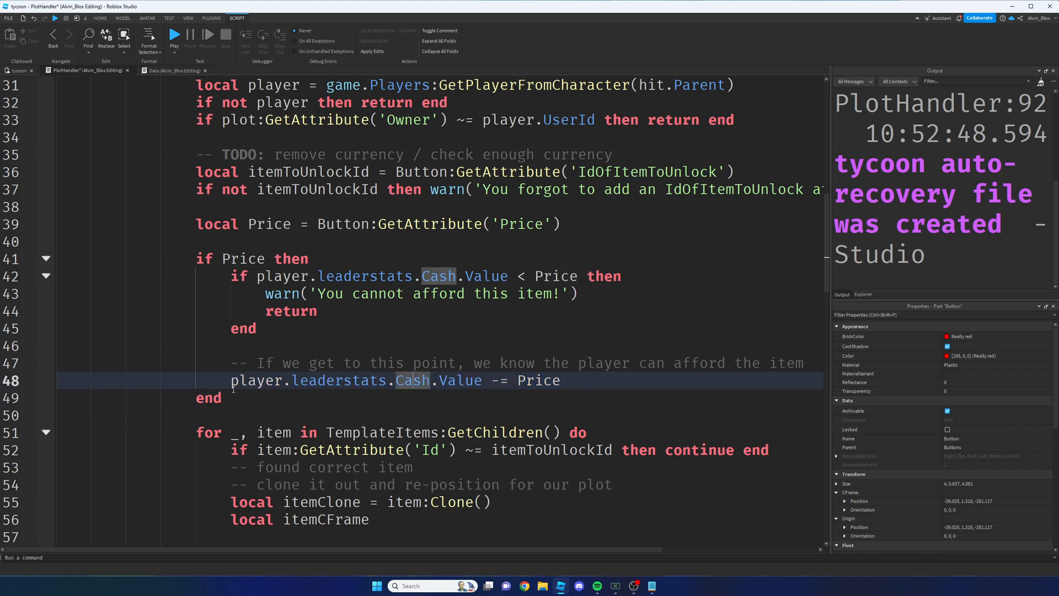
triple_click(395, 381)
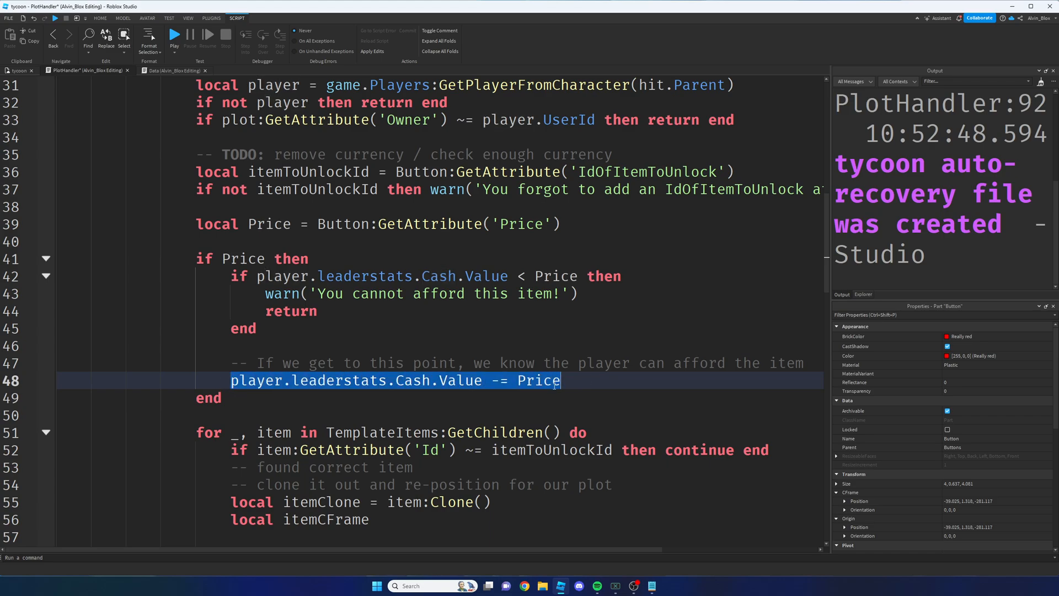
double_click(537, 380)
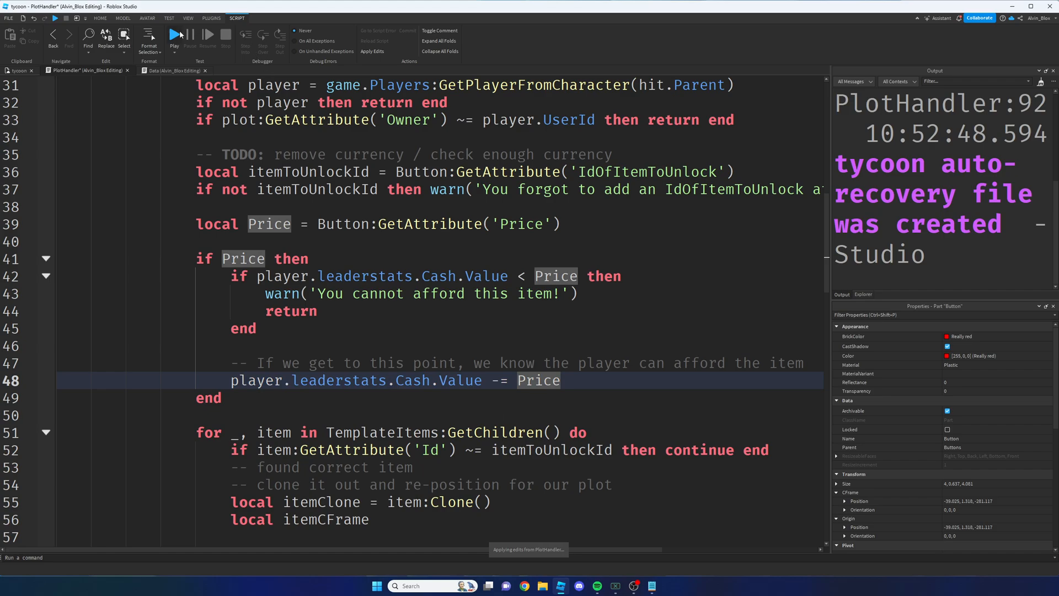
Start a playtest and switch it to the Server view
left_click(173, 34)
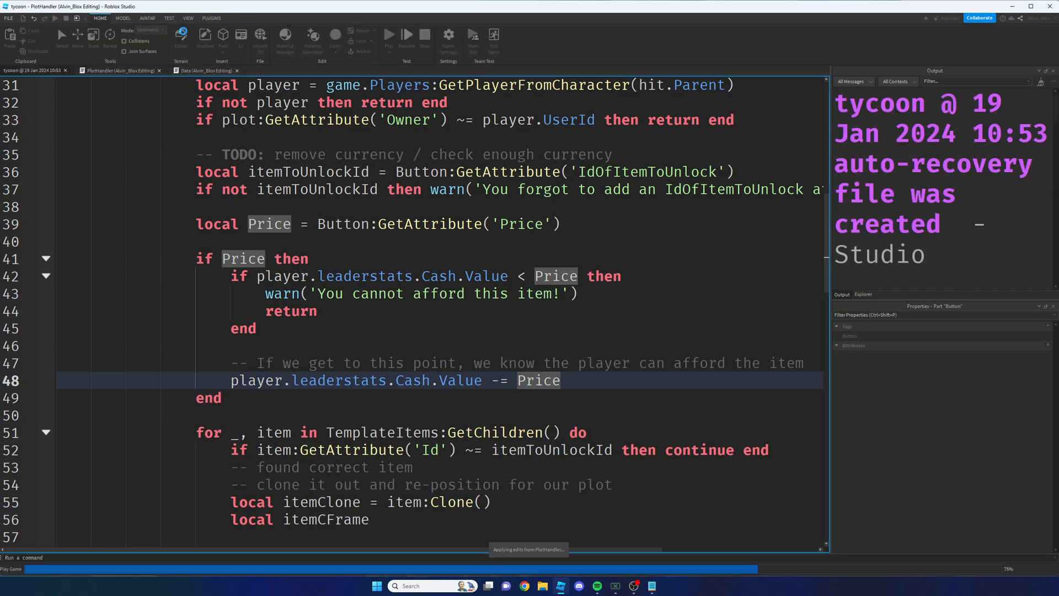
left_click(389, 35)
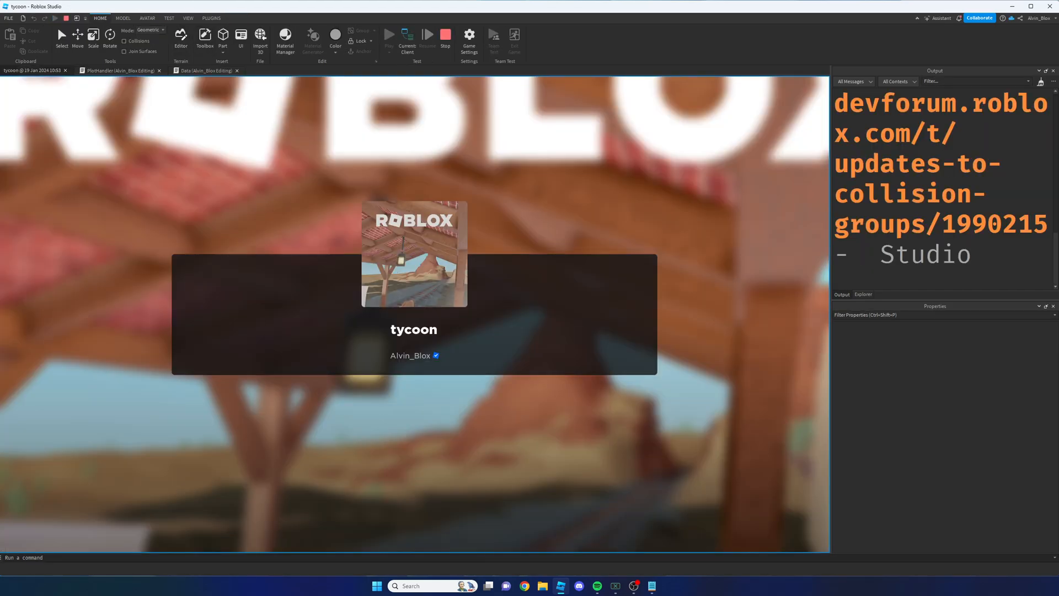
left_click(388, 34)
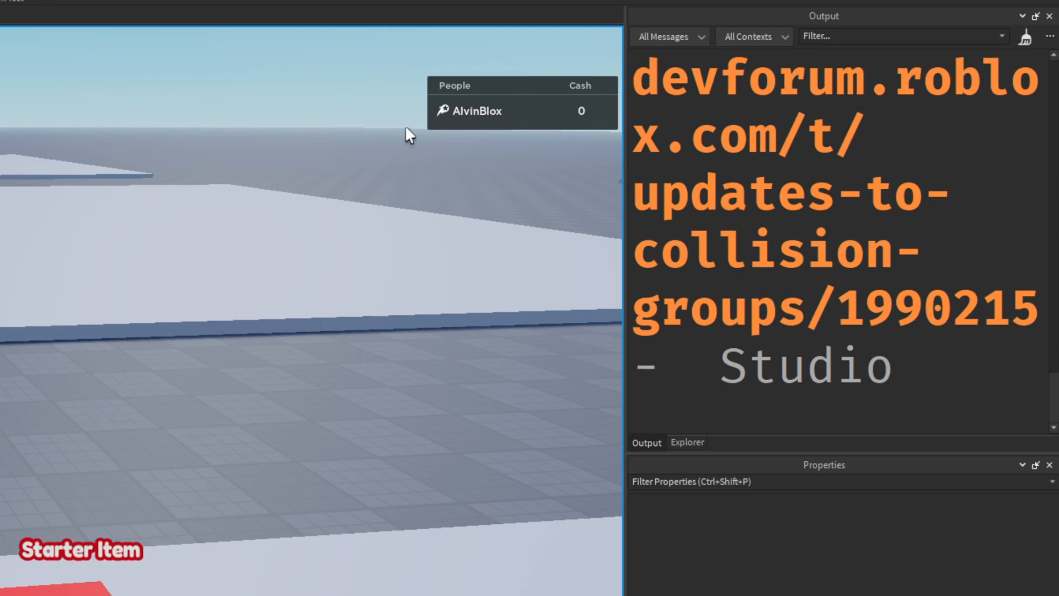
mouse_move(613, 539)
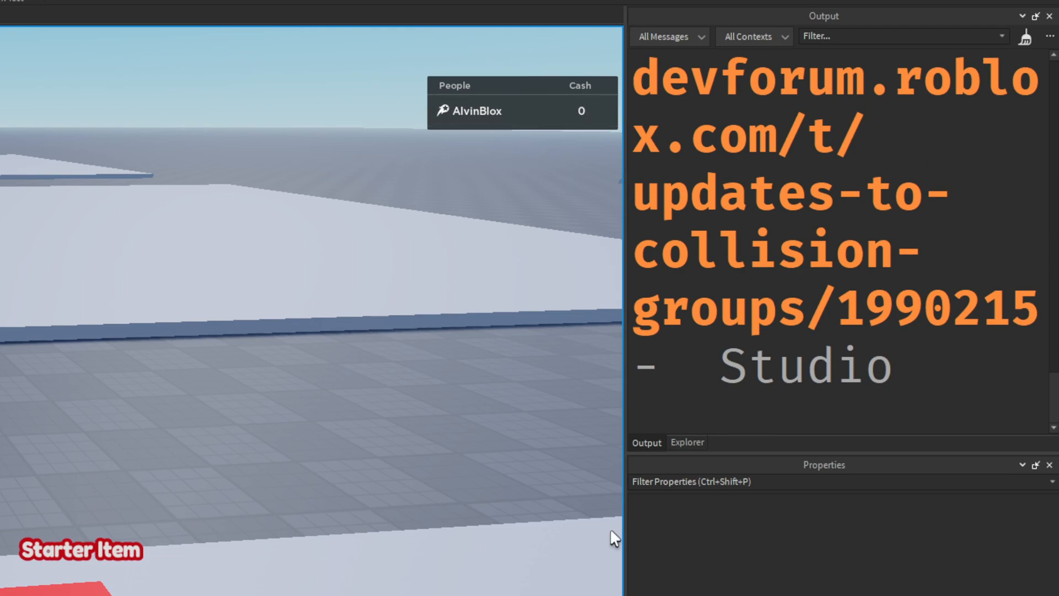
left_click(444, 35)
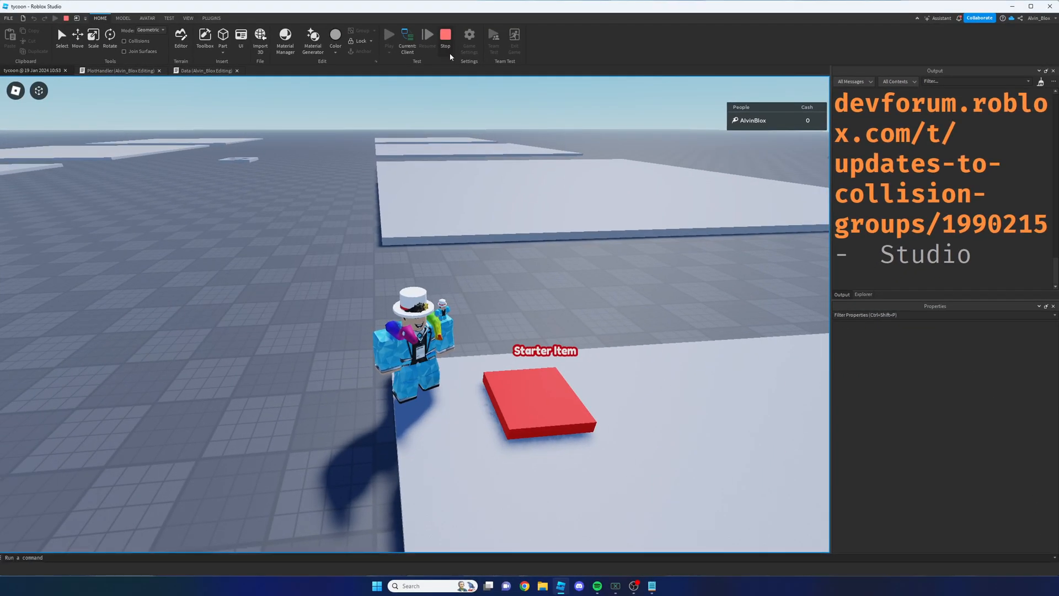
Set the player's Cash leaderstat to 500 and switch back to the Client view
left_click(445, 34)
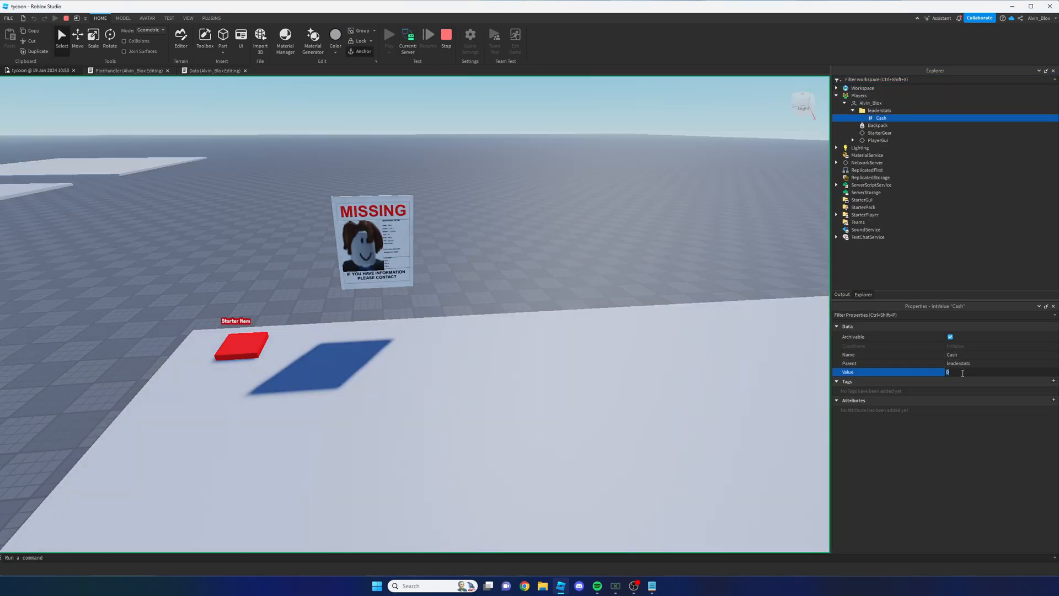
type("500")
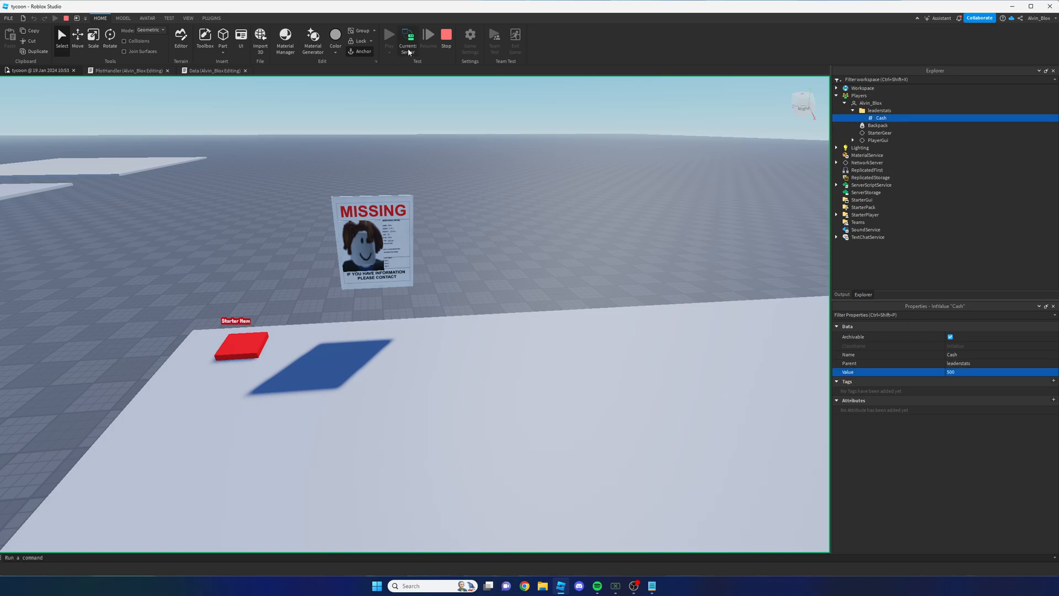
left_click(389, 34)
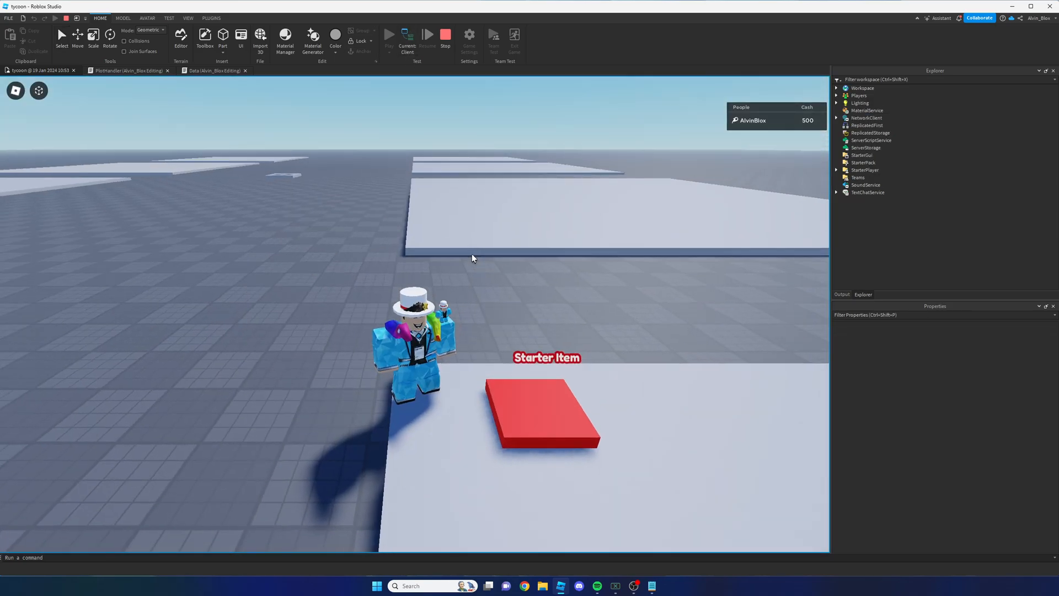